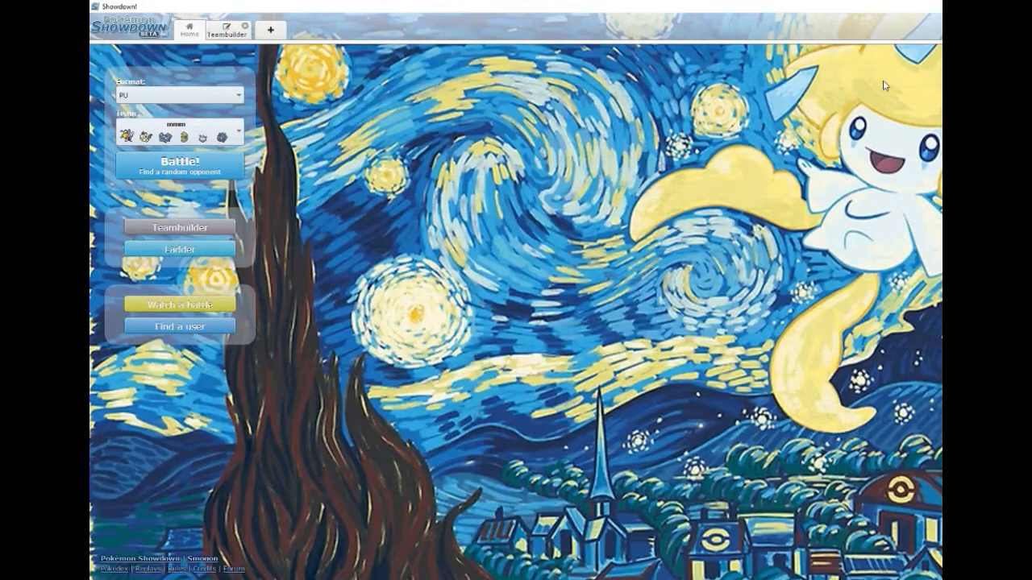
{"action": "mouse_move", "coordinate": [844, 32]}
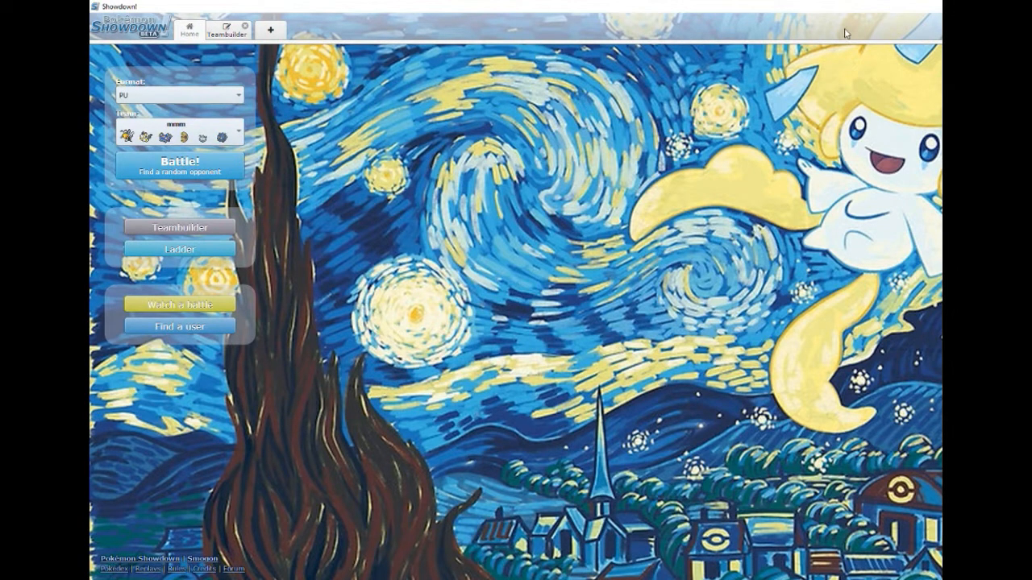
{"action": "mouse_move", "coordinate": [358, 154]}
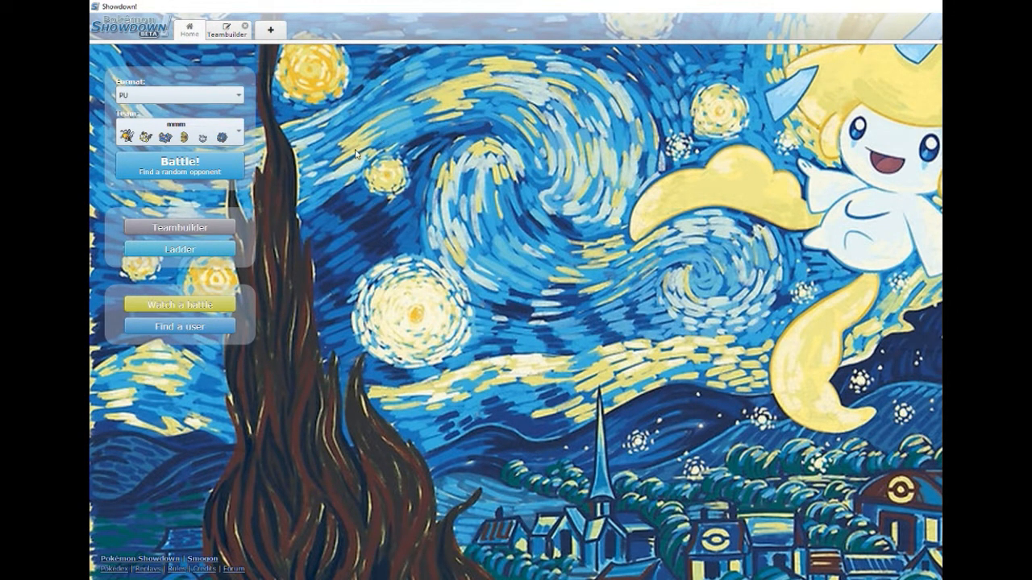
{"action": "mouse_move", "coordinate": [269, 136]}
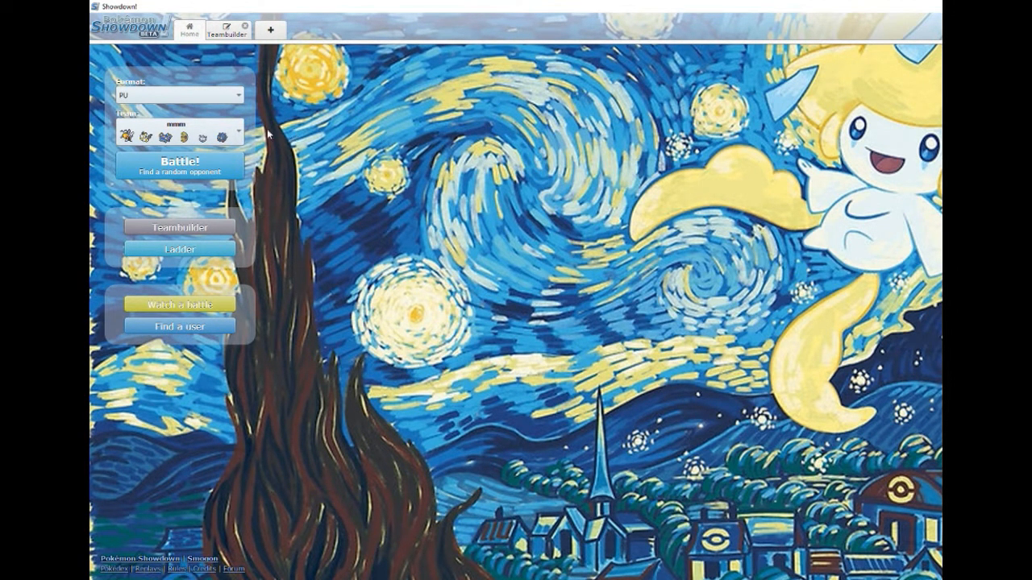
{"action": "mouse_move", "coordinate": [271, 131]}
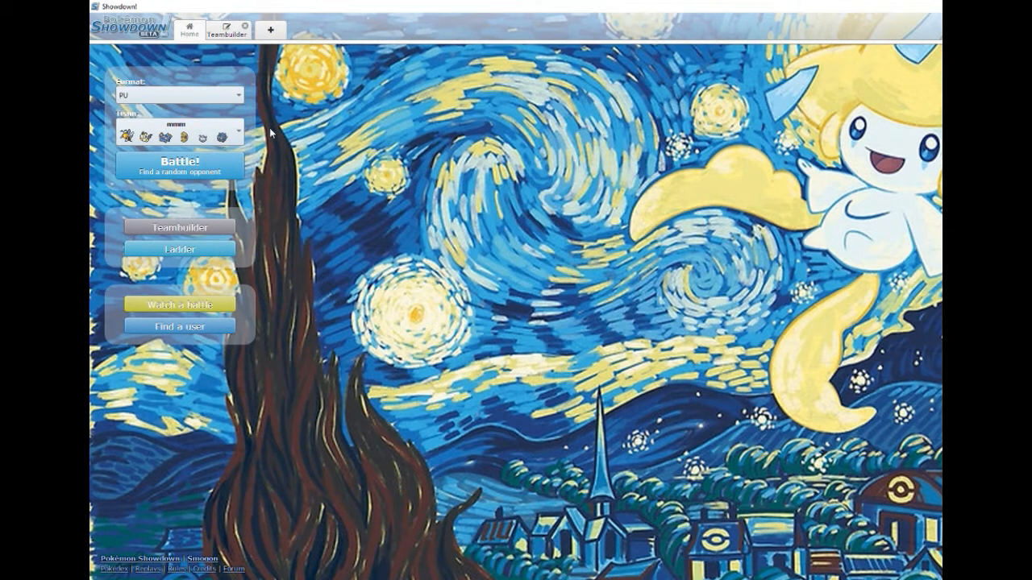
{"action": "mouse_move", "coordinate": [281, 139]}
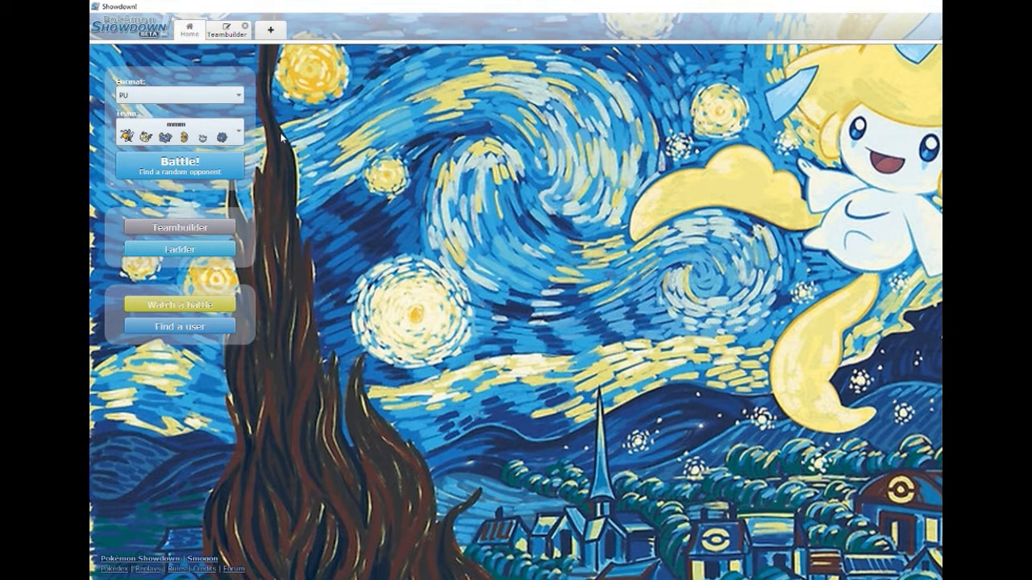
{"action": "mouse_move", "coordinate": [262, 162]}
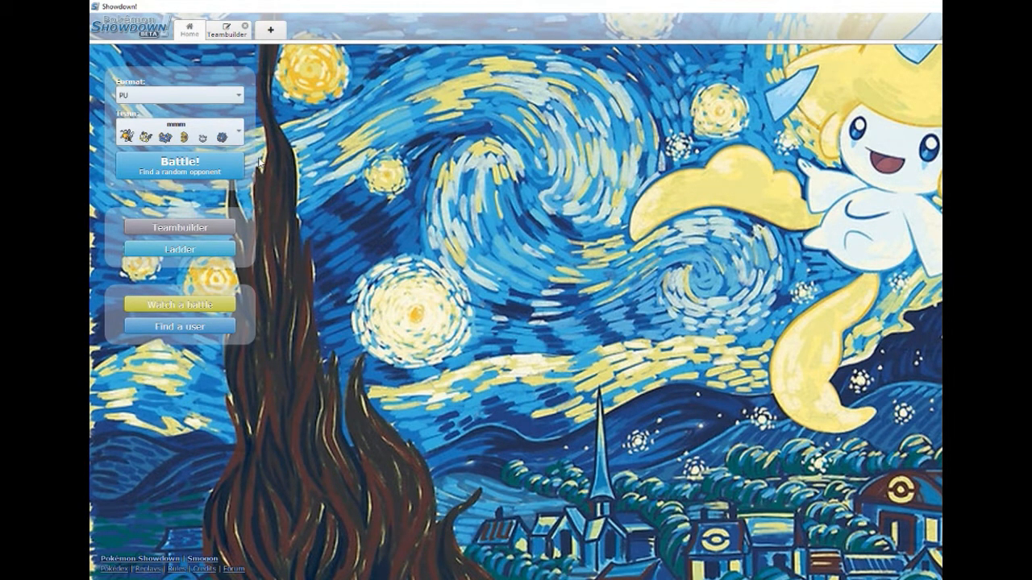
{"action": "mouse_move", "coordinate": [259, 161]}
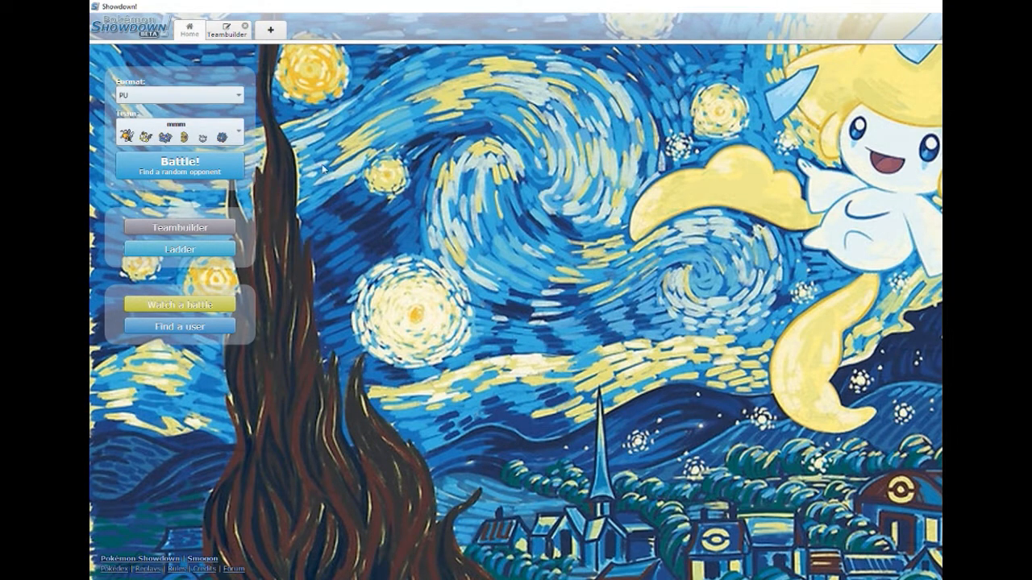
{"action": "mouse_move", "coordinate": [209, 153]}
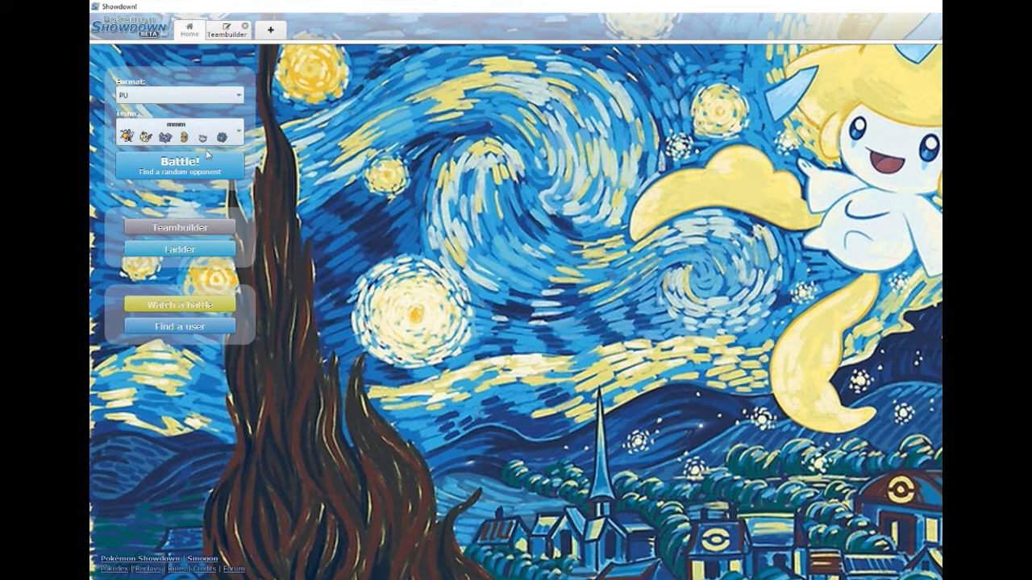
{"action": "mouse_move", "coordinate": [332, 128]}
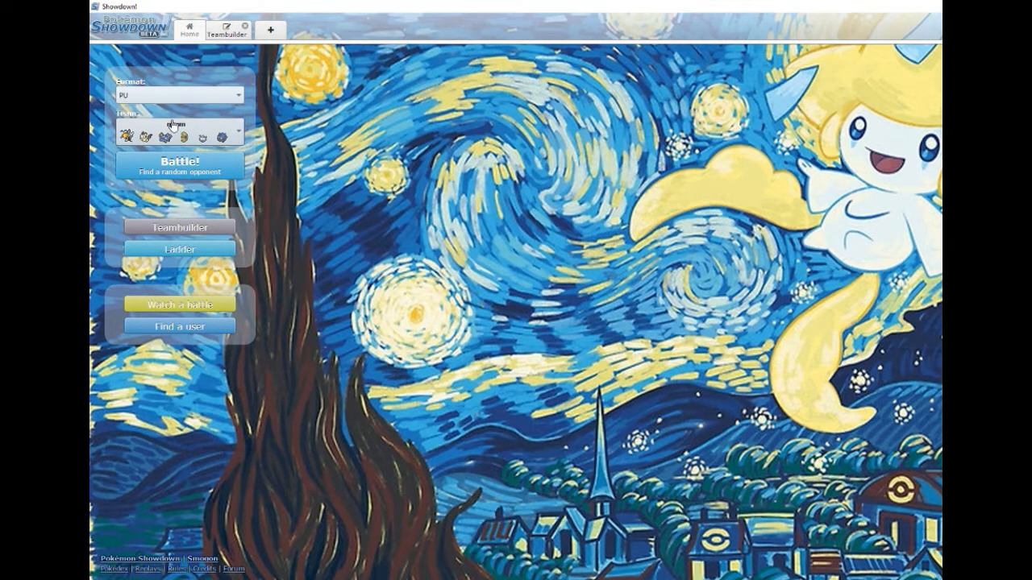
{"action": "mouse_move", "coordinate": [355, 142]}
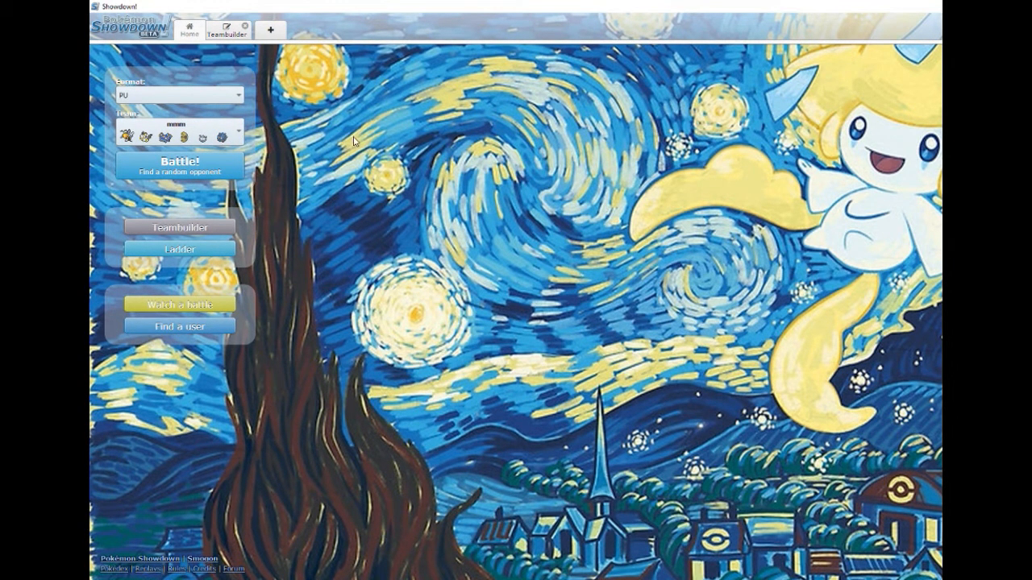
{"action": "mouse_move", "coordinate": [490, 214]}
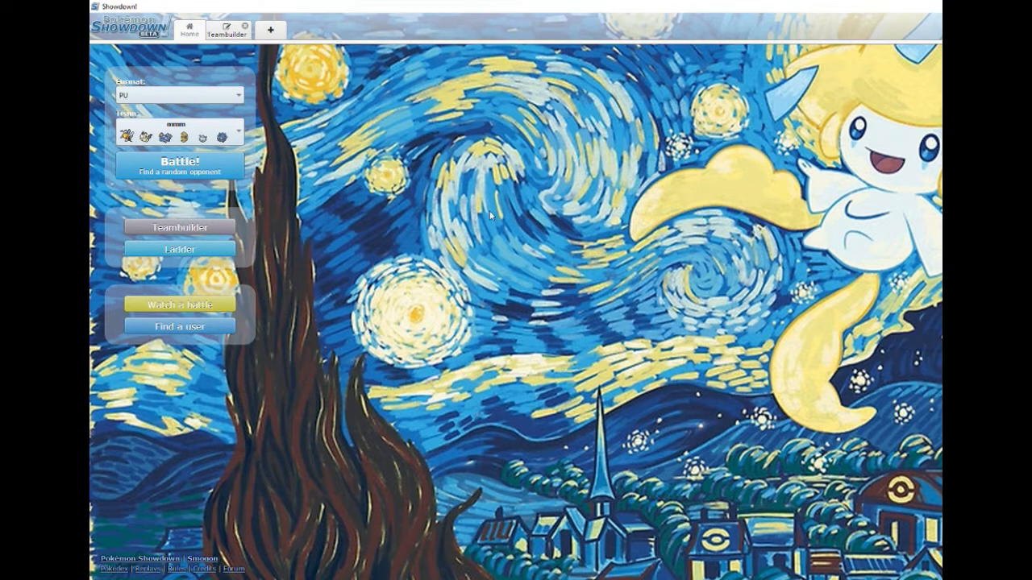
{"action": "mouse_move", "coordinate": [390, 181]}
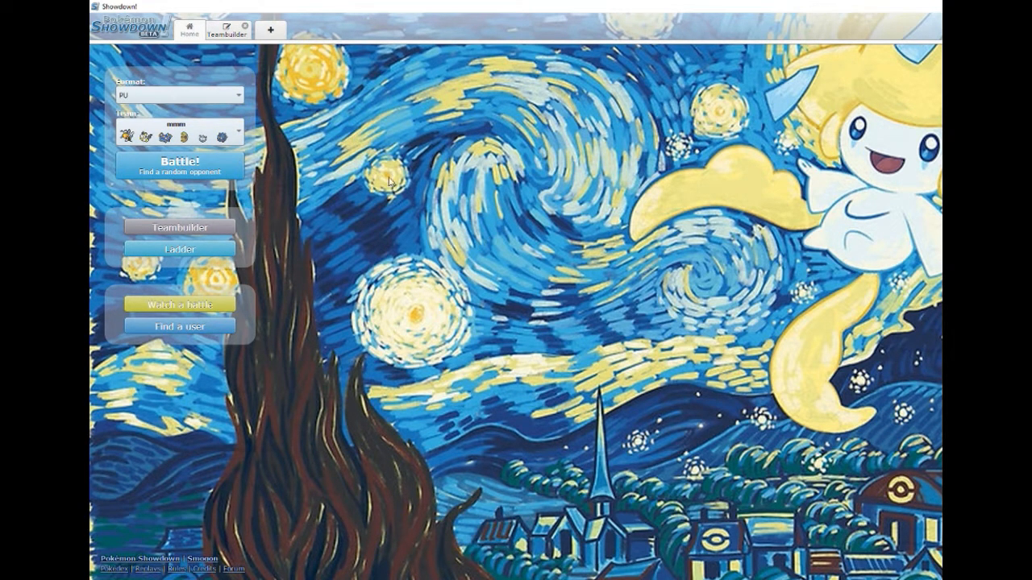
{"action": "mouse_move", "coordinate": [326, 122]}
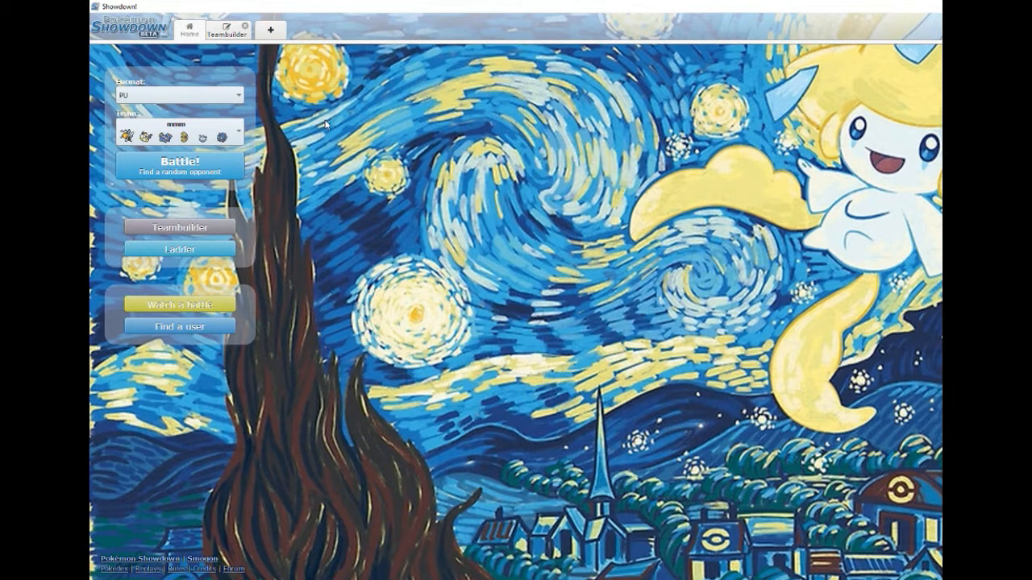
Bring up the Beedrill set with Choice Scarf, Sniper and moves U-turn, Twineedle, Poison Jab, Knock Off
{"action": "left_click", "coordinate": [179, 225]}
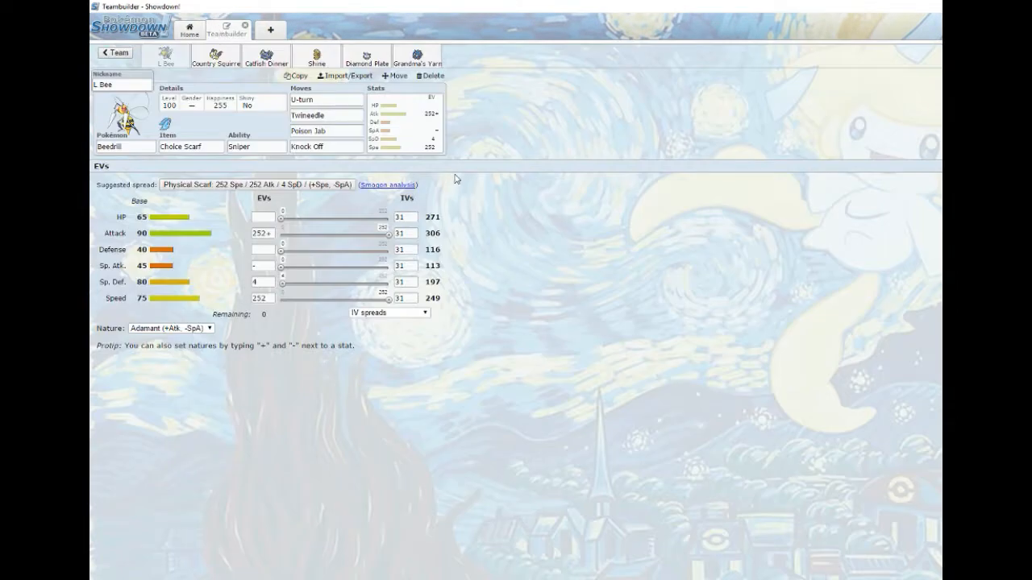
{"action": "mouse_move", "coordinate": [474, 179]}
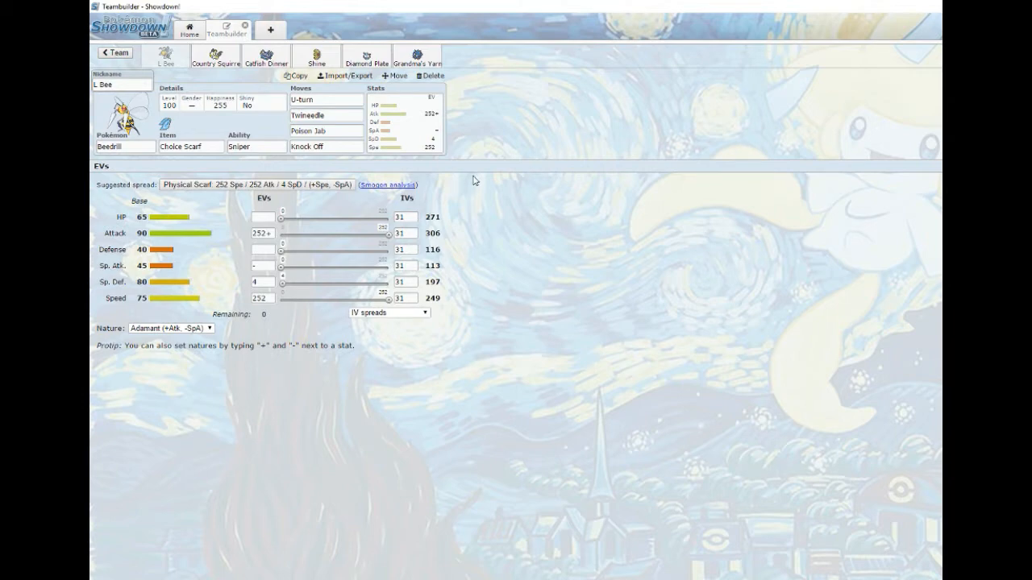
{"action": "mouse_move", "coordinate": [229, 77]}
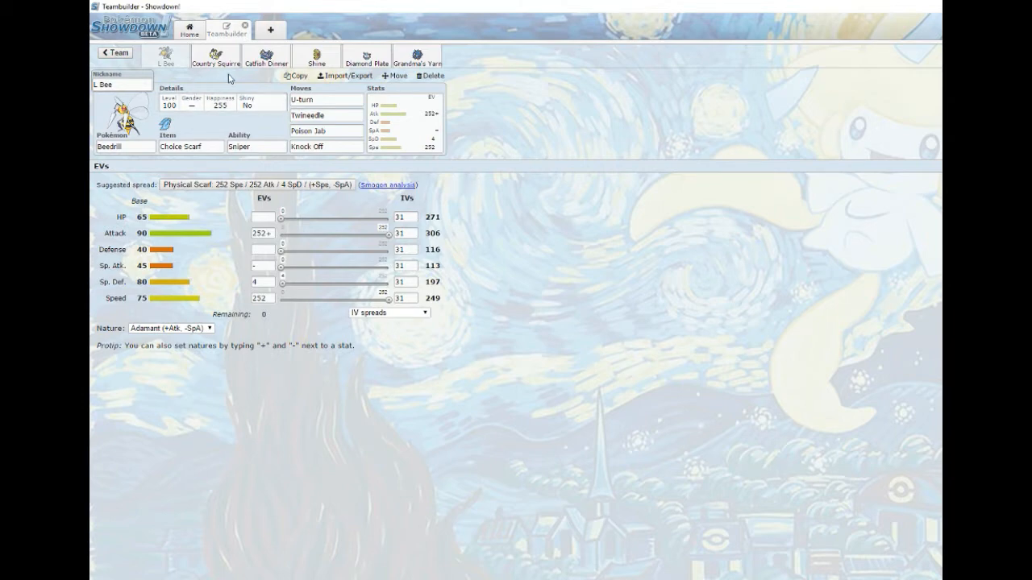
{"action": "mouse_move", "coordinate": [340, 75]}
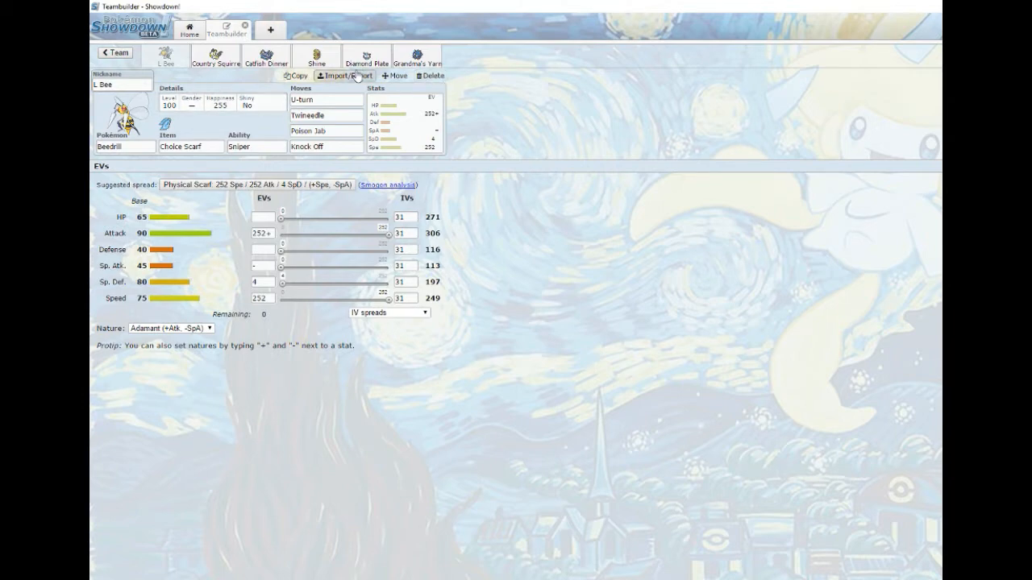
{"action": "left_click", "coordinate": [121, 84]}
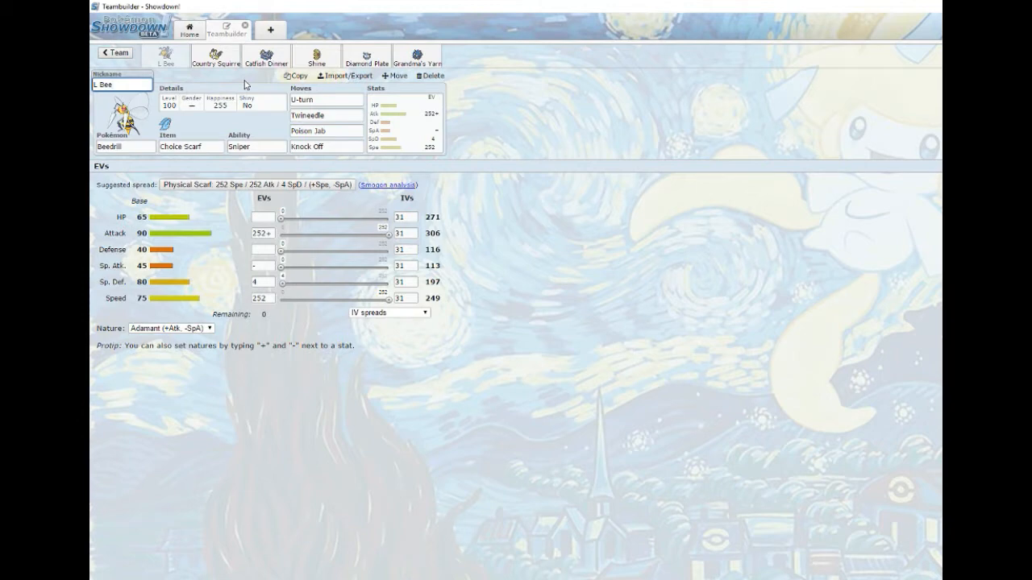
{"action": "left_click", "coordinate": [325, 100]}
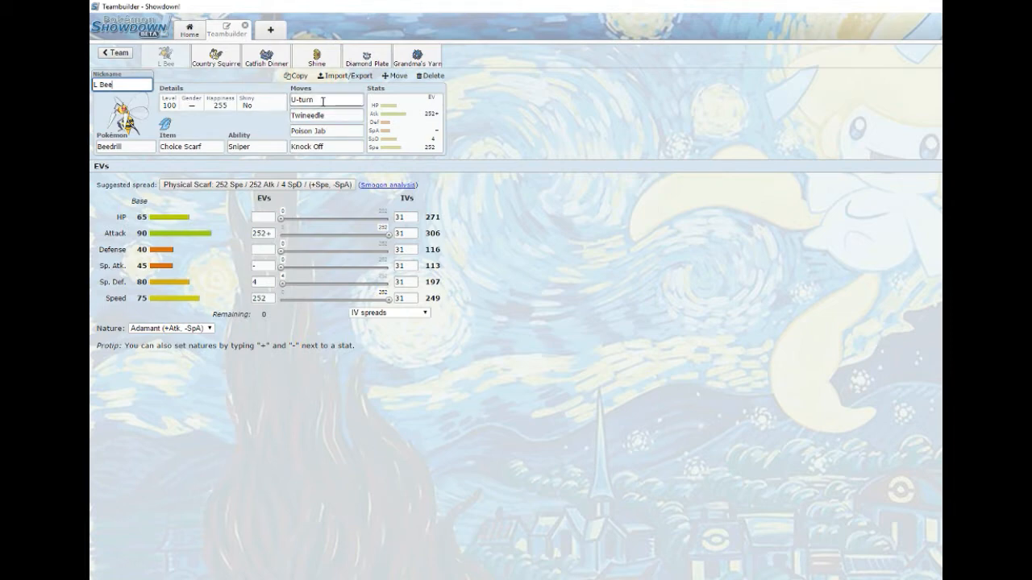
{"action": "mouse_move", "coordinate": [326, 90]}
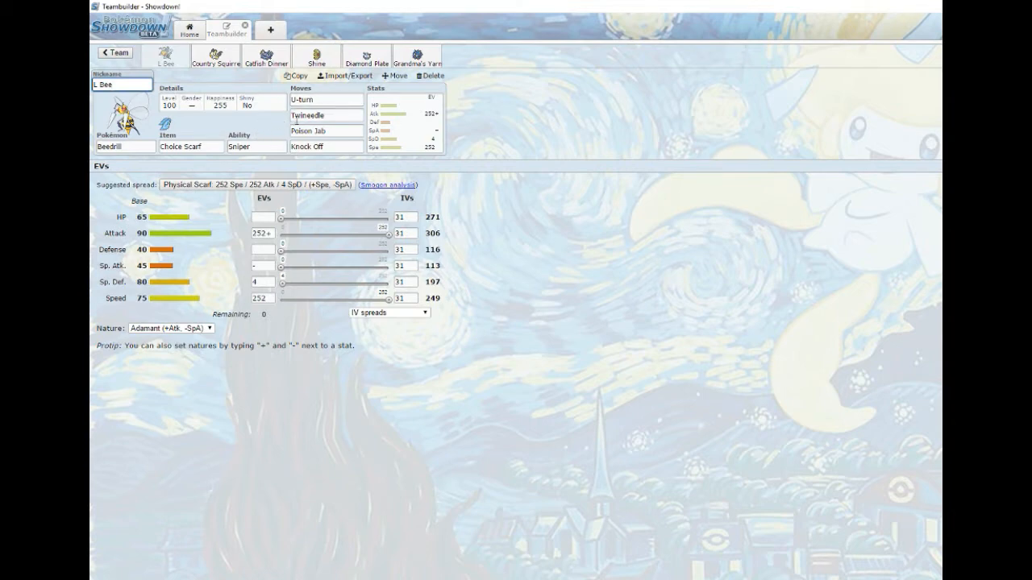
{"action": "left_click", "coordinate": [325, 114]}
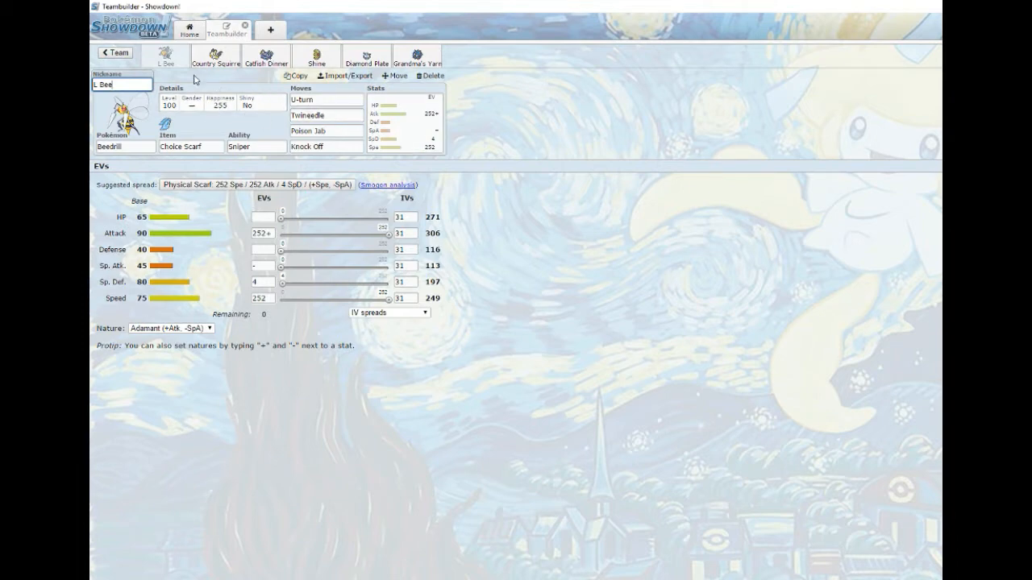
Switch to the Country Squirrel Emolga set with Zap Plate, Motor Drive, Volt Switch, Thunder, Air Slash, Taunt
{"action": "left_click", "coordinate": [216, 54]}
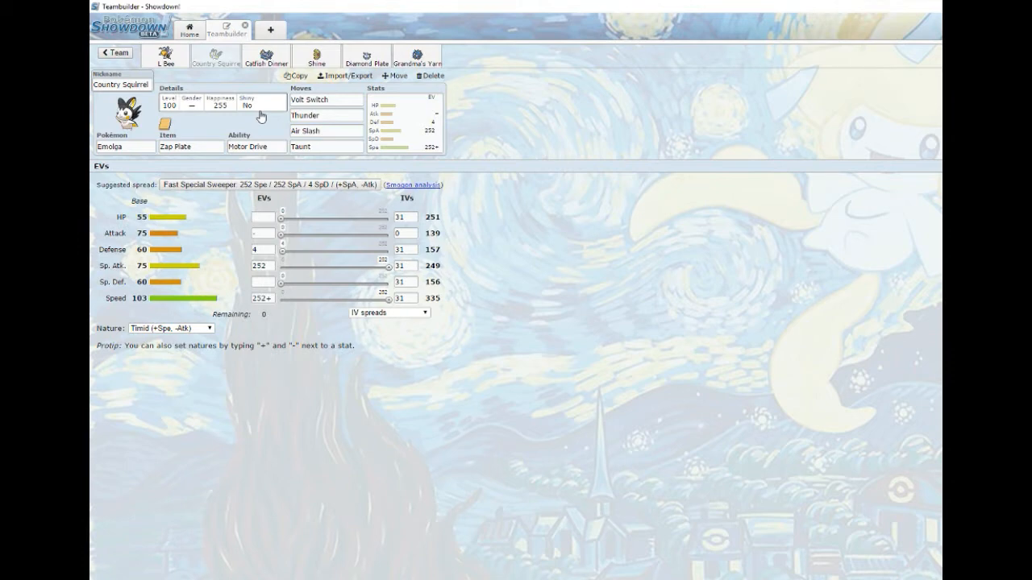
{"action": "mouse_move", "coordinate": [250, 87]}
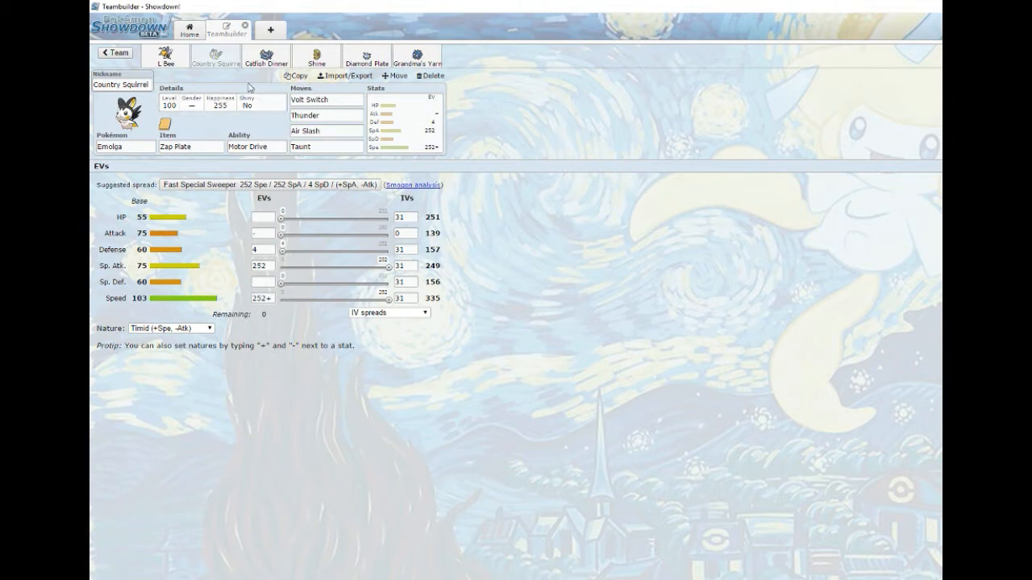
{"action": "mouse_move", "coordinate": [268, 84]}
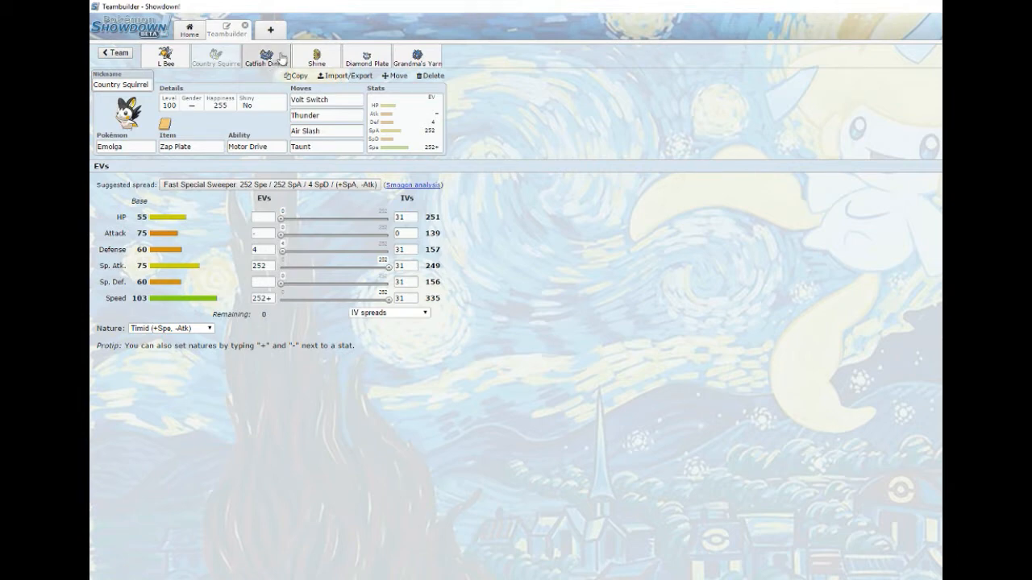
{"action": "left_click", "coordinate": [264, 57]}
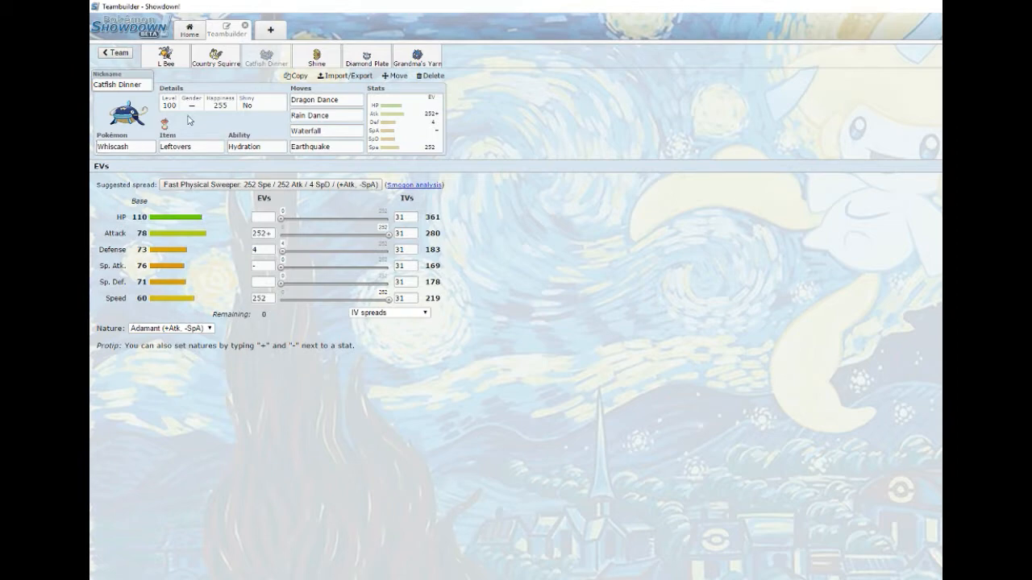
{"action": "left_click", "coordinate": [326, 100]}
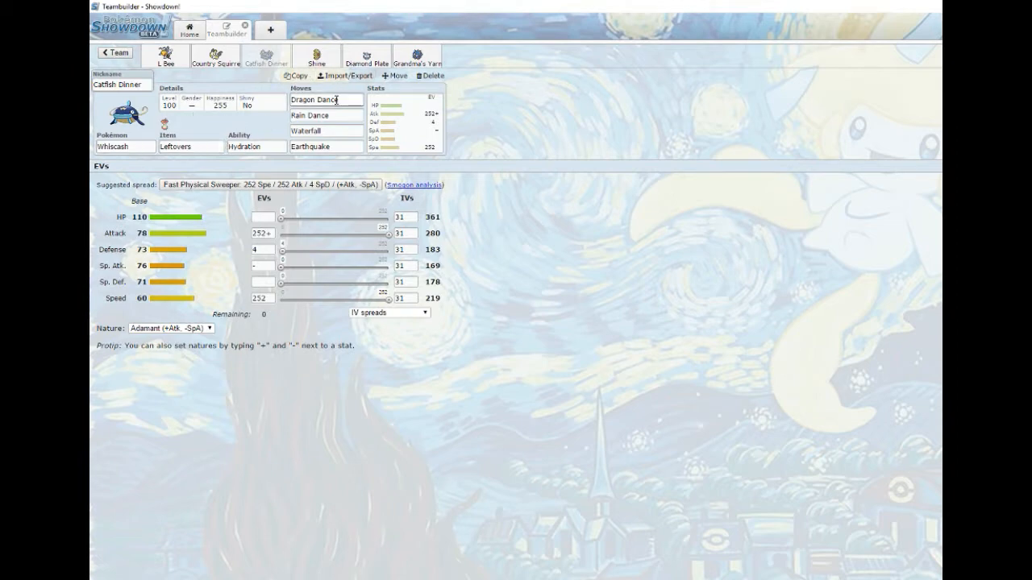
{"action": "left_click", "coordinate": [326, 114]}
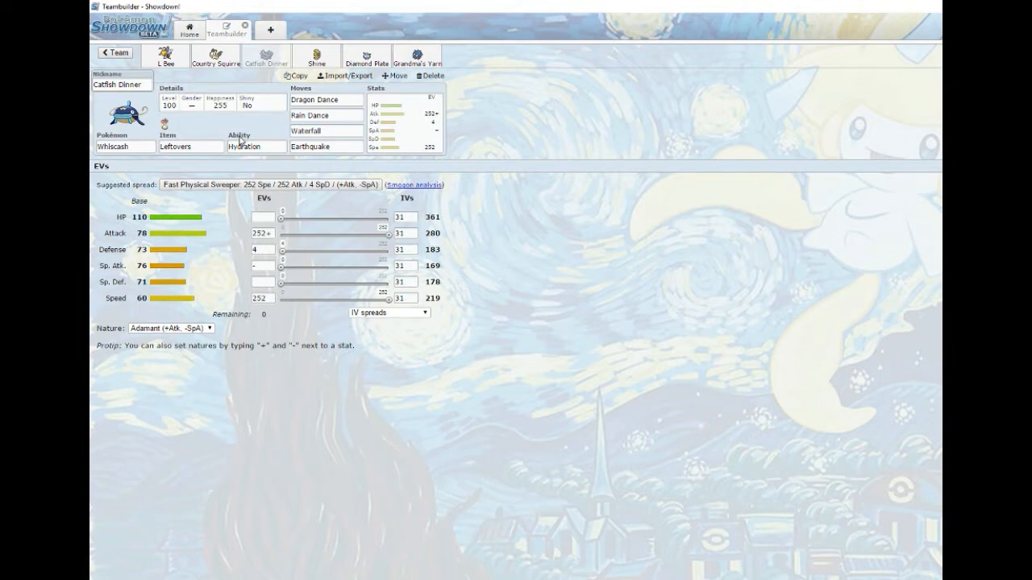
{"action": "mouse_move", "coordinate": [174, 120]}
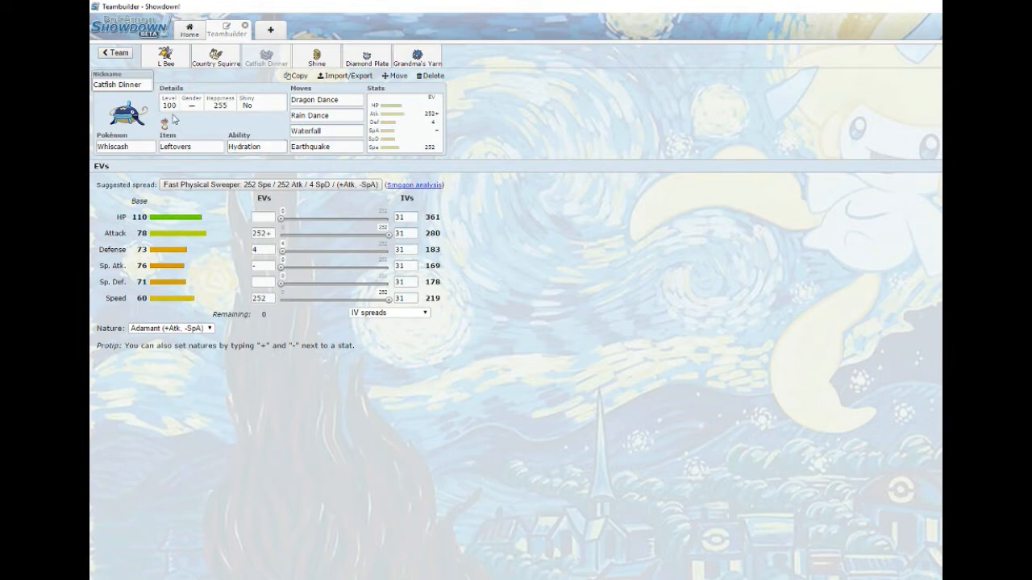
{"action": "mouse_move", "coordinate": [209, 92]}
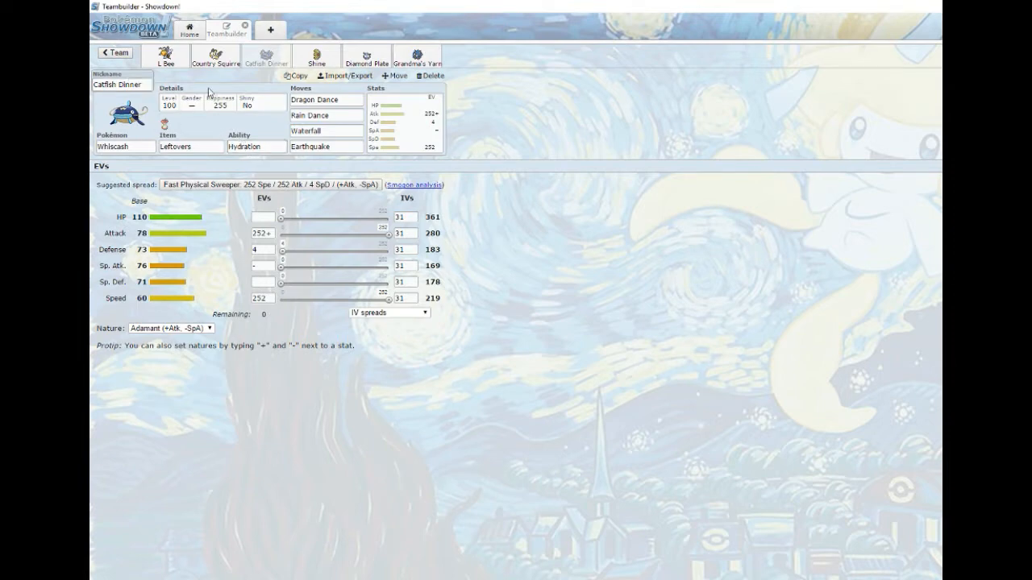
{"action": "mouse_move", "coordinate": [243, 77]}
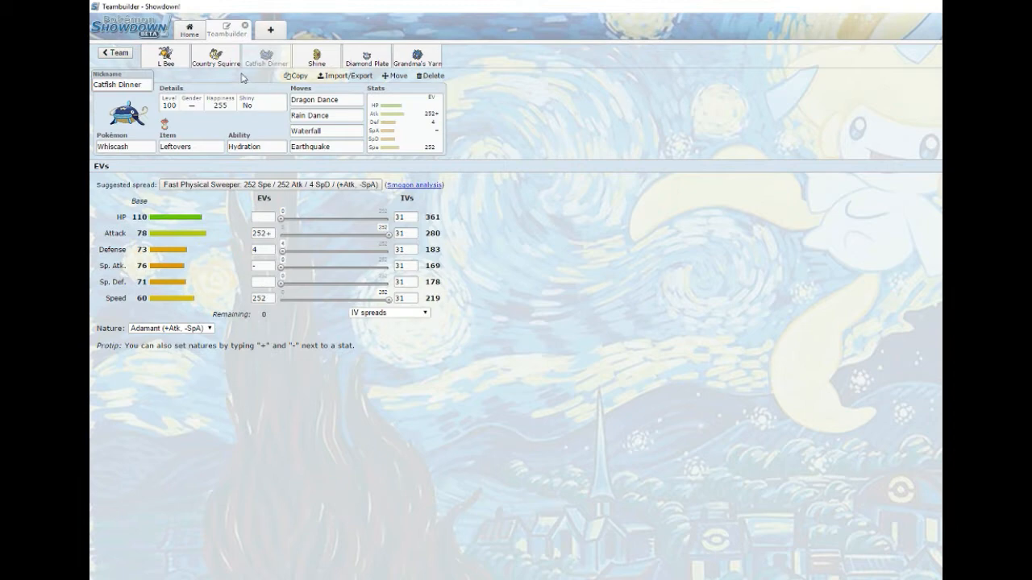
{"action": "mouse_move", "coordinate": [316, 54]}
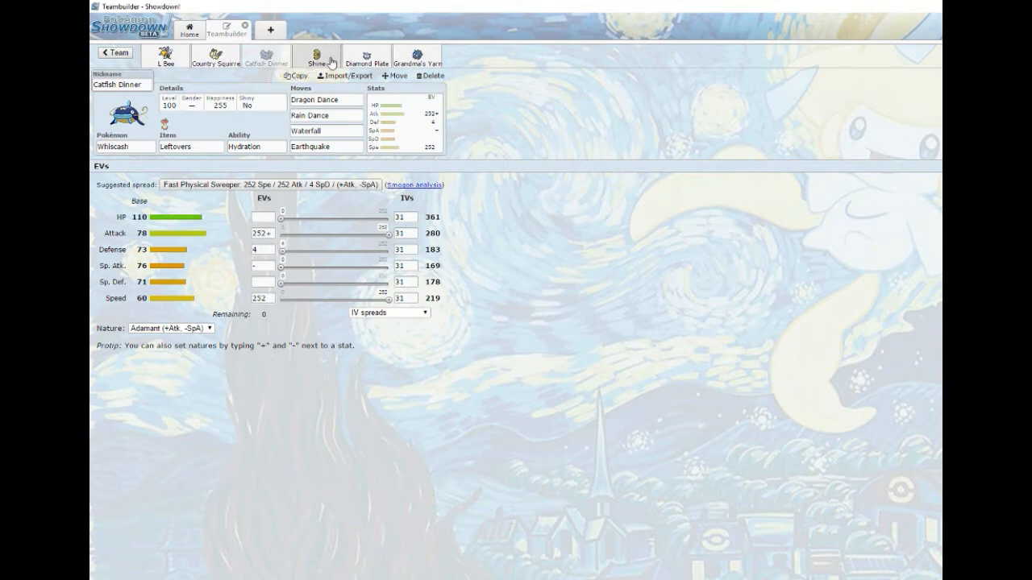
Show the Shine Lunatone set: Damp Rock, Levitate, Stealth Rock, Ancient Power, Rain Dance, Timid
{"action": "left_click", "coordinate": [316, 55]}
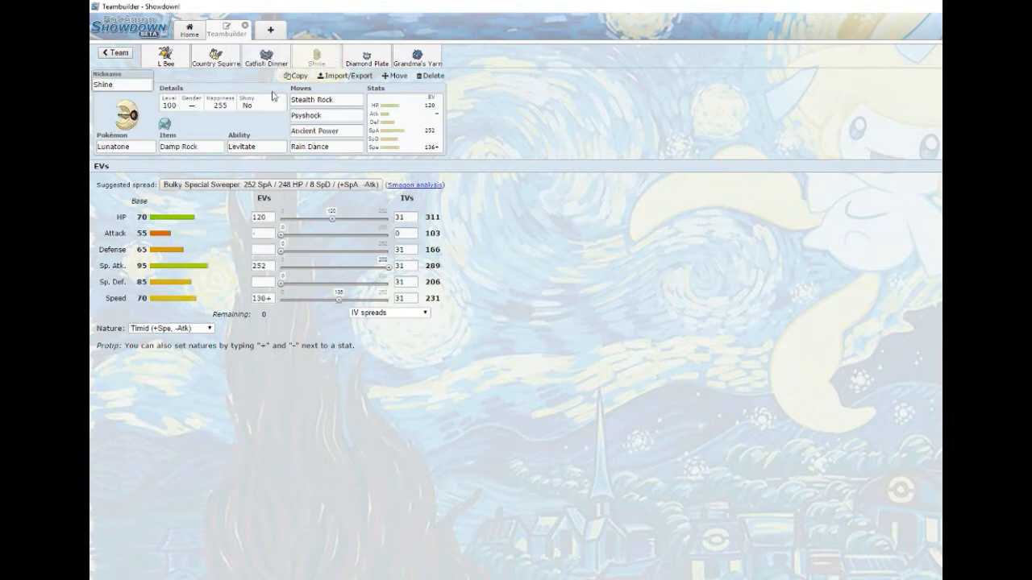
{"action": "mouse_move", "coordinate": [258, 121]}
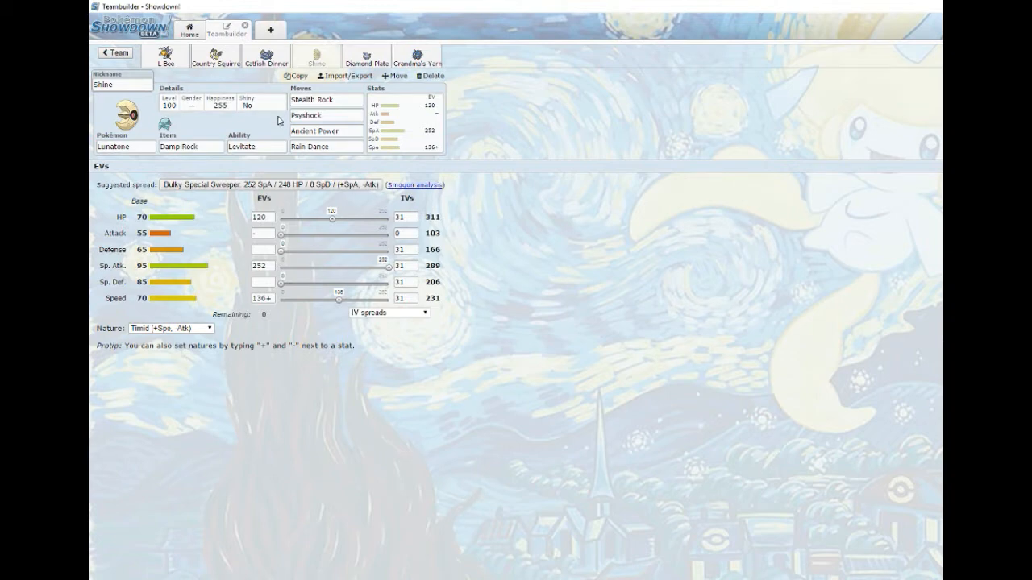
{"action": "left_click", "coordinate": [190, 146]}
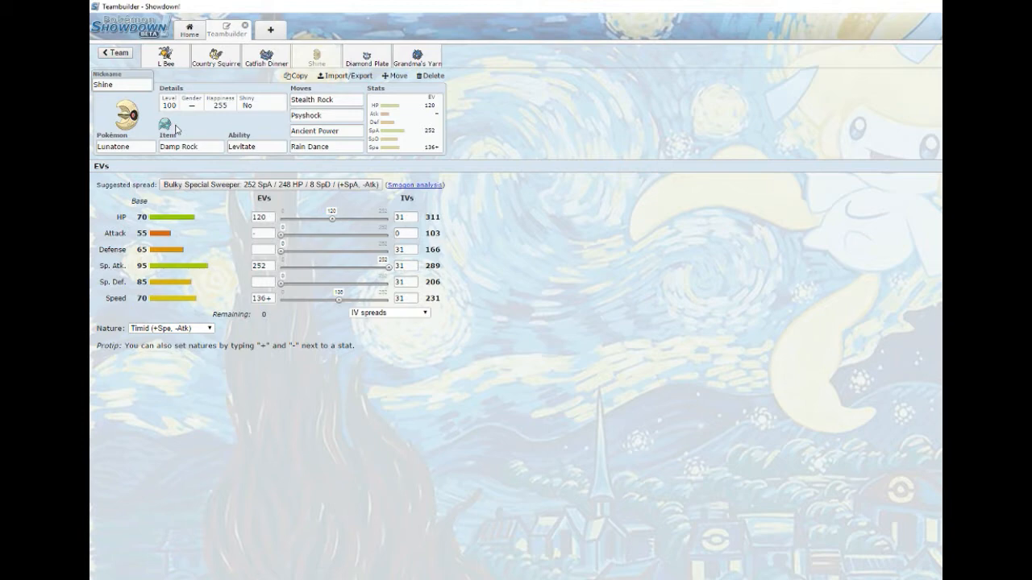
{"action": "mouse_move", "coordinate": [192, 130]}
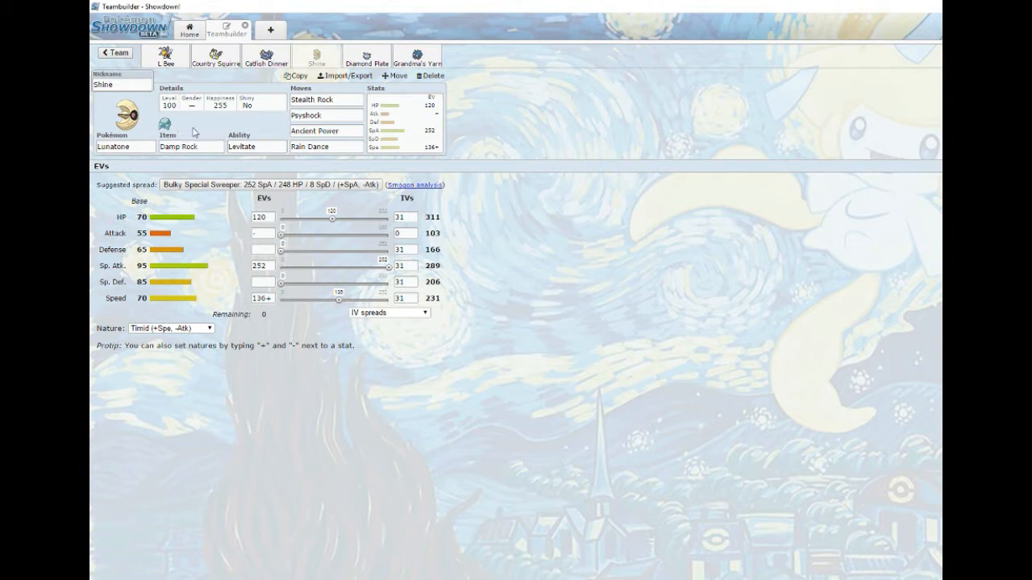
{"action": "mouse_move", "coordinate": [199, 129]}
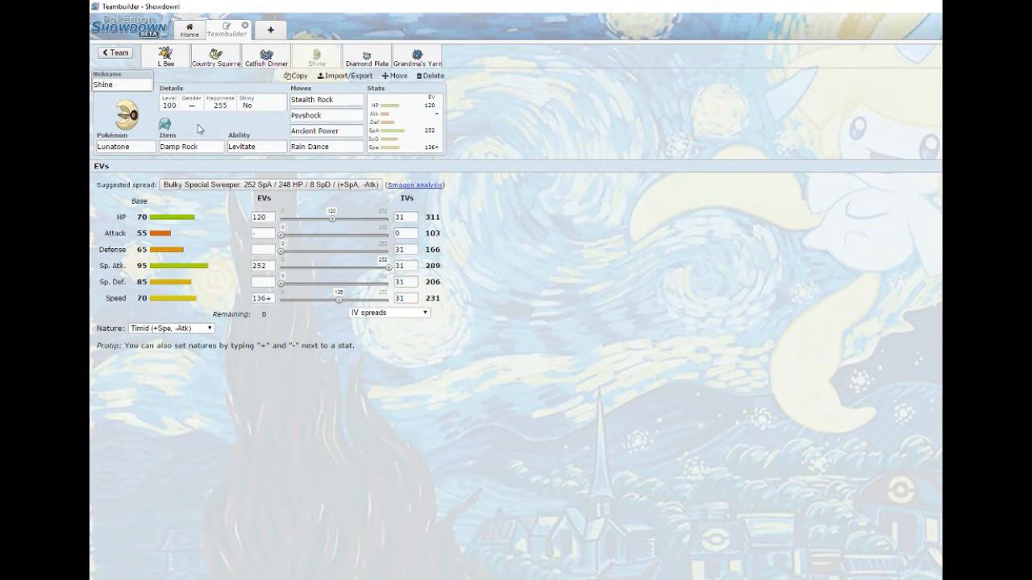
{"action": "mouse_move", "coordinate": [266, 132]}
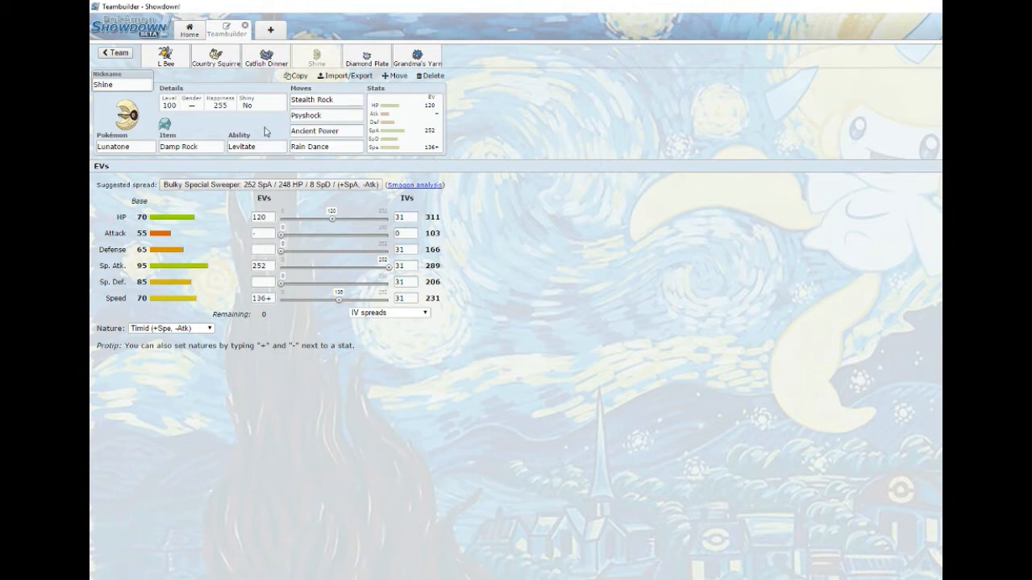
{"action": "mouse_move", "coordinate": [245, 80]}
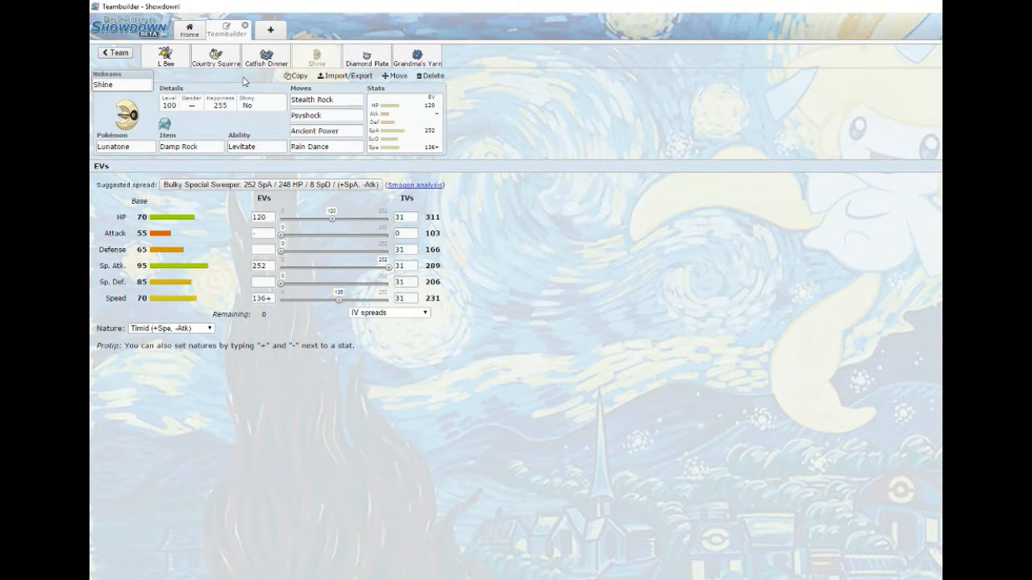
{"action": "left_click", "coordinate": [121, 84]}
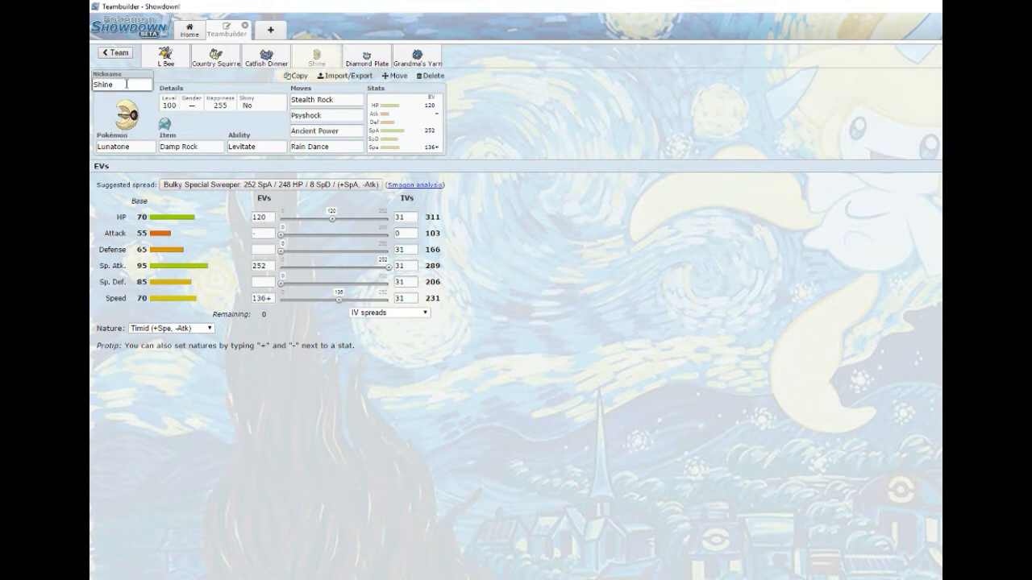
{"action": "mouse_move", "coordinate": [240, 84]}
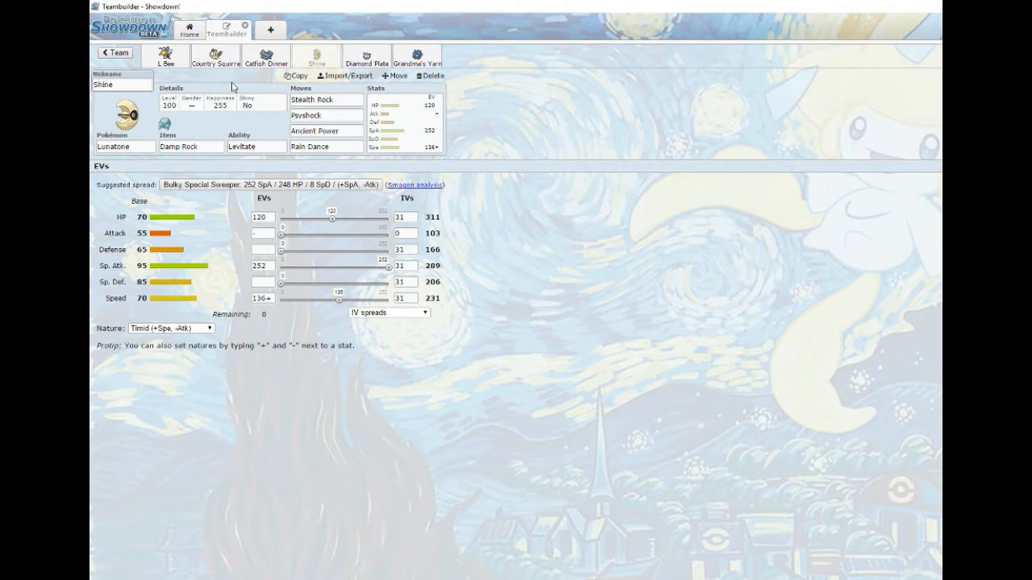
{"action": "mouse_move", "coordinate": [506, 110]}
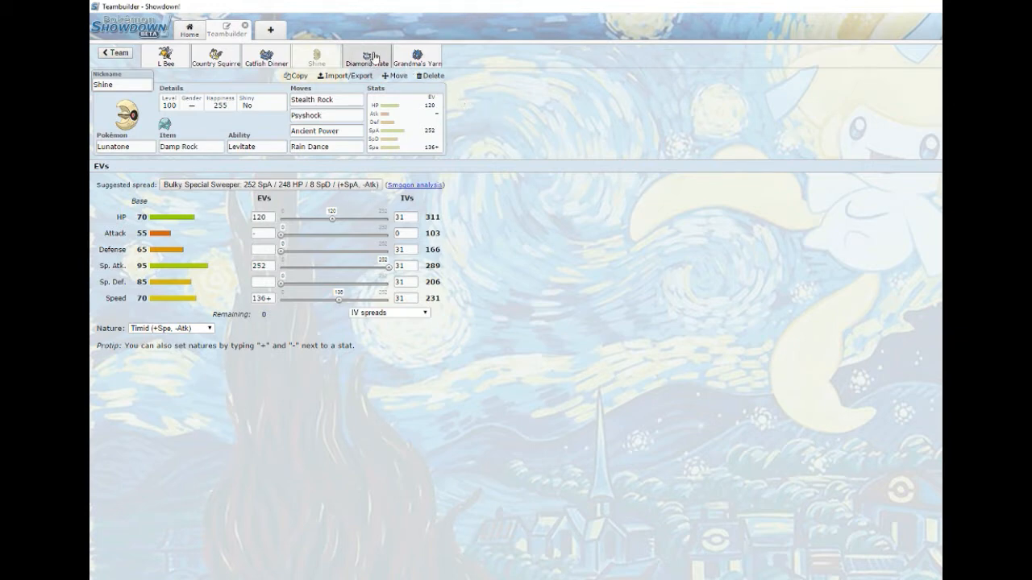
Show the Diamond Plate Carbink set: Leftovers, Sturdy, Rest, Sleep Talk, Moonblast, Calm Mind, Modest
{"action": "left_click", "coordinate": [366, 54]}
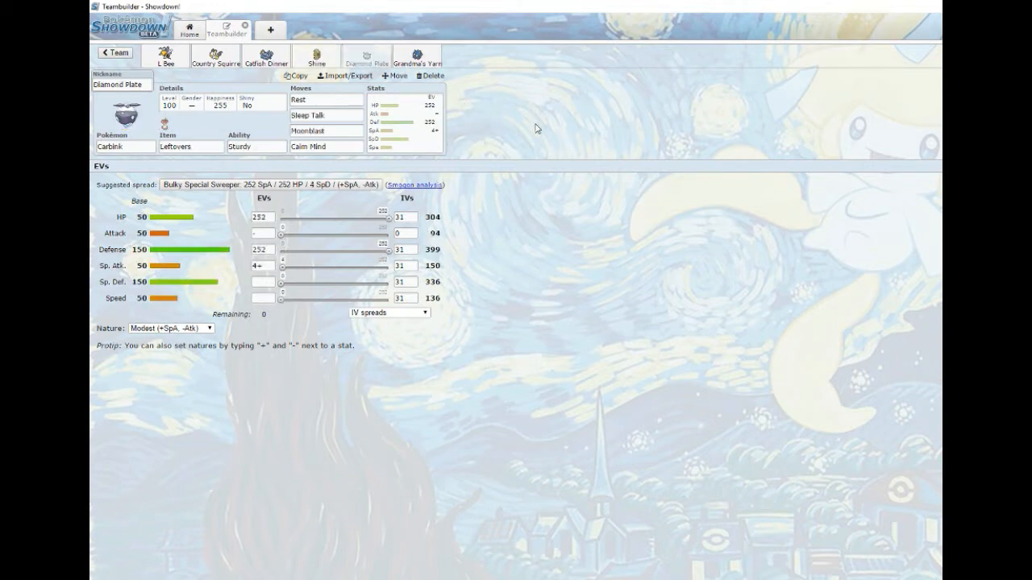
{"action": "left_click", "coordinate": [121, 84]}
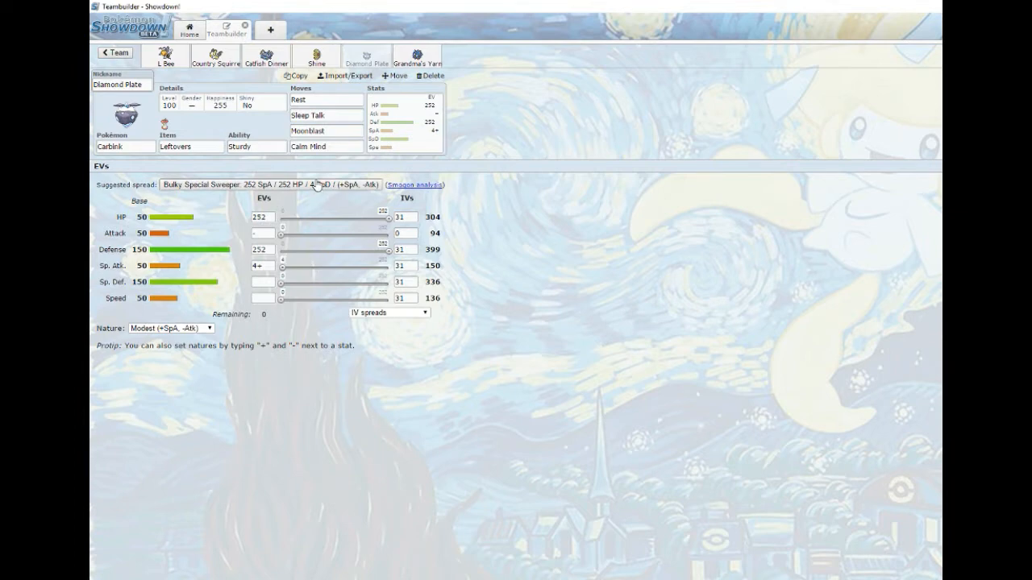
{"action": "mouse_move", "coordinate": [319, 161]}
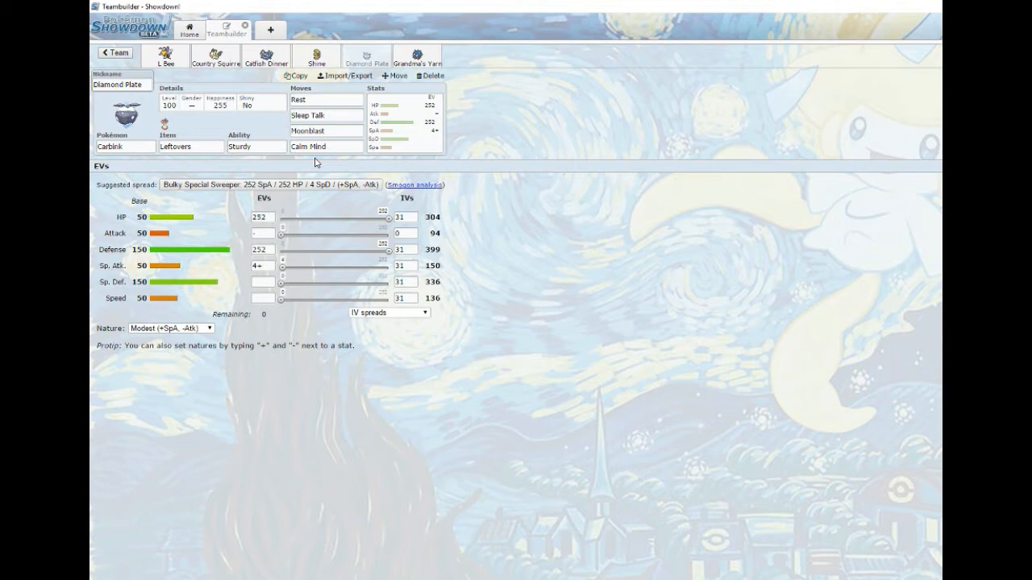
{"action": "mouse_move", "coordinate": [367, 196]}
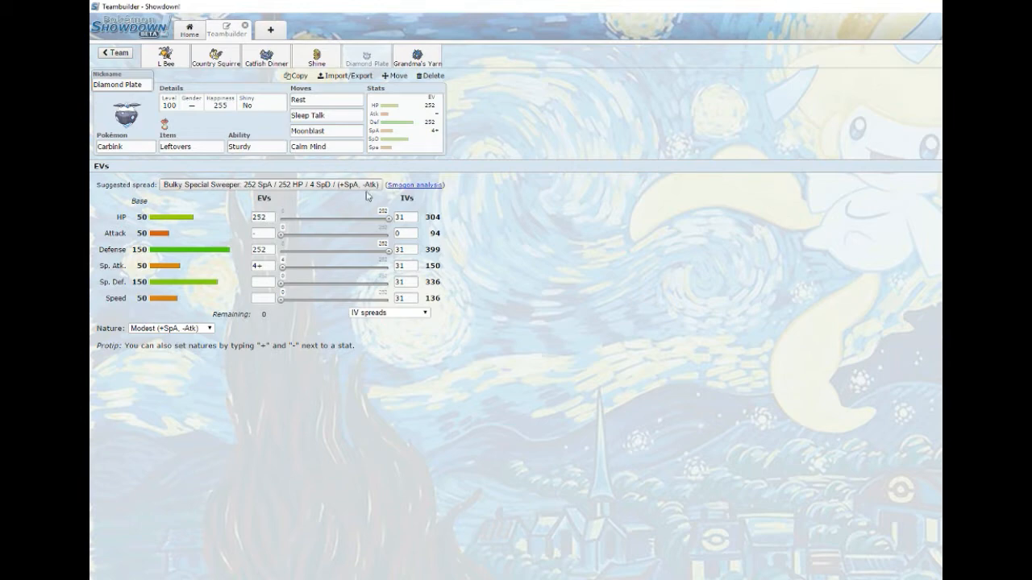
{"action": "mouse_move", "coordinate": [471, 174]}
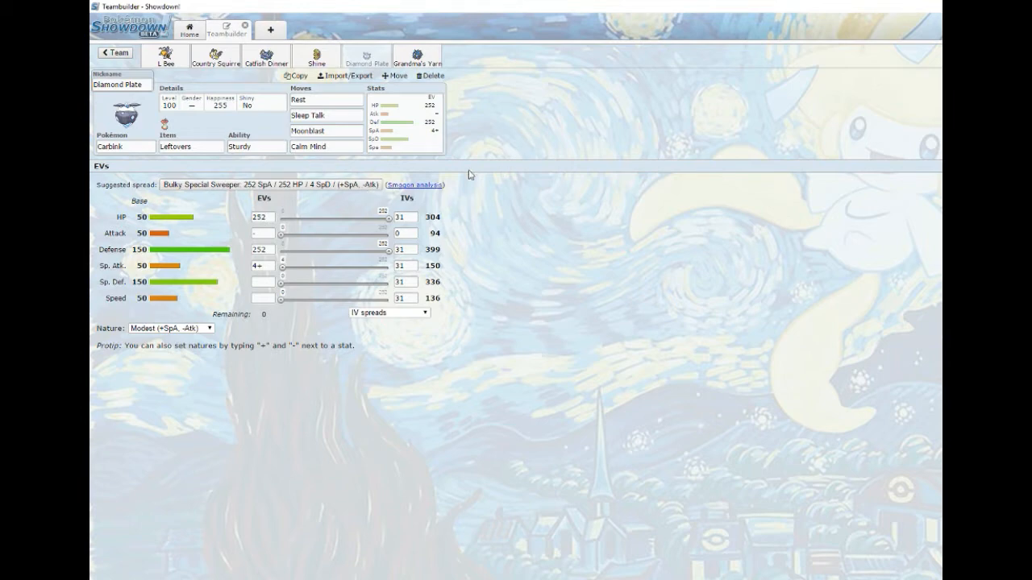
{"action": "mouse_move", "coordinate": [451, 58]}
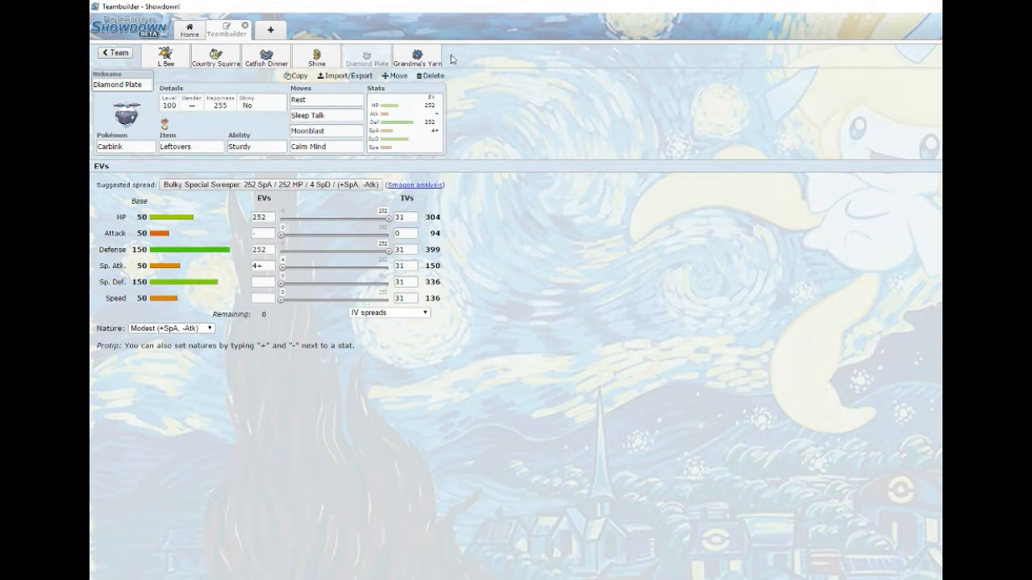
Show the Grandma's Yarn Tangela set with Eviolite and Regenerator, and its learnable move list
{"action": "left_click", "coordinate": [416, 57]}
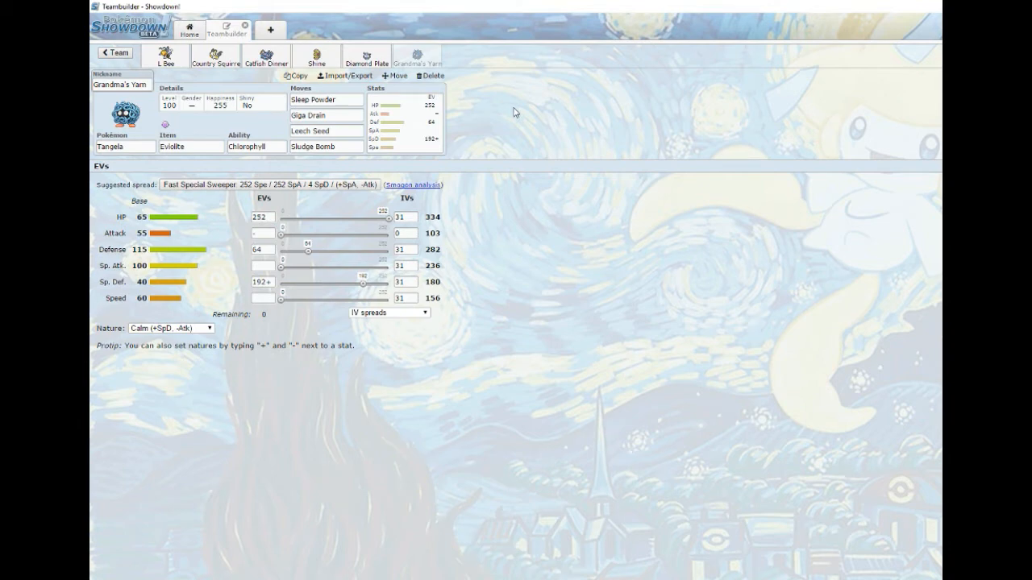
{"action": "left_click", "coordinate": [256, 146]}
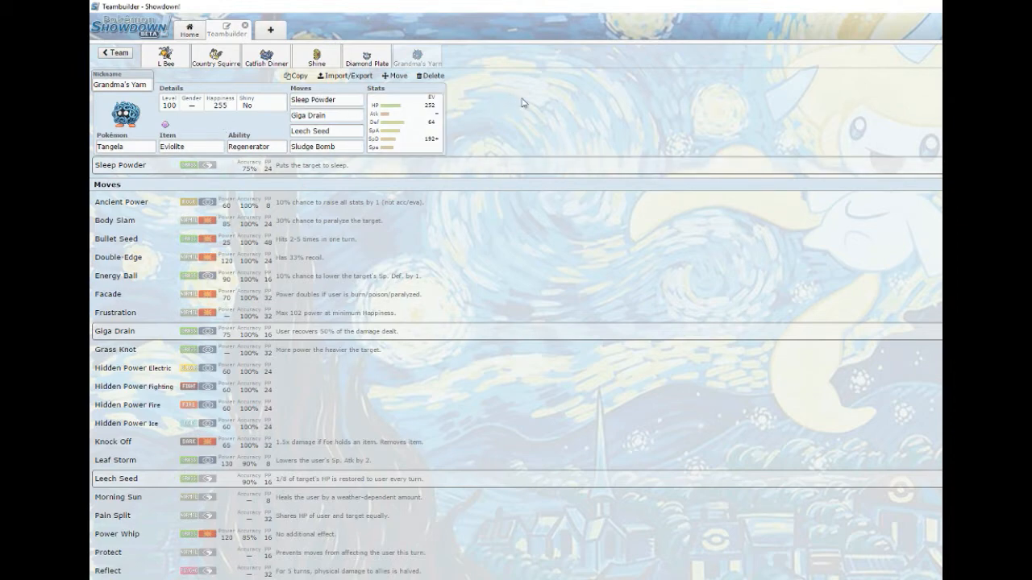
{"action": "mouse_move", "coordinate": [471, 106]}
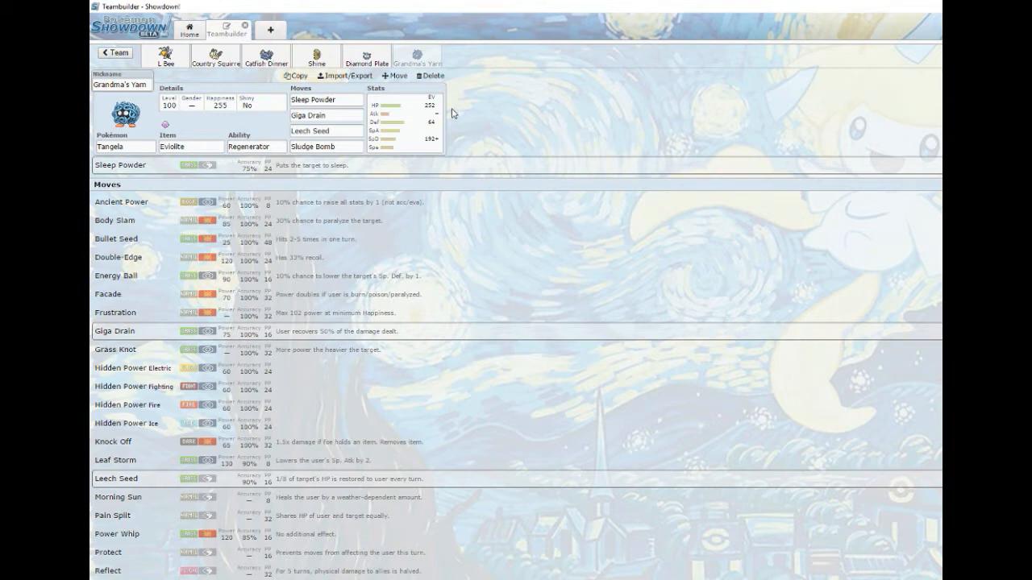
{"action": "mouse_move", "coordinate": [471, 129]}
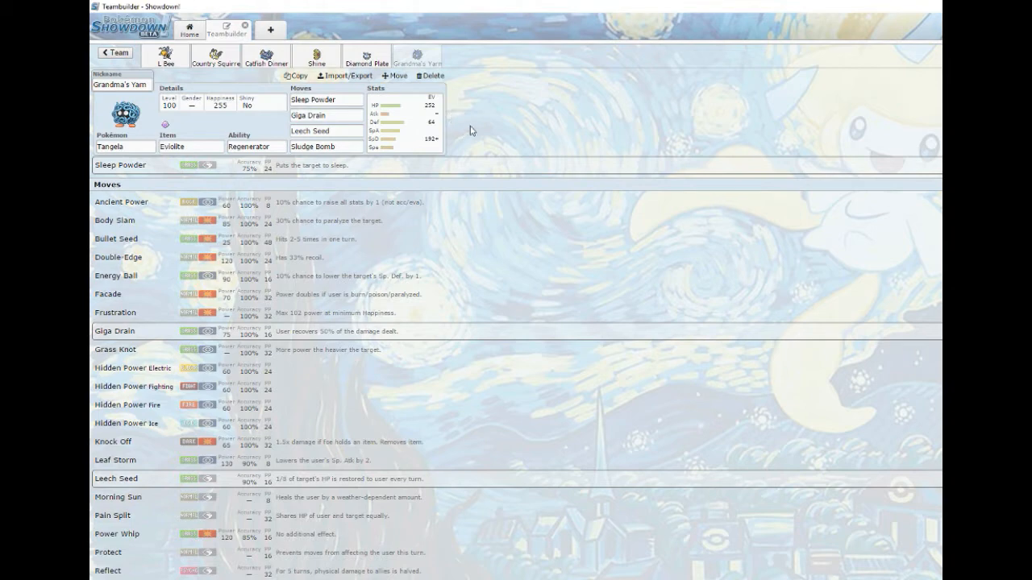
{"action": "mouse_move", "coordinate": [504, 134]}
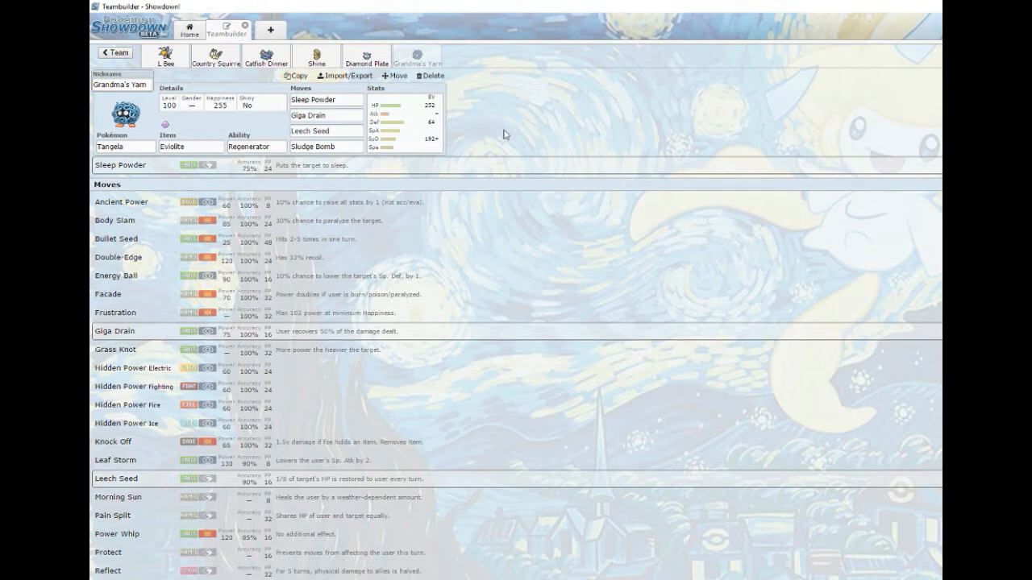
{"action": "mouse_move", "coordinate": [606, 104]}
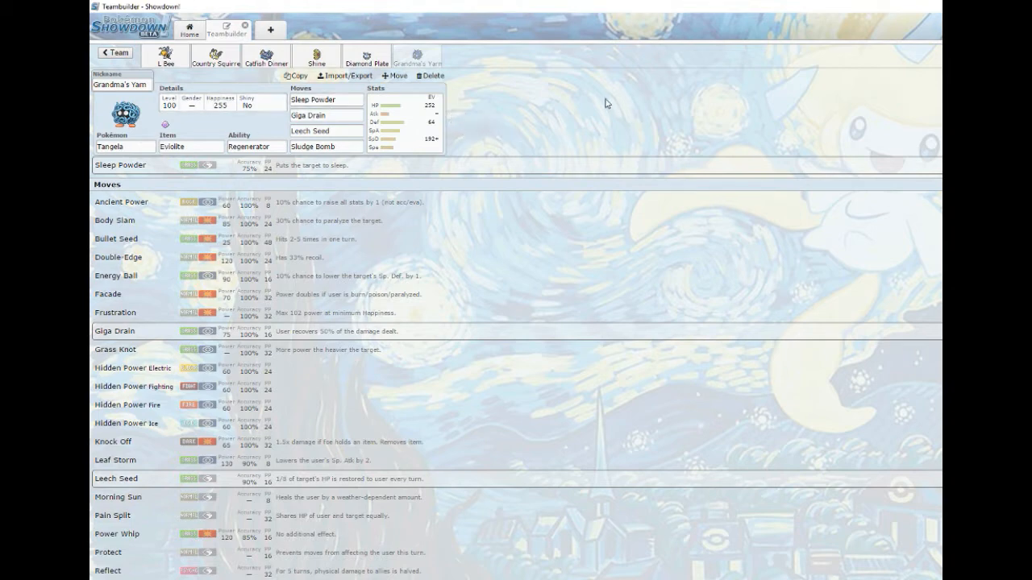
{"action": "mouse_move", "coordinate": [519, 111]}
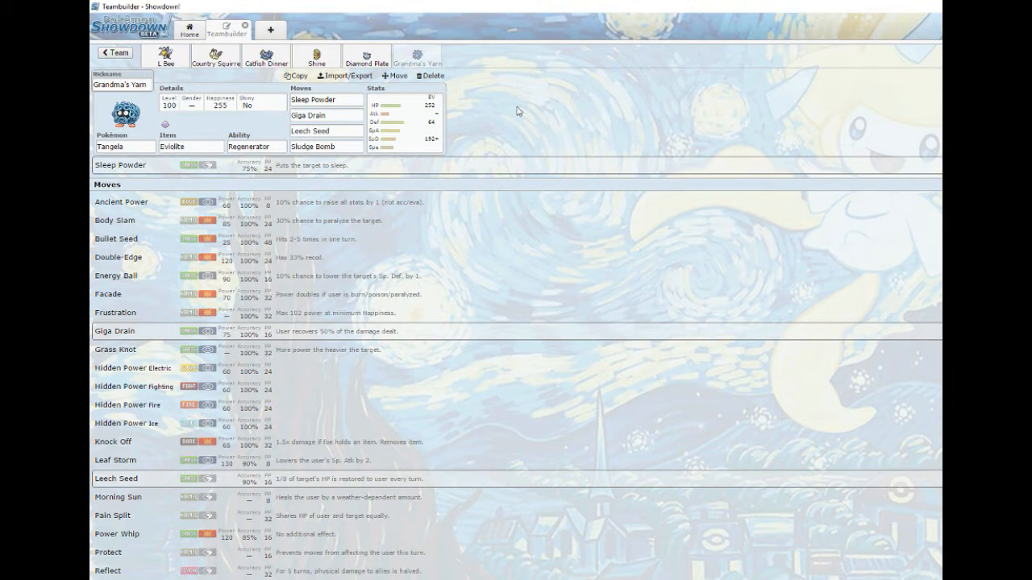
{"action": "mouse_move", "coordinate": [509, 106]}
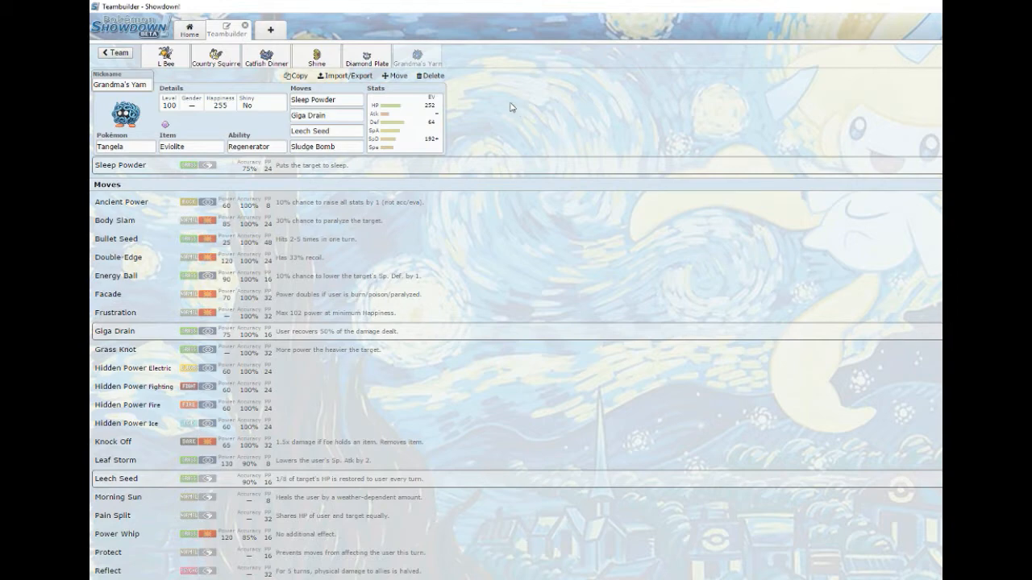
{"action": "left_click", "coordinate": [190, 30]}
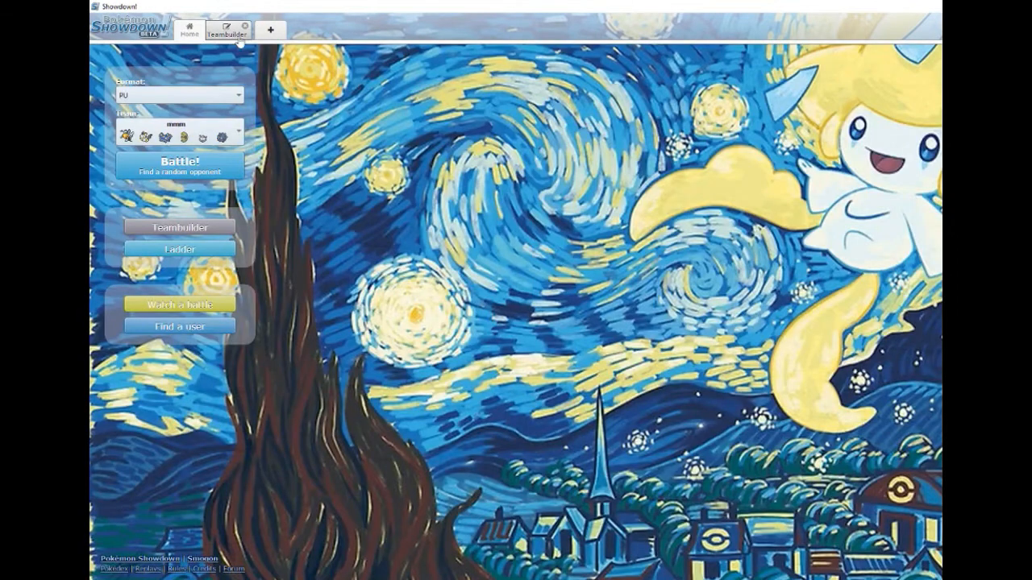
{"action": "mouse_move", "coordinate": [589, 216]}
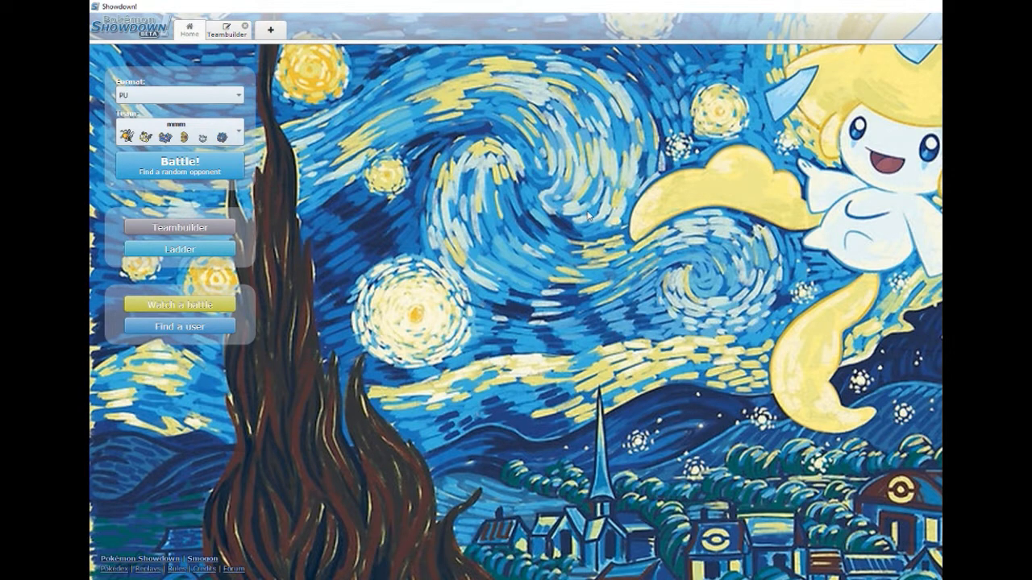
{"action": "mouse_move", "coordinate": [410, 271]}
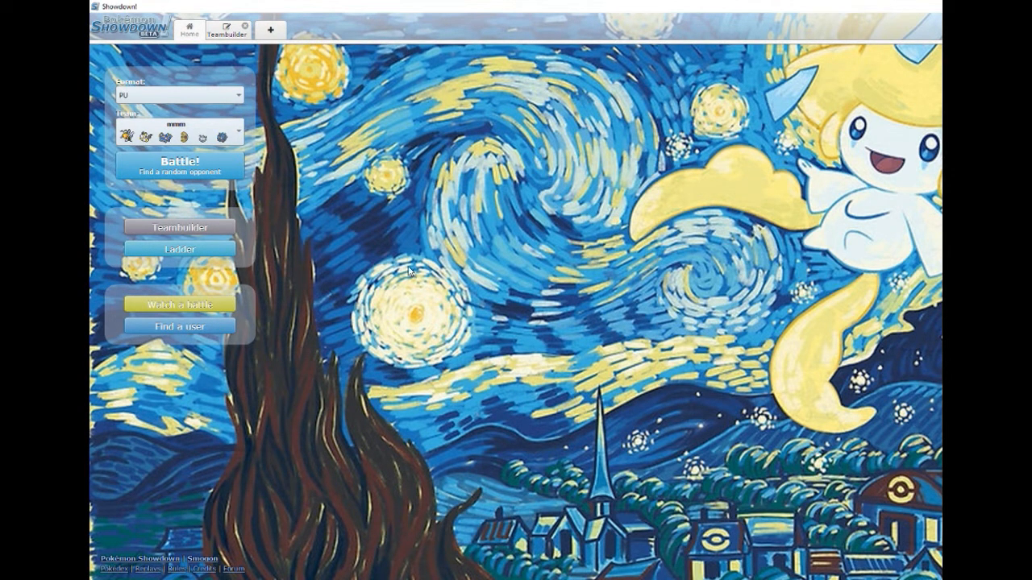
{"action": "mouse_move", "coordinate": [416, 222]}
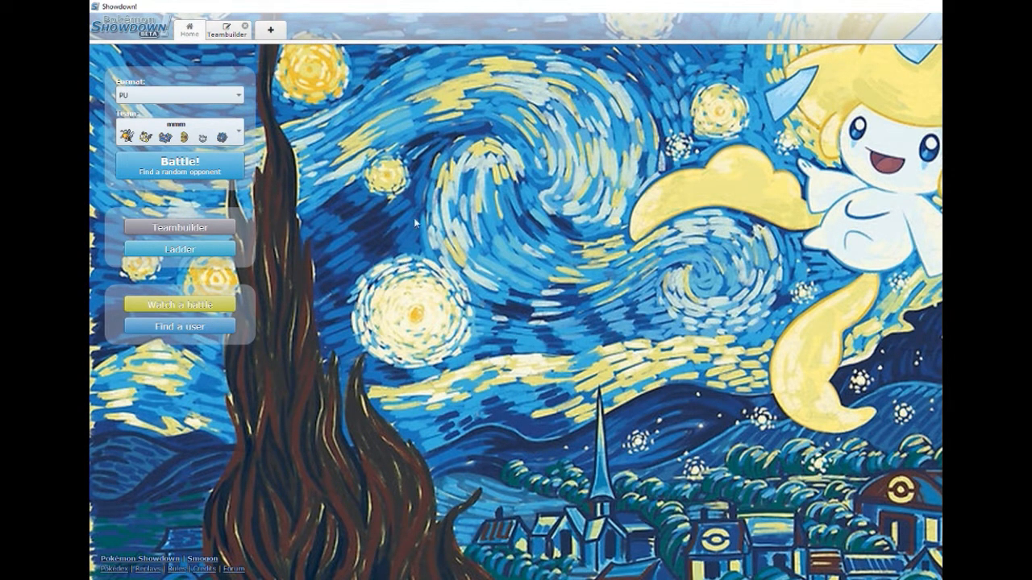
{"action": "mouse_move", "coordinate": [211, 182]}
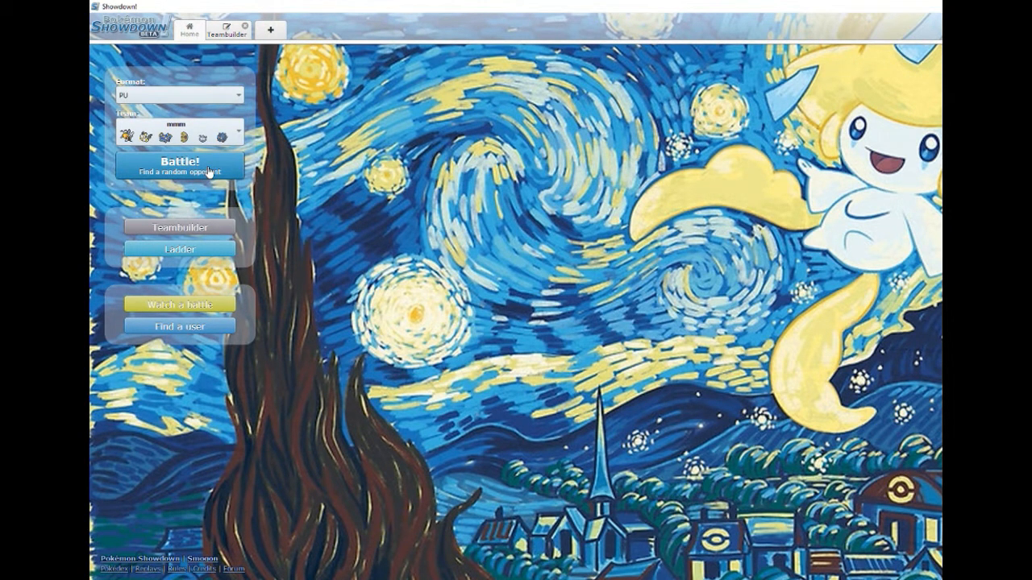
Search for a random rated PU opponent and reach team preview against Beep Beep Police
{"action": "left_click", "coordinate": [181, 165]}
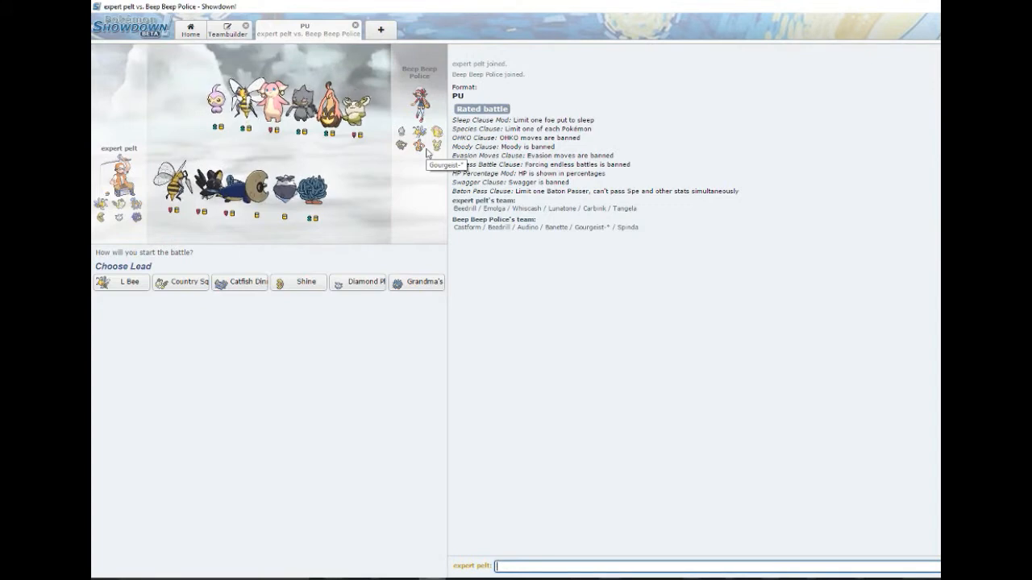
{"action": "mouse_move", "coordinate": [435, 323]}
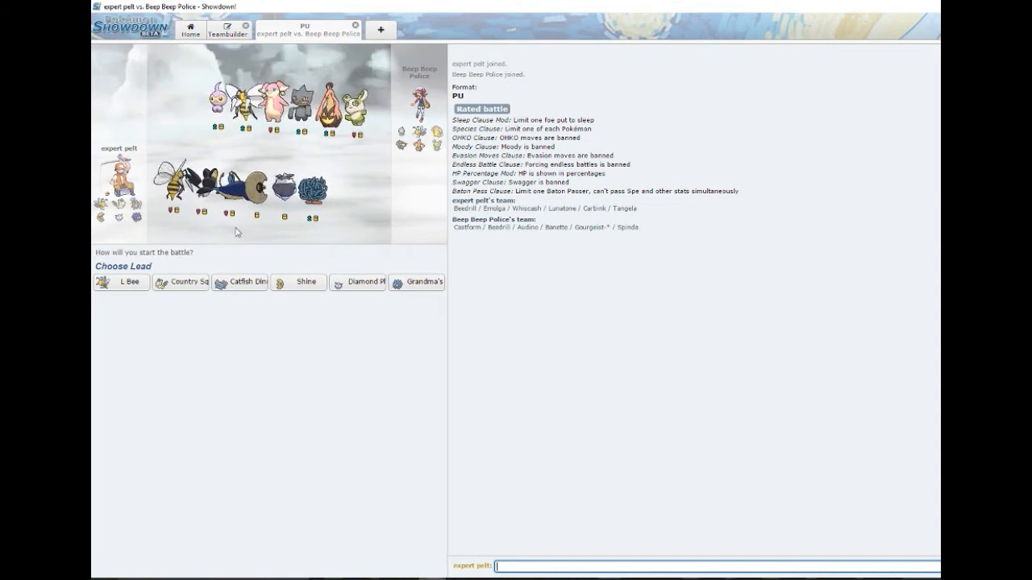
{"action": "mouse_move", "coordinate": [297, 271]}
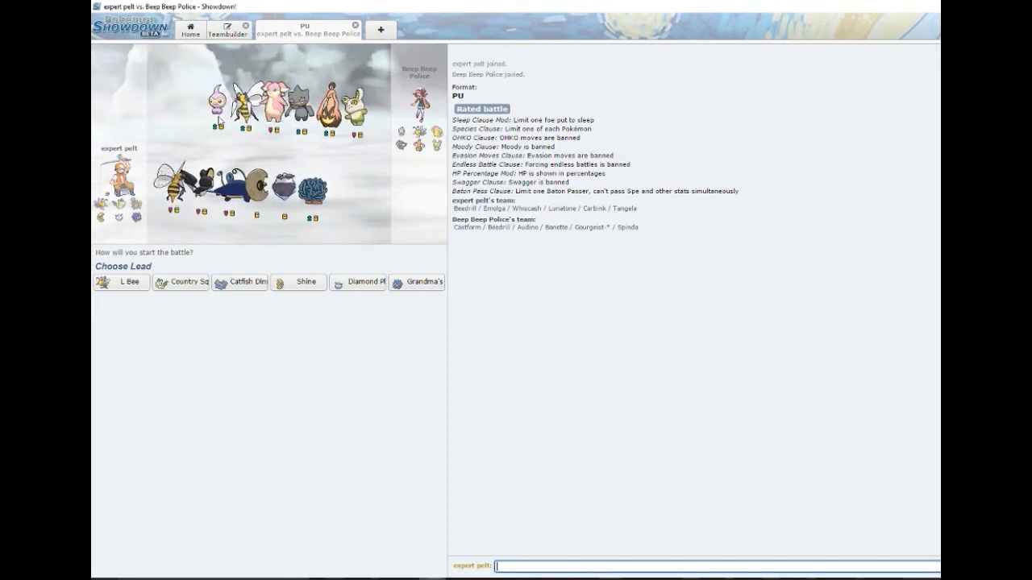
{"action": "mouse_move", "coordinate": [338, 222]}
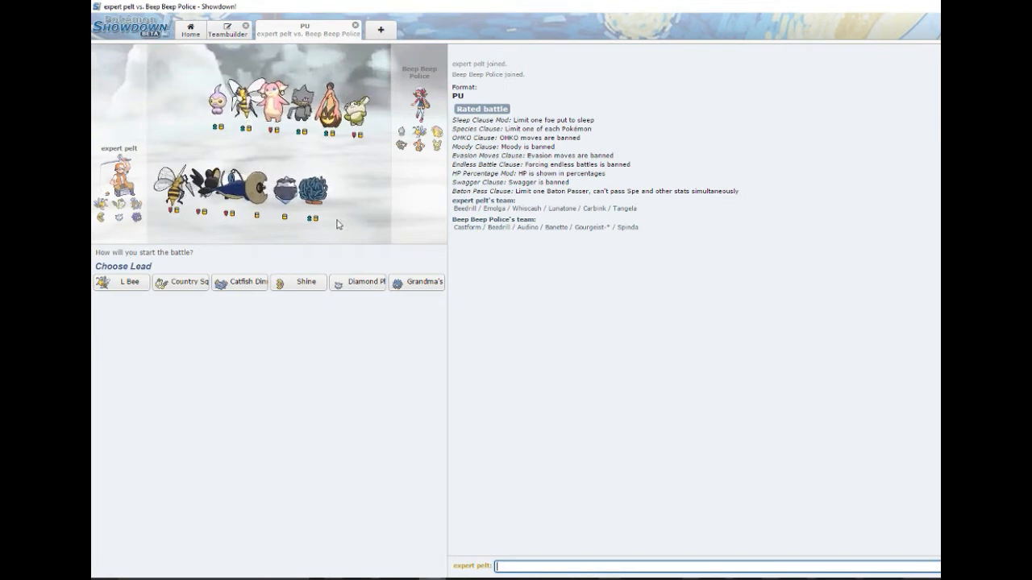
{"action": "mouse_move", "coordinate": [361, 339]}
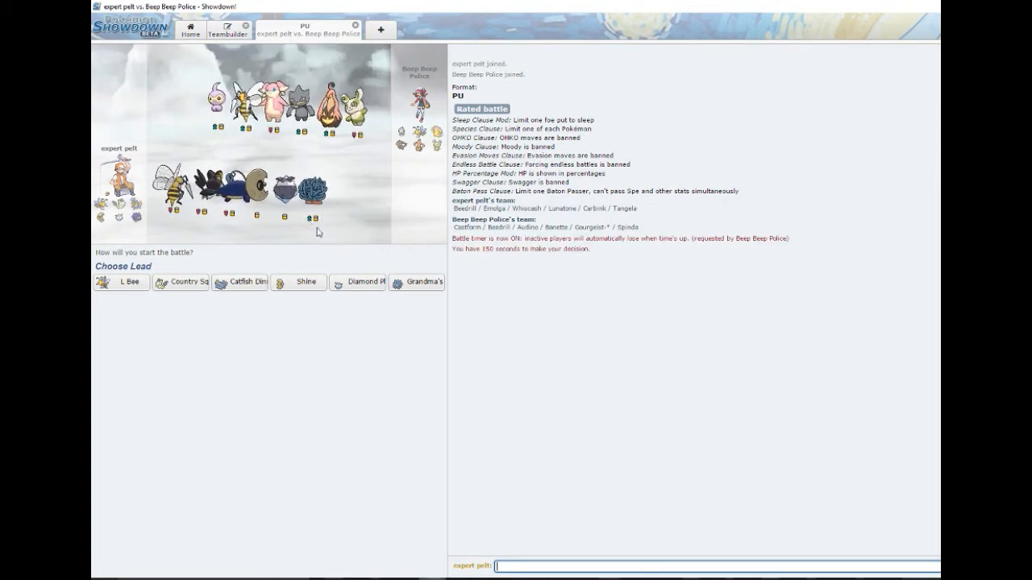
{"action": "mouse_move", "coordinate": [297, 282]}
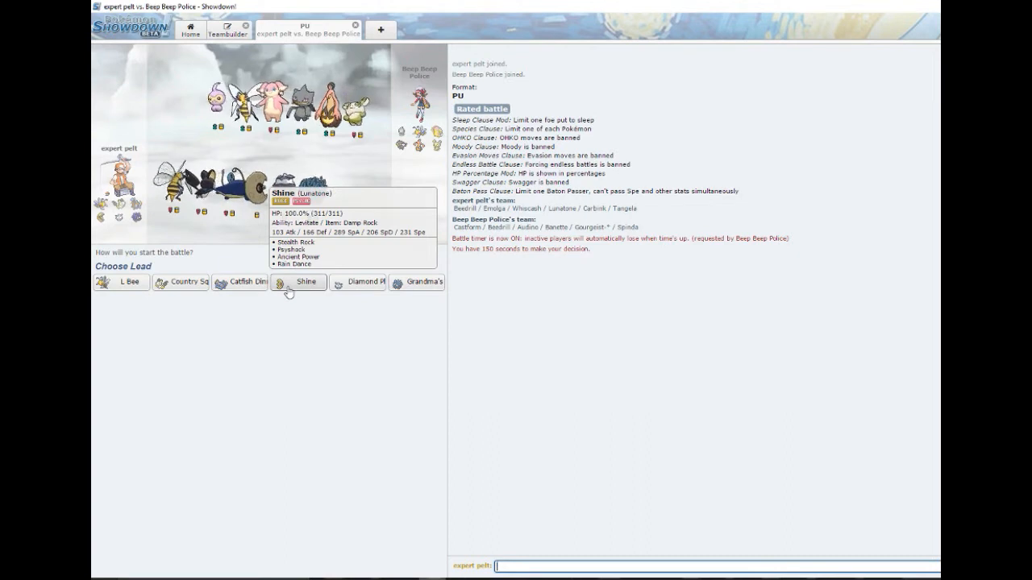
Lead with L Bee, use U-turn, then swap the dragged-in Catfish Dinner for Shine
{"action": "left_click", "coordinate": [121, 280]}
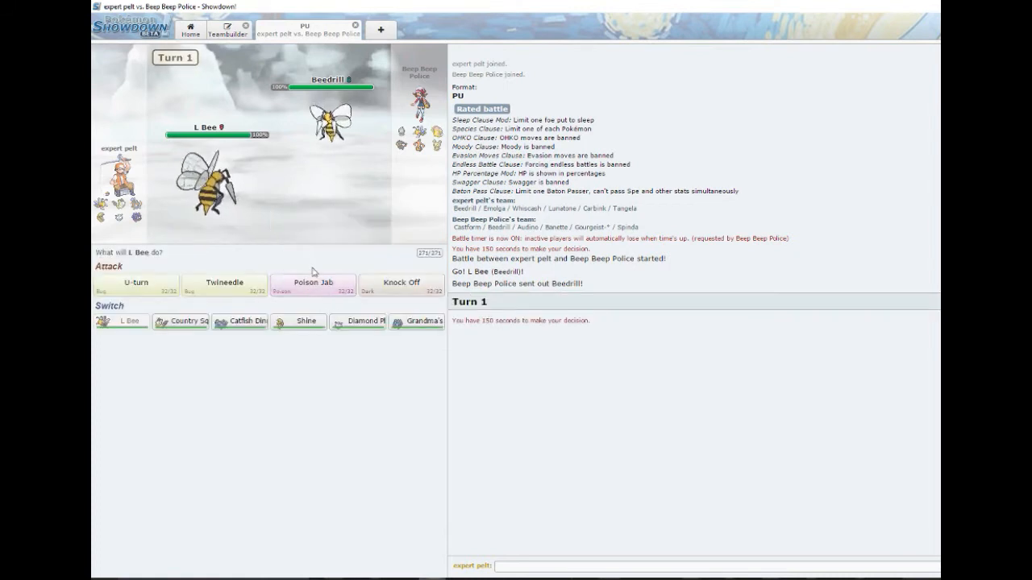
{"action": "mouse_move", "coordinate": [309, 259]}
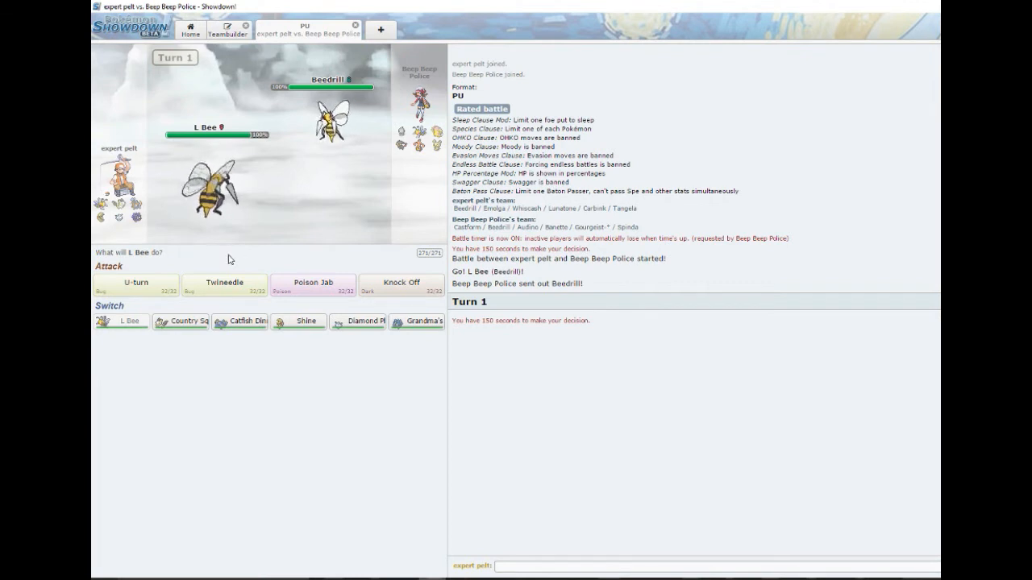
{"action": "left_click", "coordinate": [135, 282]}
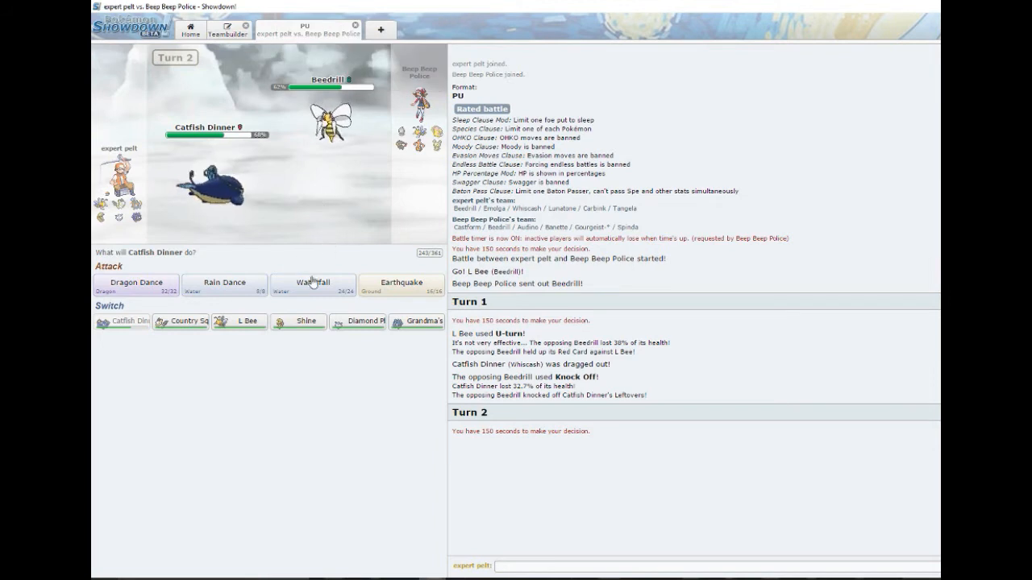
{"action": "mouse_move", "coordinate": [298, 321]}
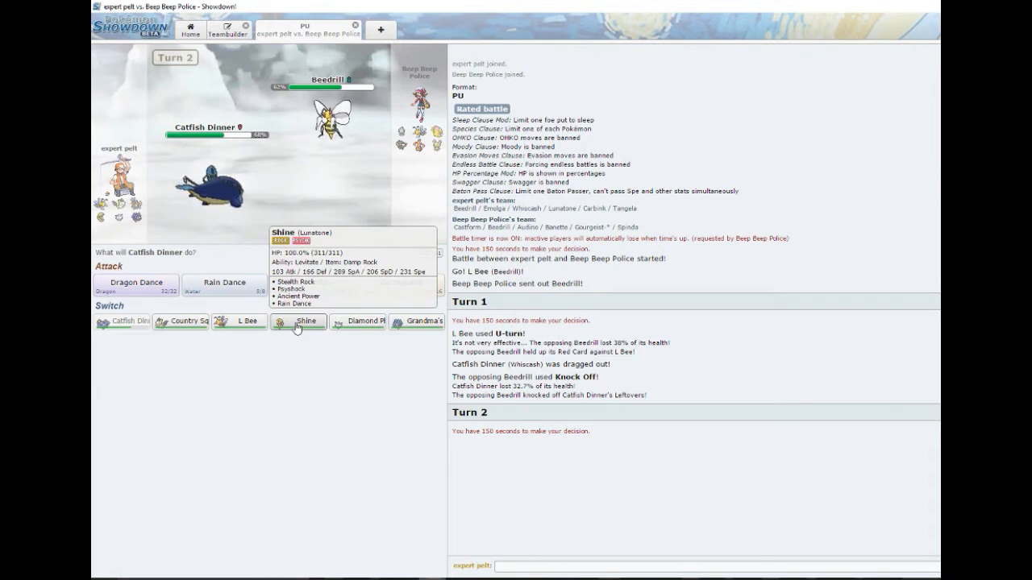
{"action": "left_click", "coordinate": [299, 320]}
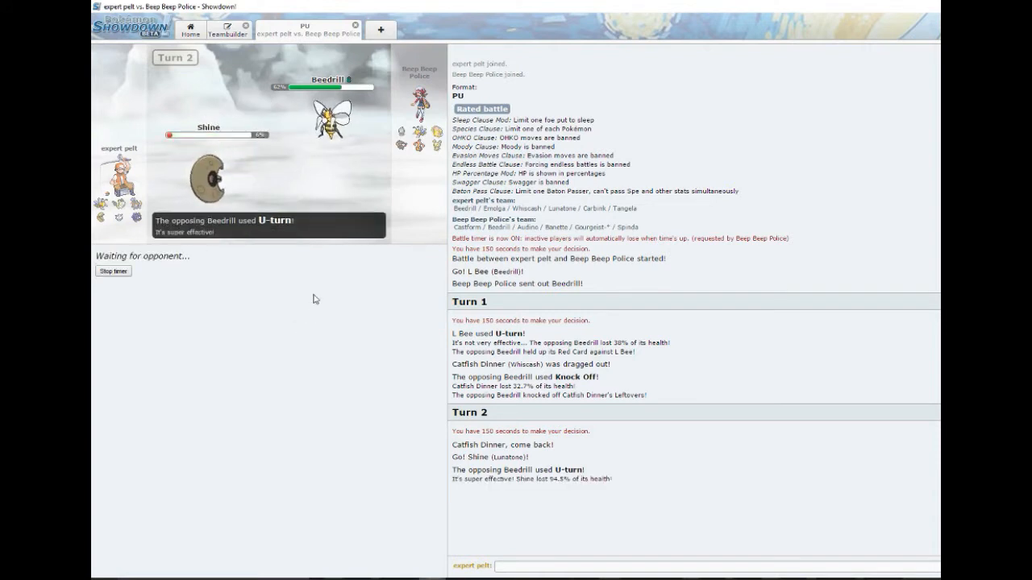
{"action": "mouse_move", "coordinate": [347, 303]}
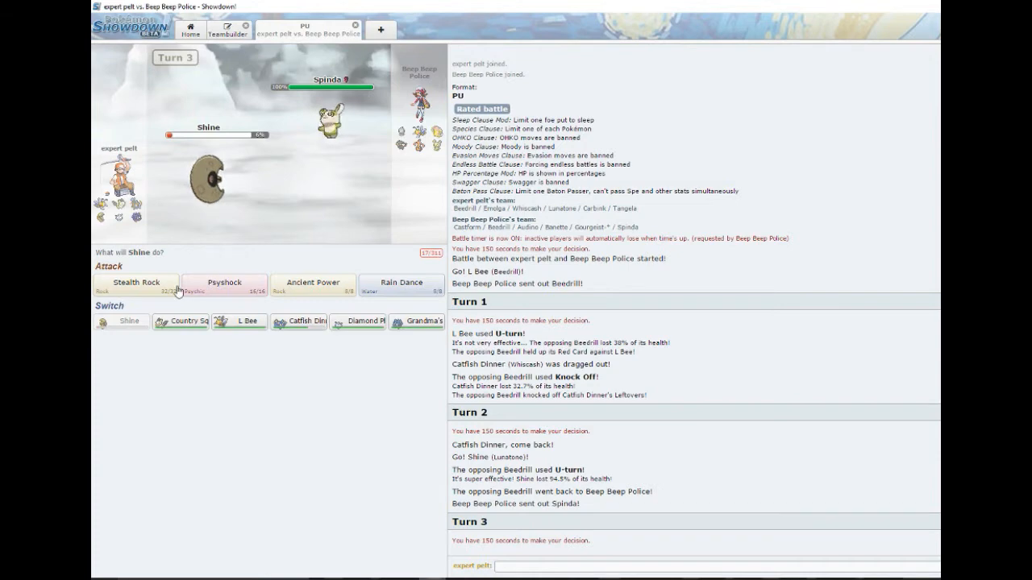
Have Shine set Stealth Rock on turn 3 before it faints to Spinda's Superpower
{"action": "left_click", "coordinate": [136, 284]}
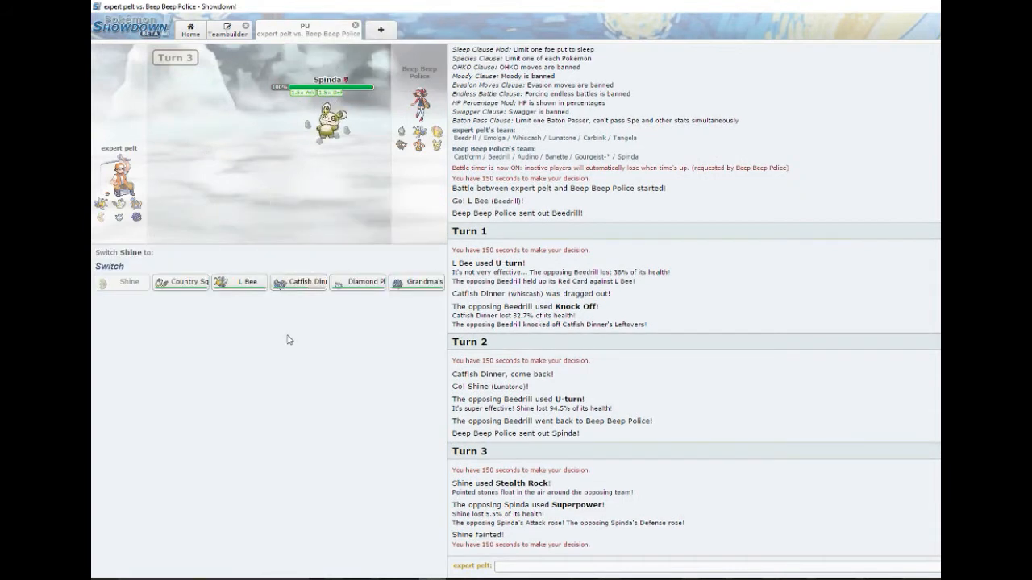
{"action": "mouse_move", "coordinate": [358, 283]}
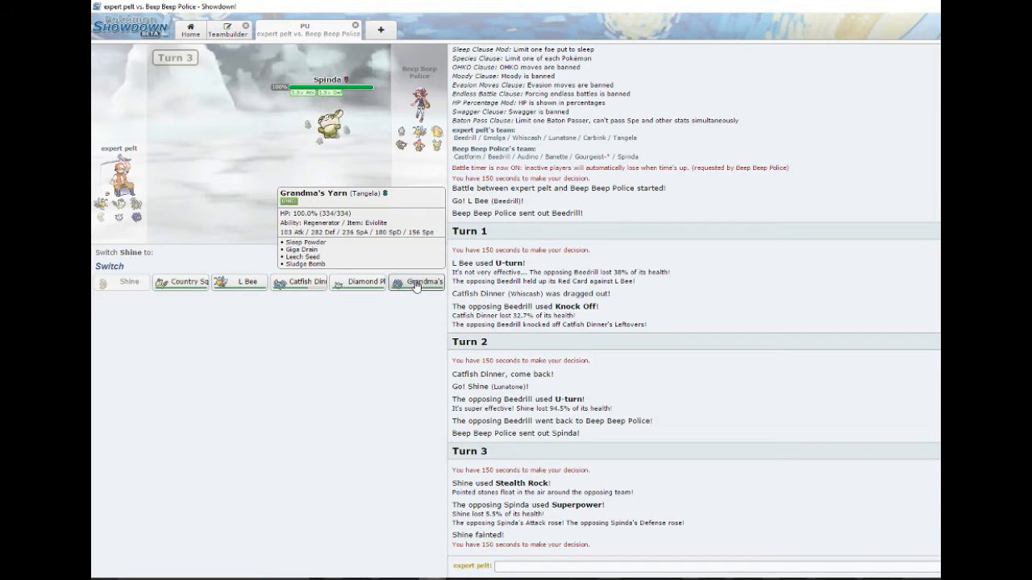
Send in Grandma's Yarn for fainted Shine and hit Spinda with Sludge Bomb
{"action": "left_click", "coordinate": [418, 282]}
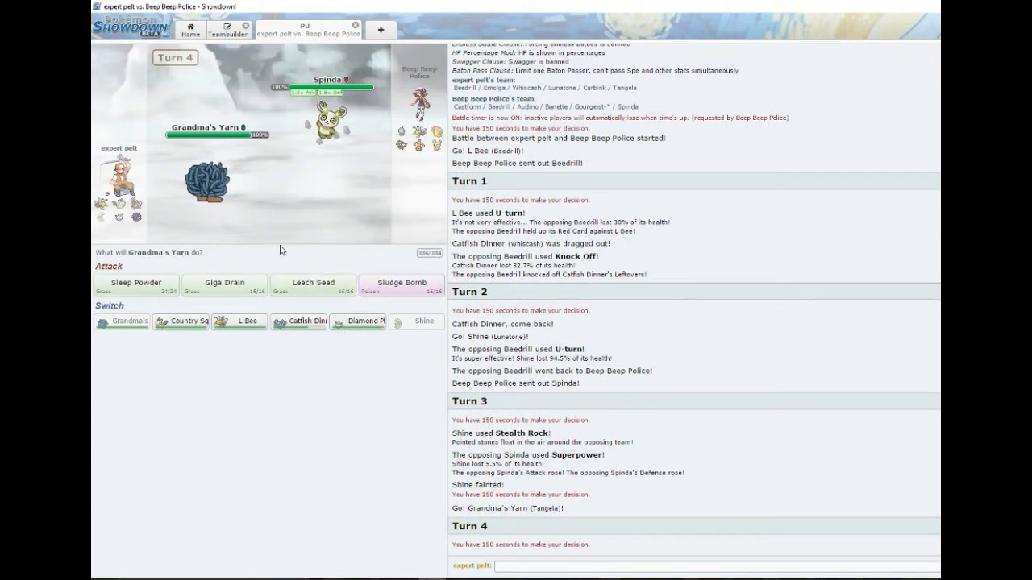
{"action": "mouse_move", "coordinate": [385, 174]}
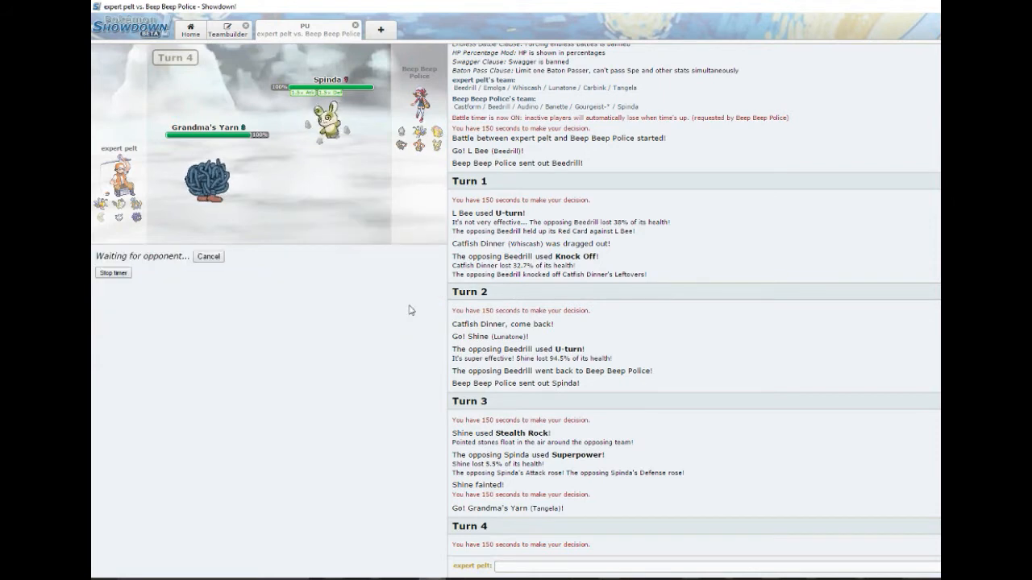
{"action": "mouse_move", "coordinate": [397, 342]}
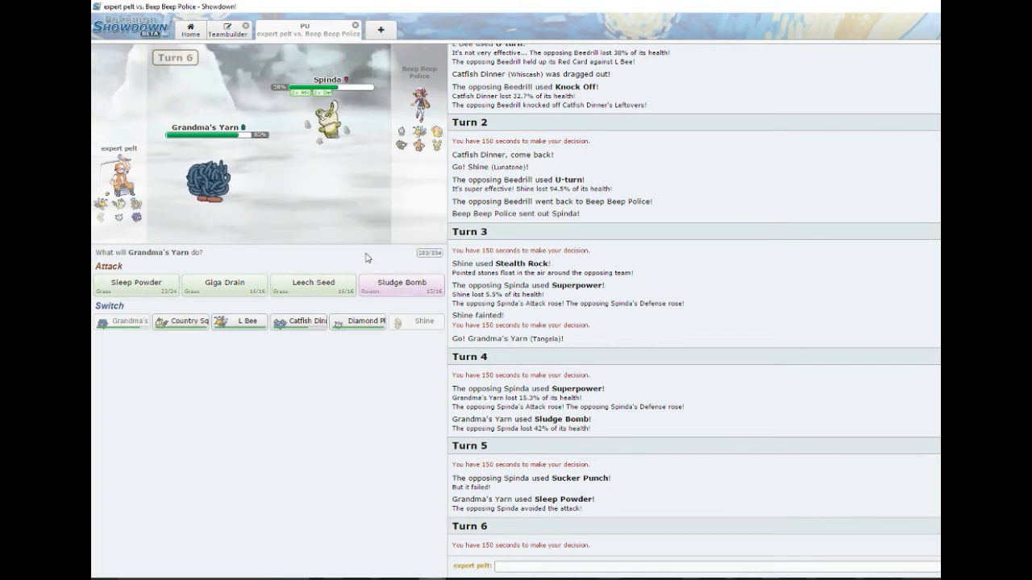
{"action": "mouse_move", "coordinate": [401, 267]}
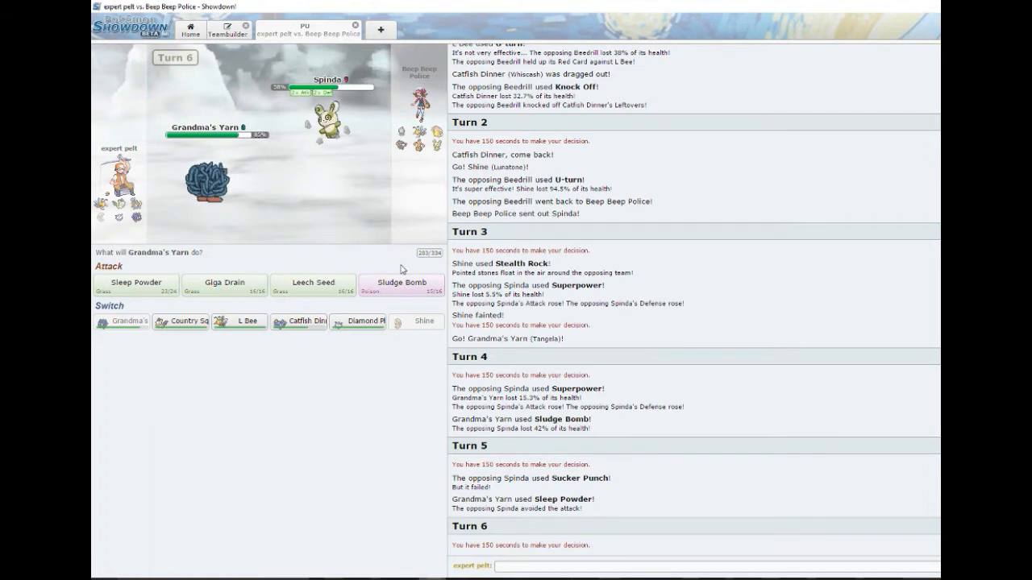
{"action": "left_click", "coordinate": [402, 282]}
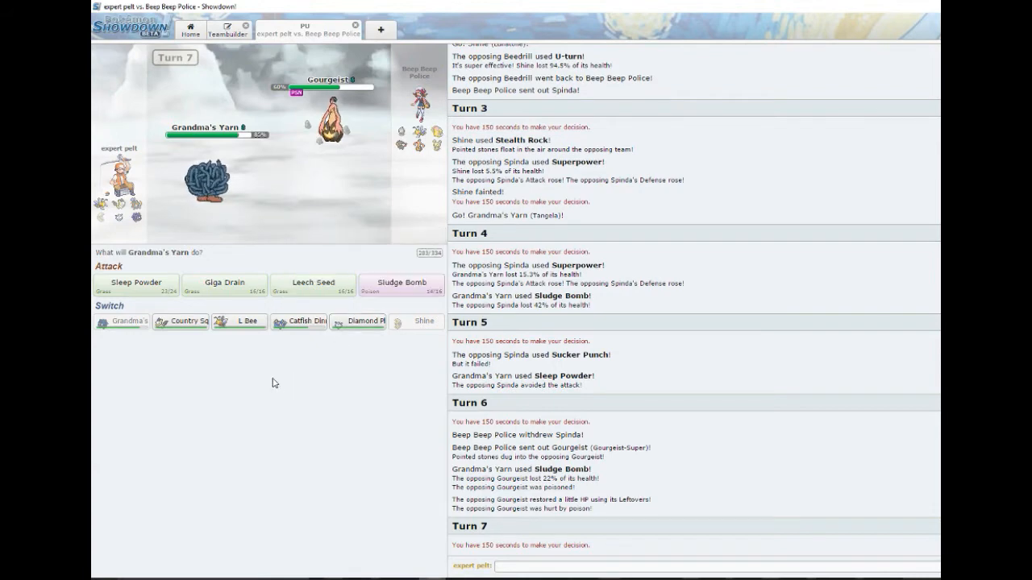
{"action": "mouse_move", "coordinate": [180, 322]}
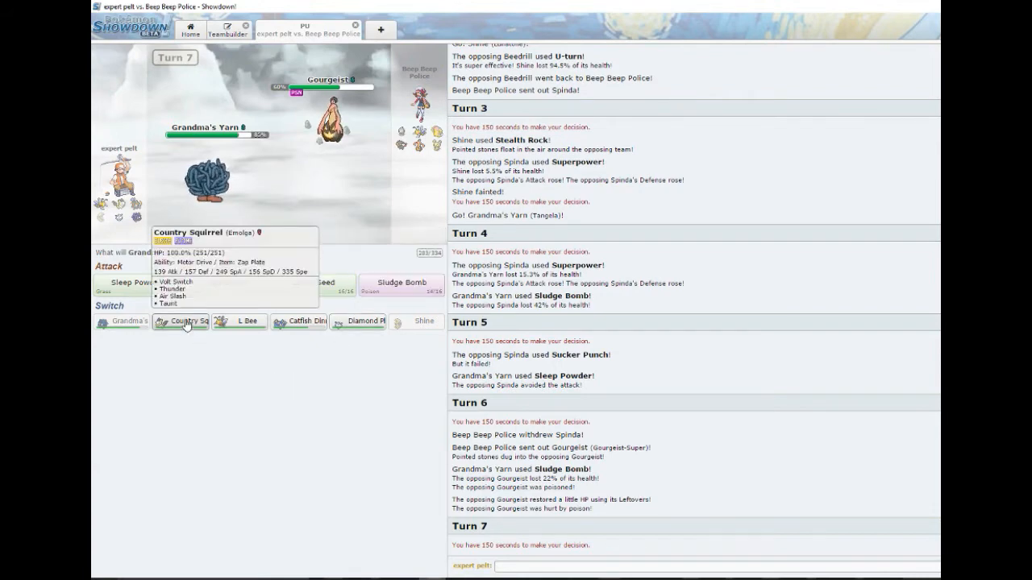
{"action": "mouse_move", "coordinate": [259, 360]}
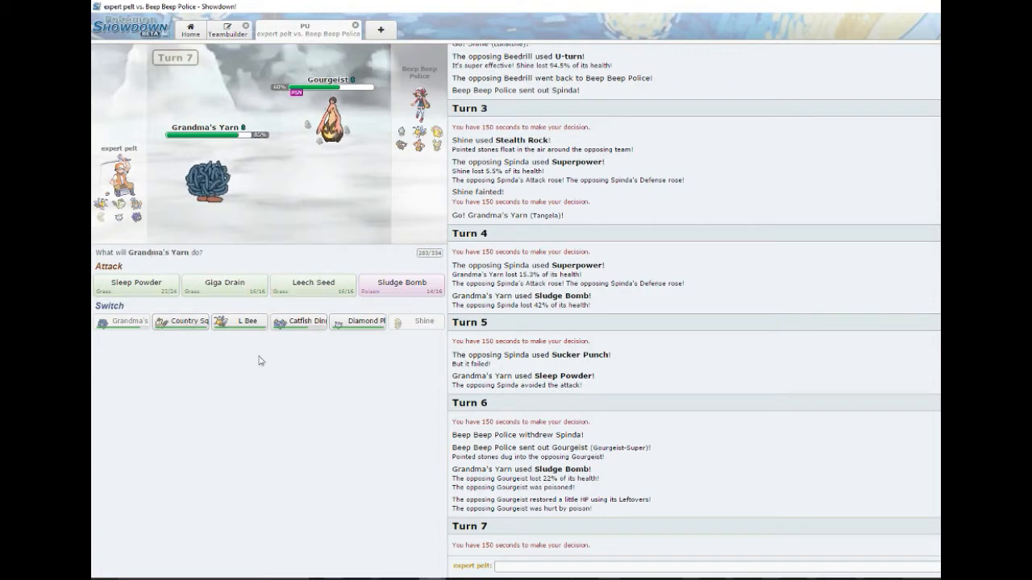
{"action": "mouse_move", "coordinate": [180, 321]}
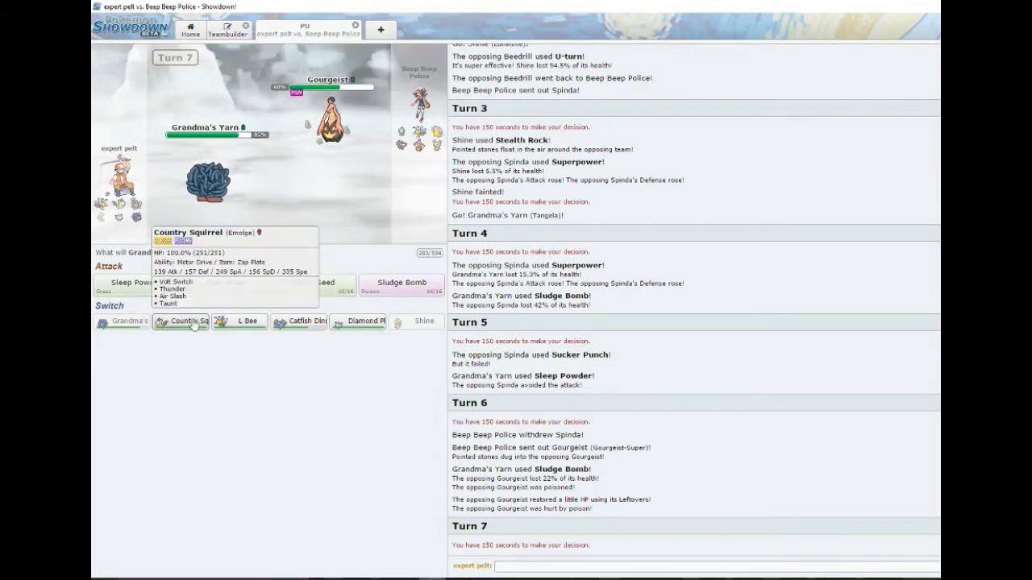
Switch Grandma's Yarn out for Country Squirrel against Gourgeist, reaching turn 8
{"action": "left_click", "coordinate": [181, 321]}
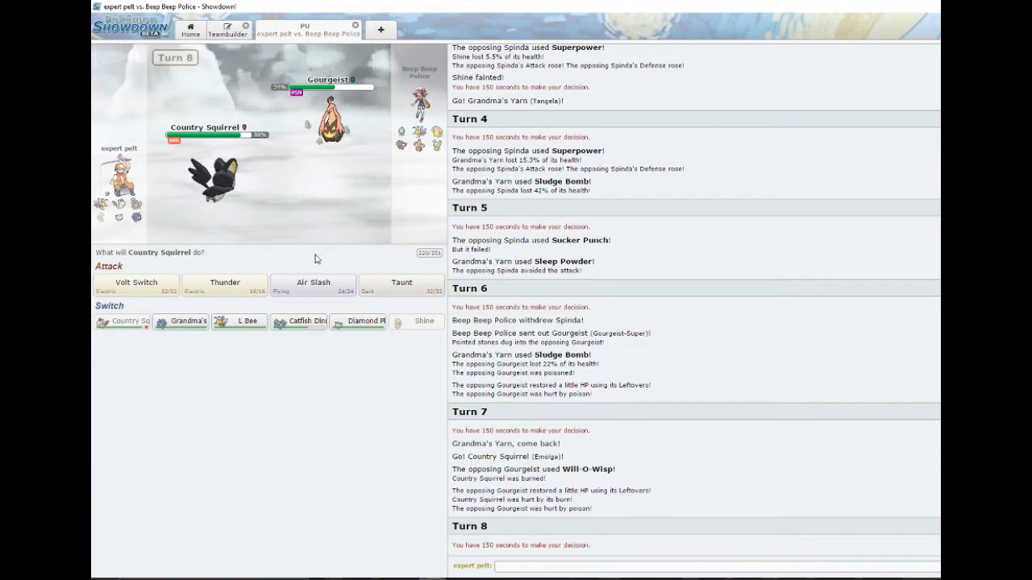
{"action": "mouse_move", "coordinate": [319, 257]}
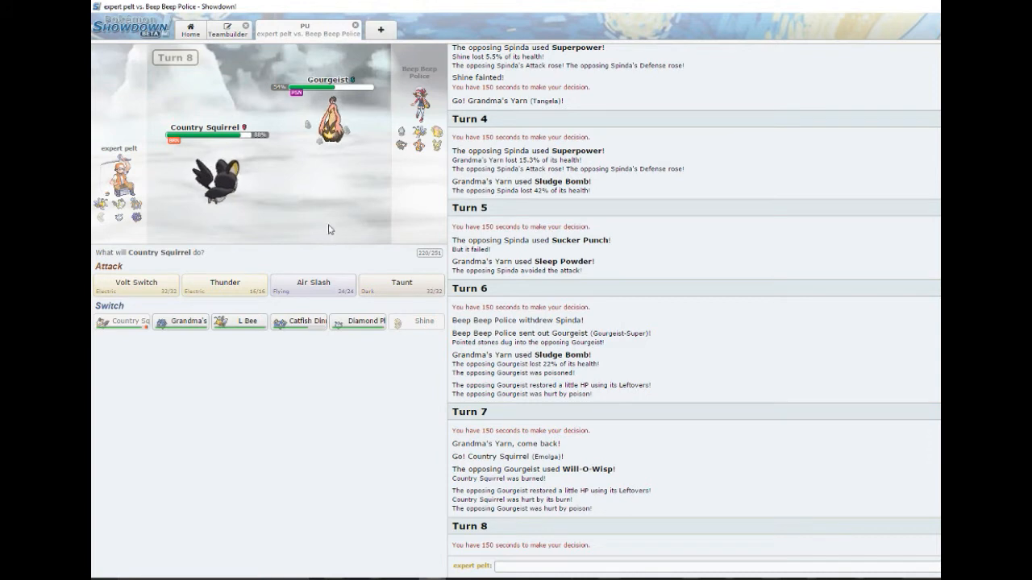
{"action": "mouse_move", "coordinate": [400, 283]}
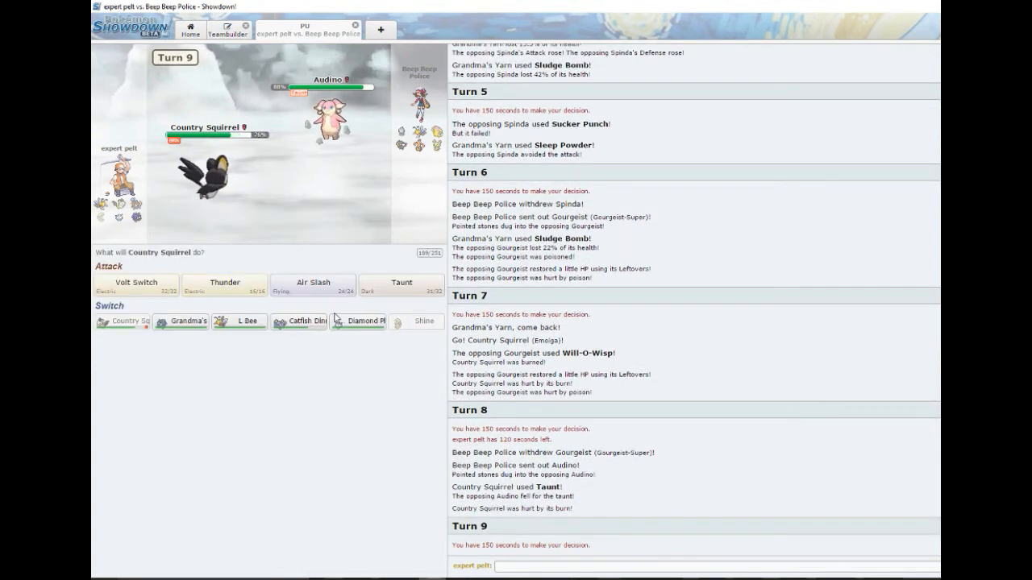
{"action": "mouse_move", "coordinate": [329, 116]}
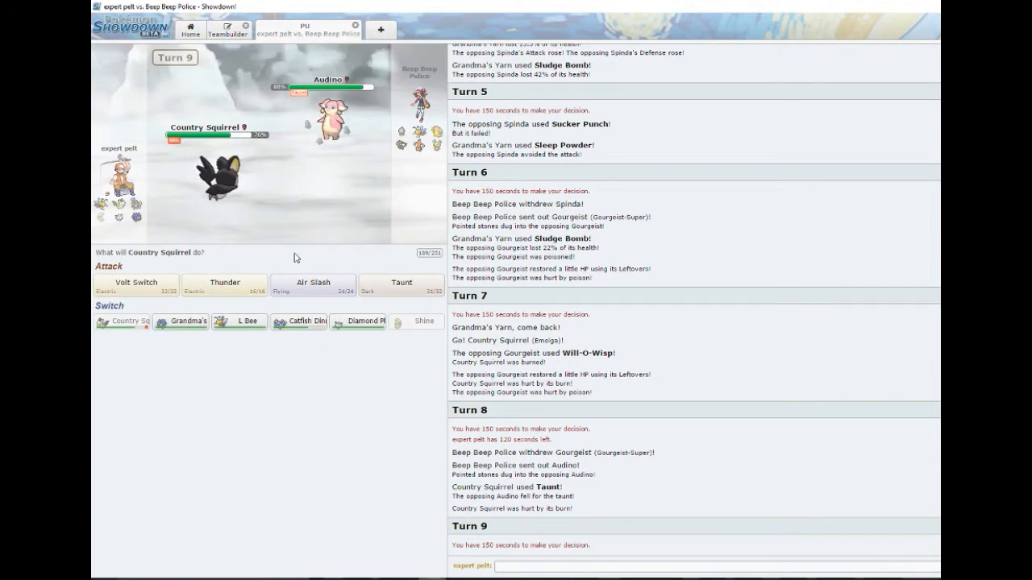
{"action": "mouse_move", "coordinate": [135, 284]}
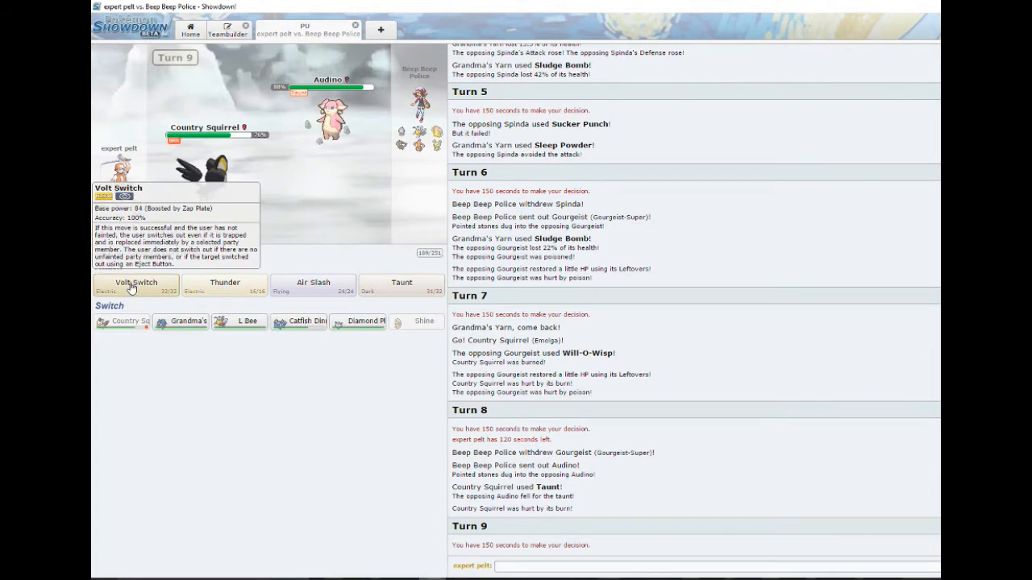
Have Country Squirrel use Volt Switch, knocking out the incoming Beedrill
{"action": "left_click", "coordinate": [135, 283]}
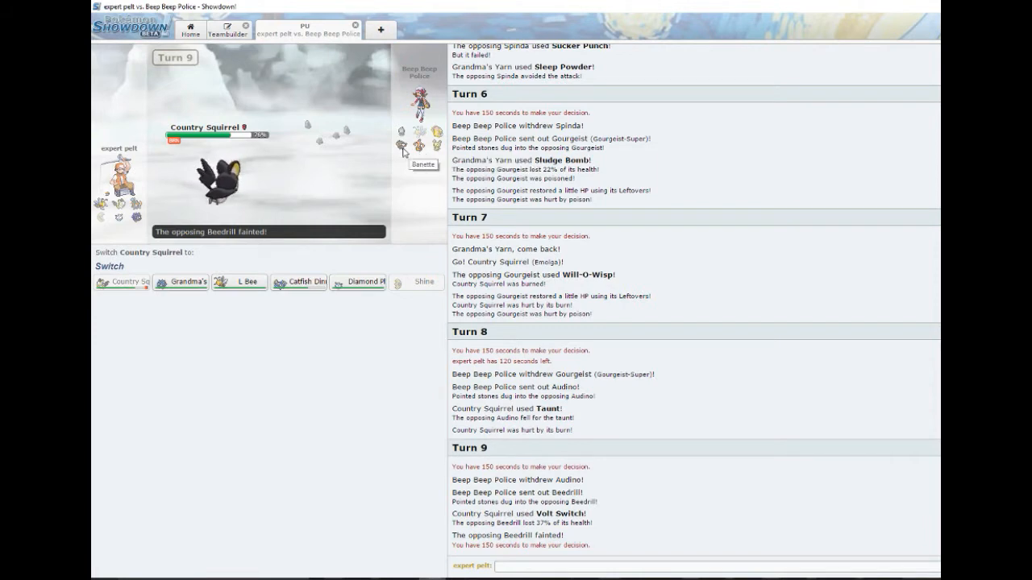
{"action": "mouse_move", "coordinate": [435, 145]}
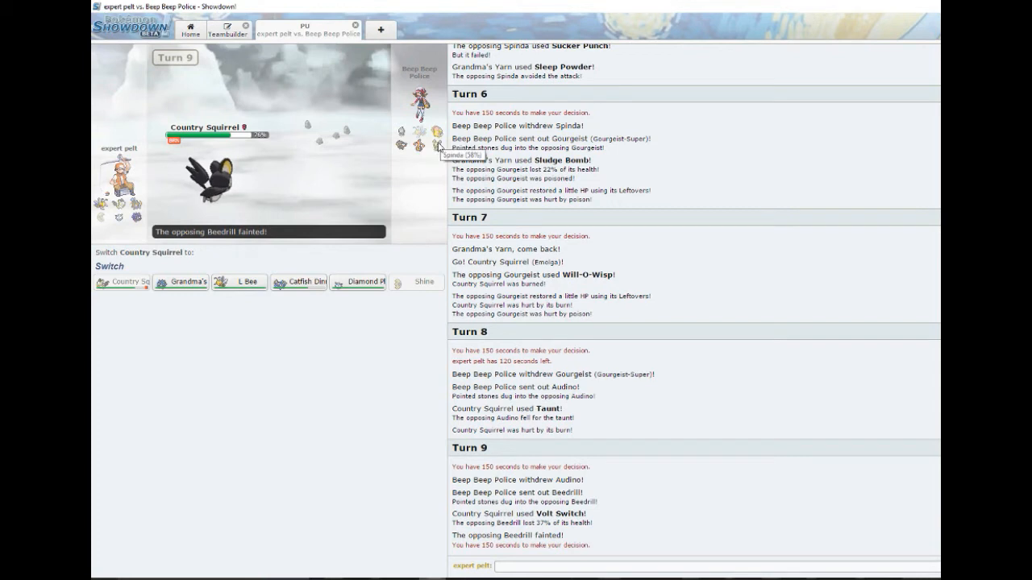
{"action": "mouse_move", "coordinate": [316, 245]}
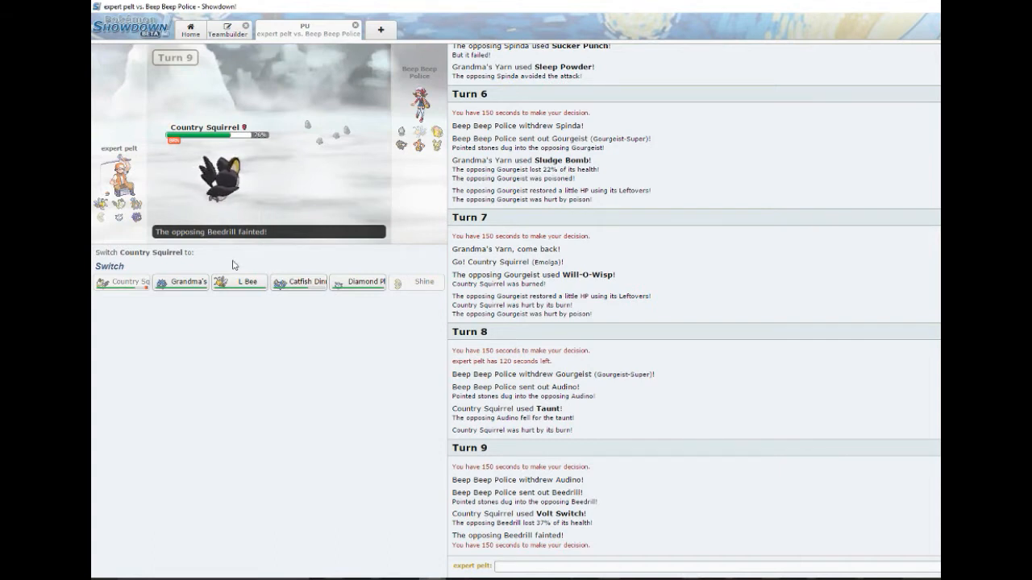
{"action": "mouse_move", "coordinate": [238, 280]}
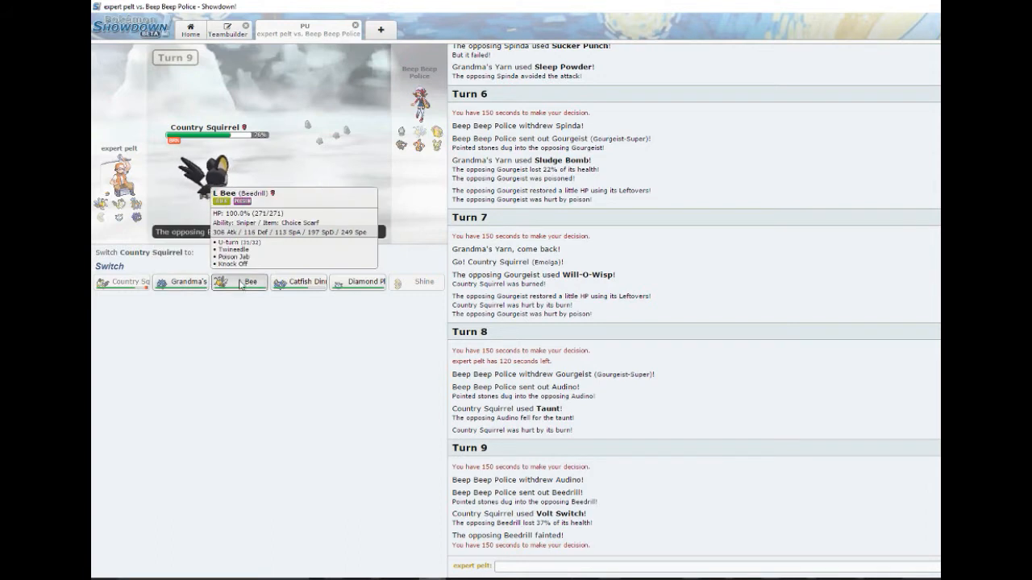
Send in L Bee and U-turn out of Audino back into Country Squirrel
{"action": "left_click", "coordinate": [238, 280]}
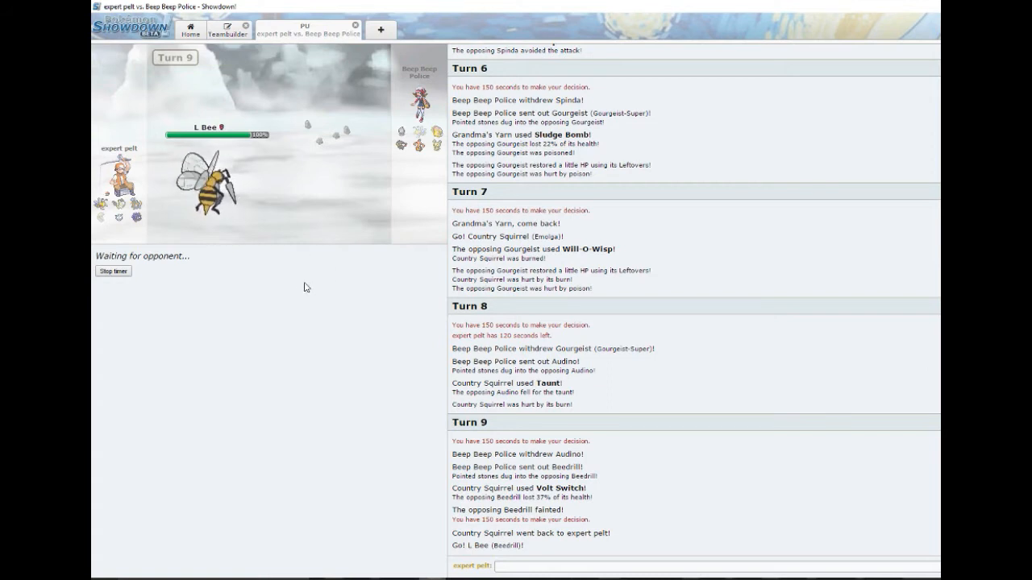
{"action": "mouse_move", "coordinate": [278, 290]}
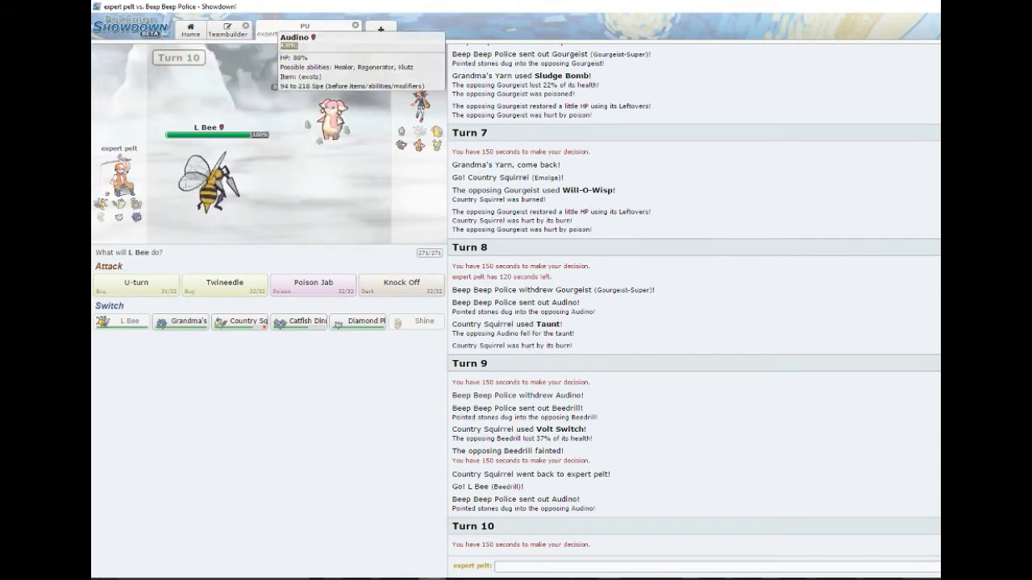
{"action": "left_click", "coordinate": [135, 284]}
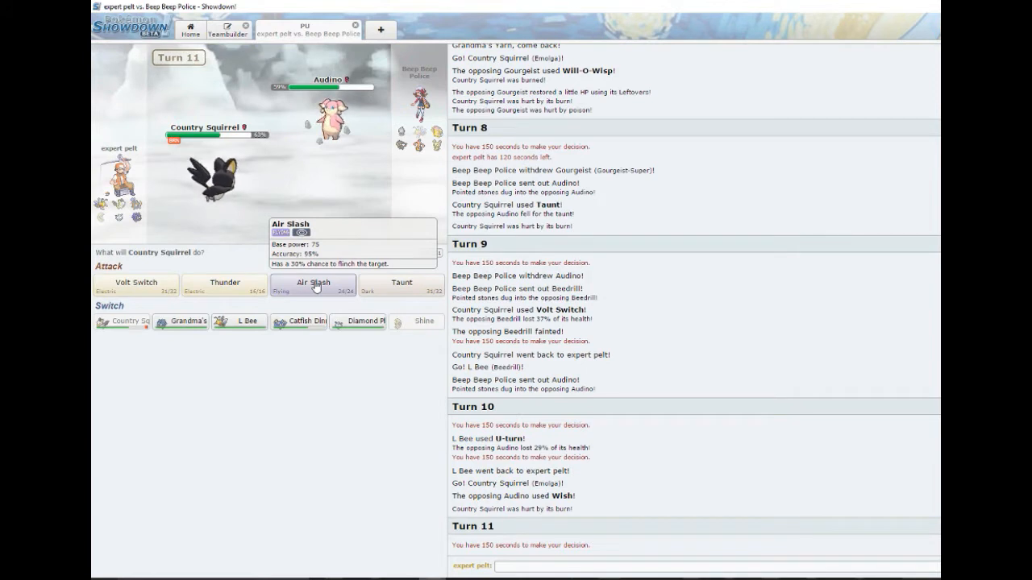
{"action": "mouse_move", "coordinate": [435, 145]}
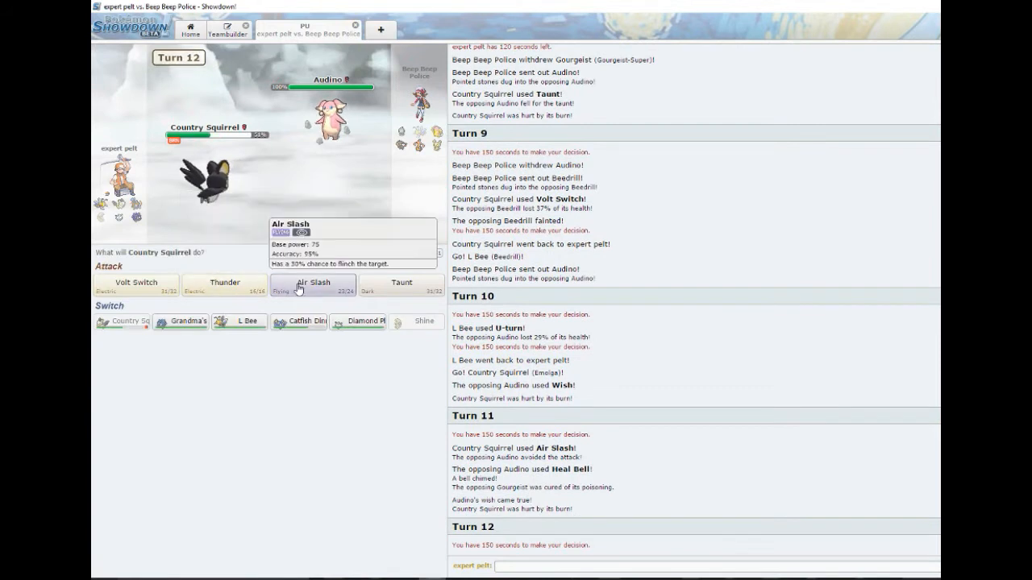
Taunt Audino, then Volt Switch into the incoming Spinda for 64% damage
{"action": "left_click", "coordinate": [313, 285]}
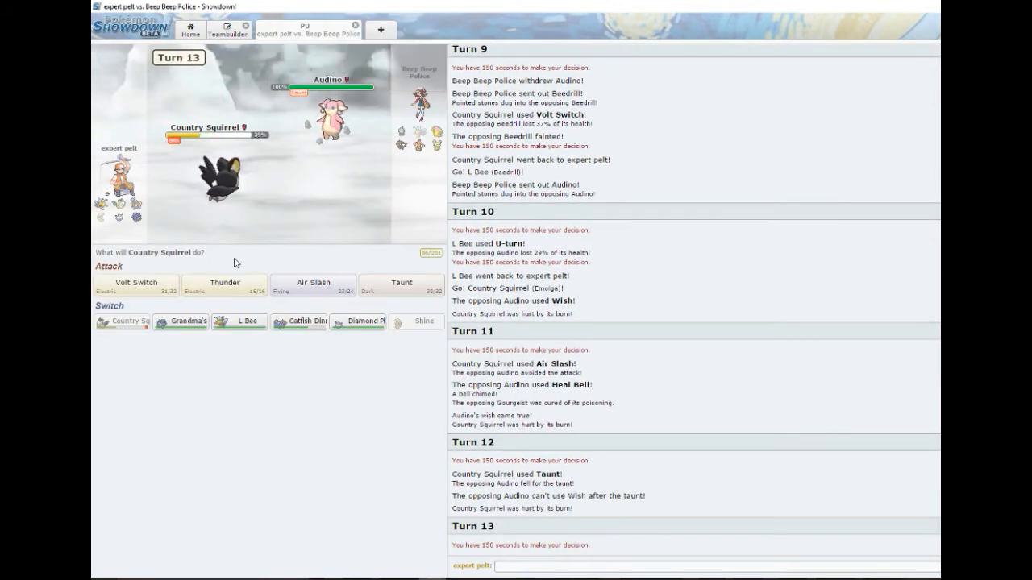
{"action": "left_click", "coordinate": [313, 284]}
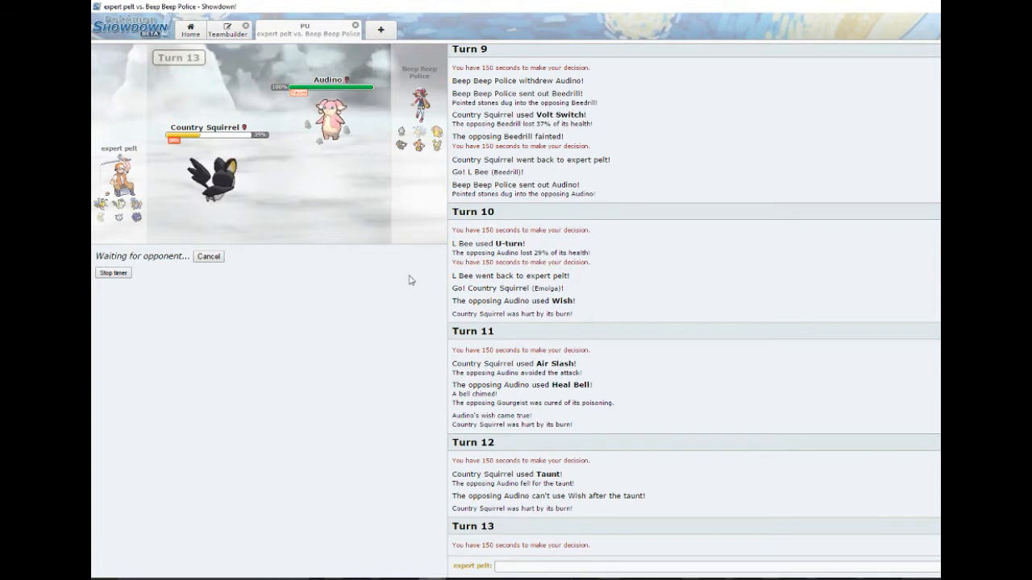
{"action": "mouse_move", "coordinate": [410, 264]}
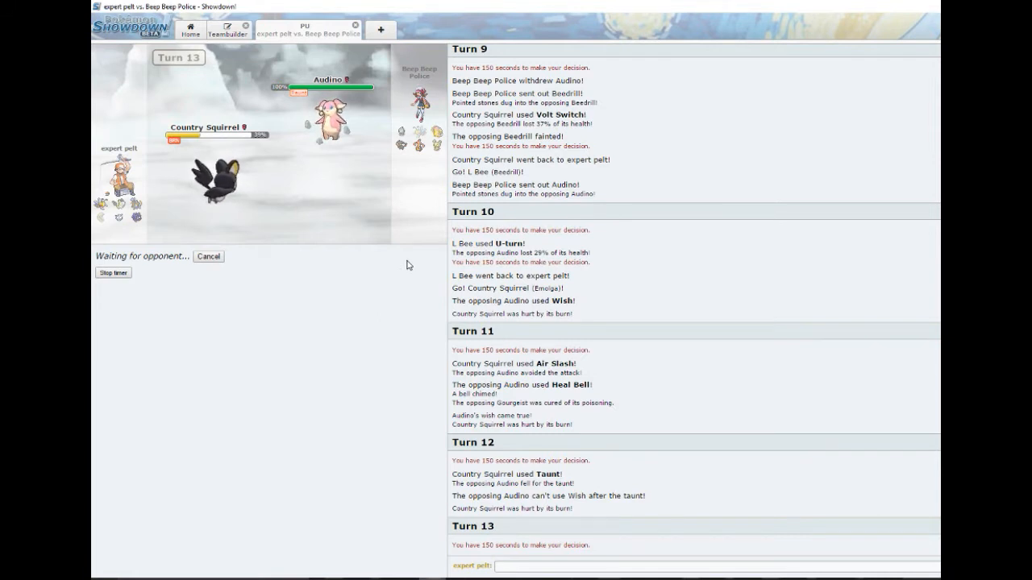
{"action": "mouse_move", "coordinate": [372, 281]}
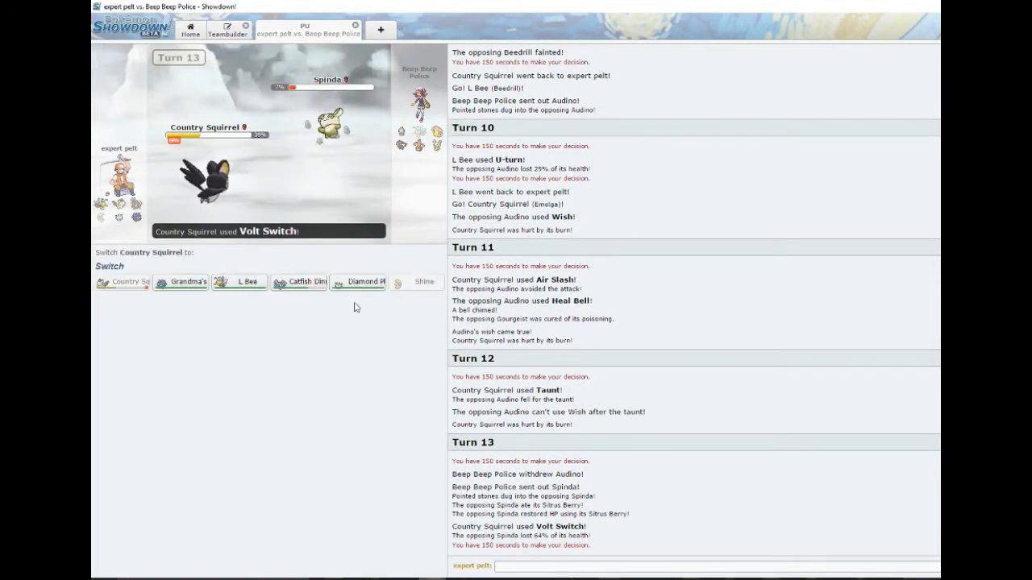
{"action": "mouse_move", "coordinate": [258, 255]}
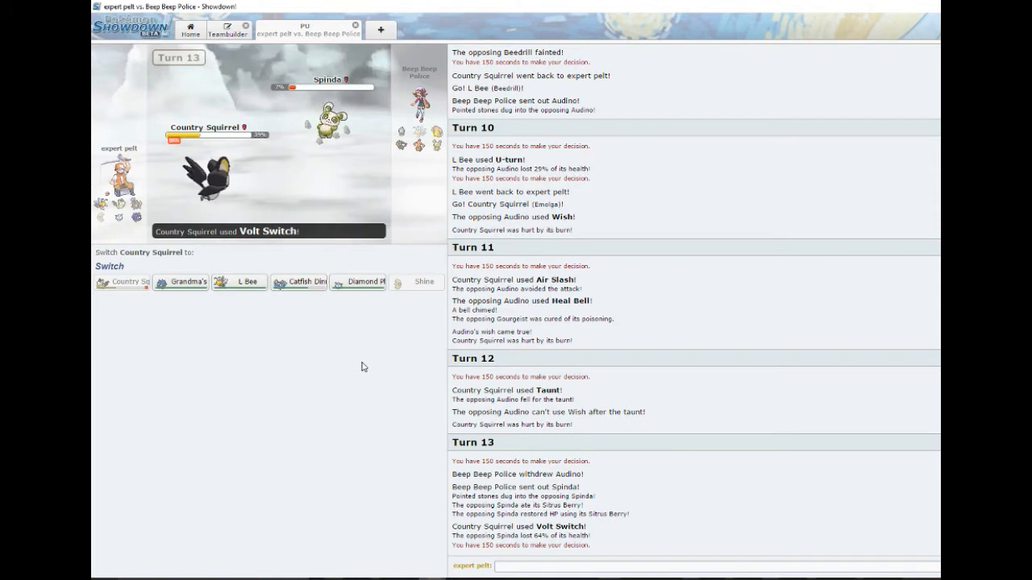
{"action": "mouse_move", "coordinate": [271, 256]}
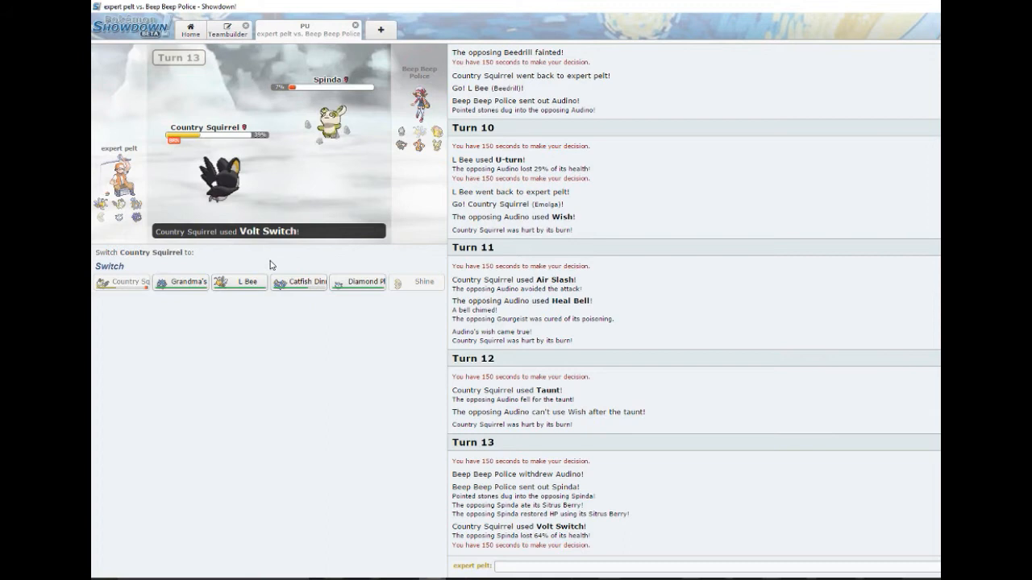
{"action": "mouse_move", "coordinate": [300, 255]}
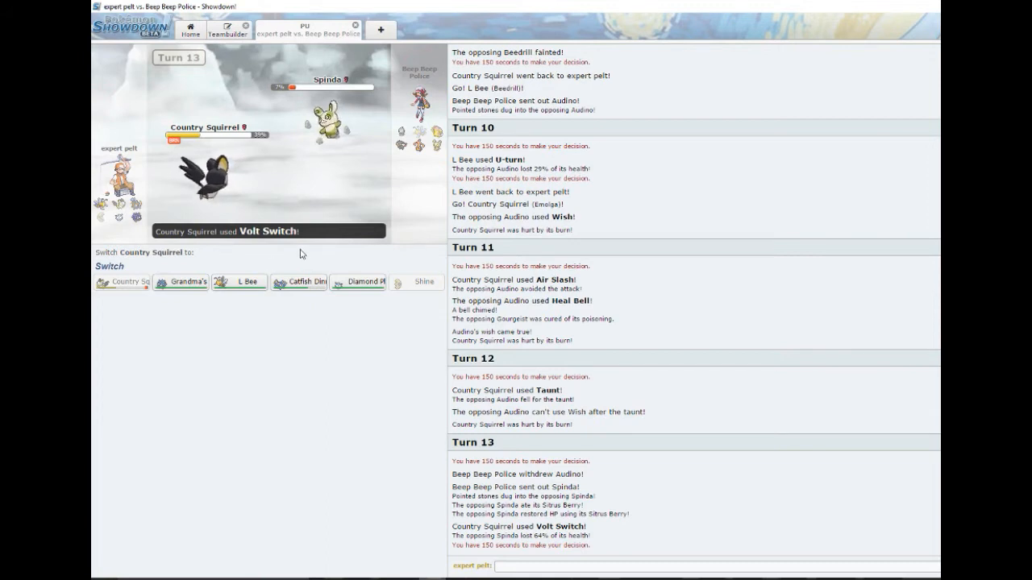
{"action": "mouse_move", "coordinate": [245, 339]}
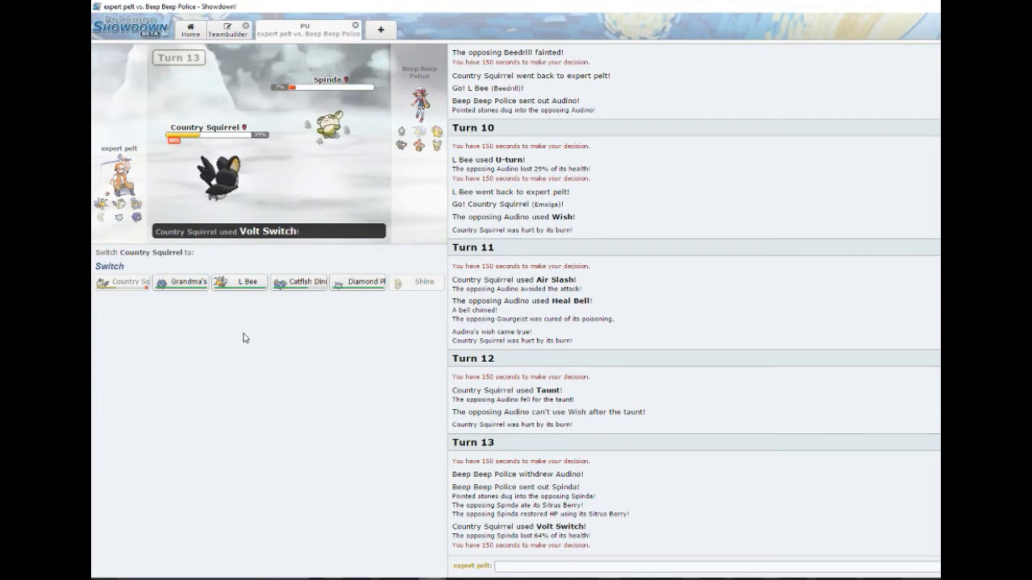
{"action": "mouse_move", "coordinate": [193, 295]}
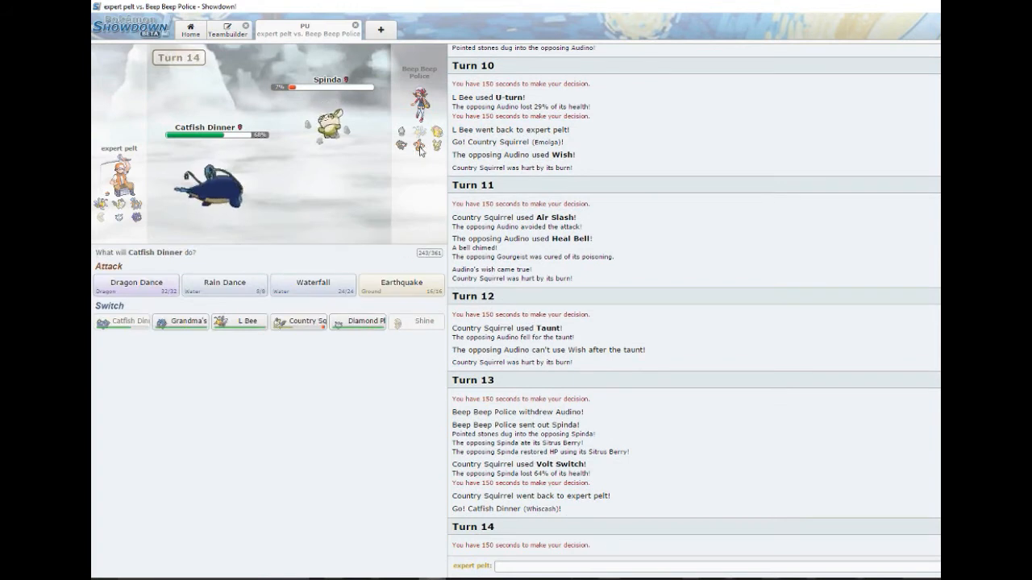
{"action": "mouse_move", "coordinate": [419, 145]}
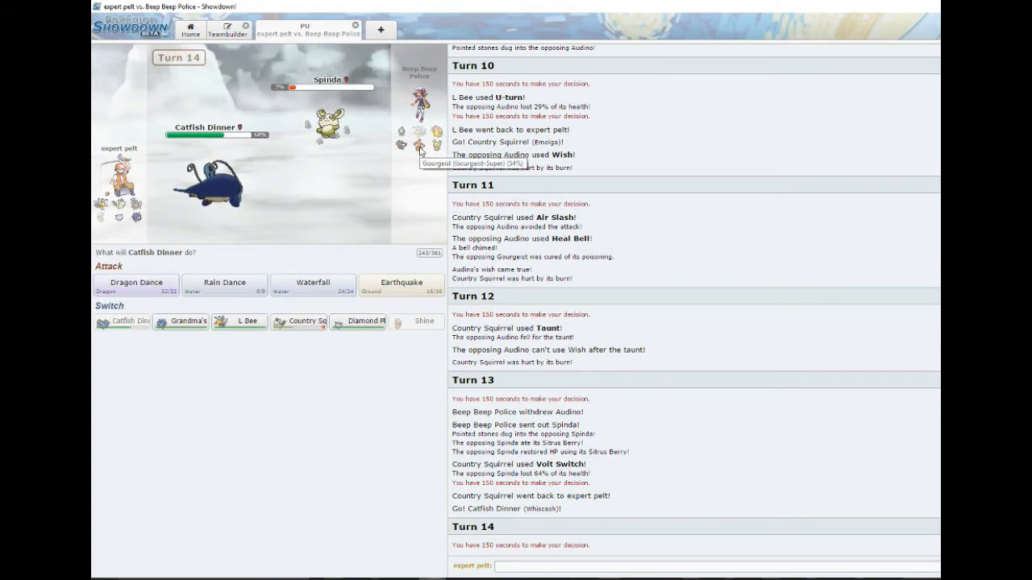
{"action": "mouse_move", "coordinate": [329, 161]}
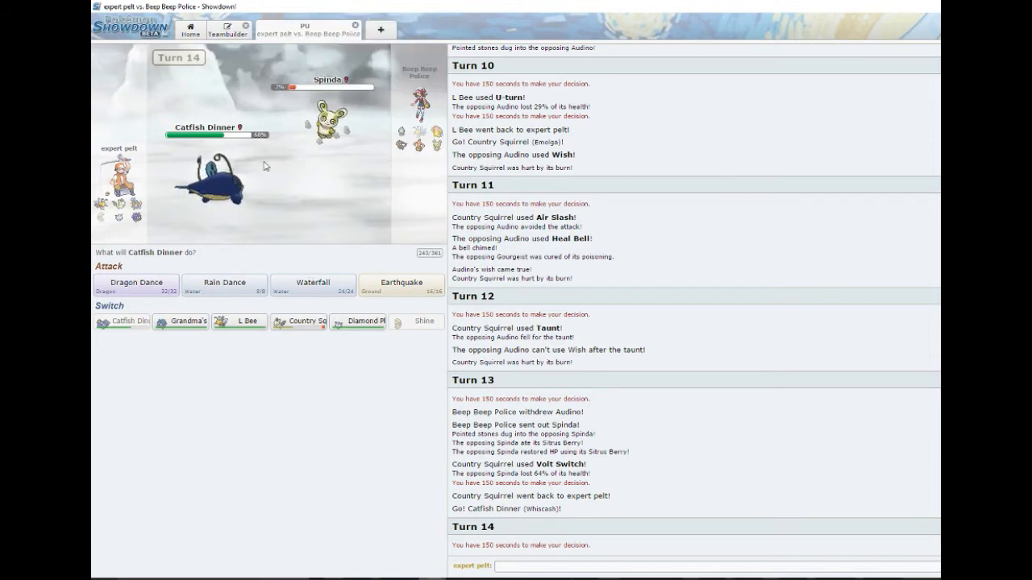
{"action": "mouse_move", "coordinate": [344, 260]}
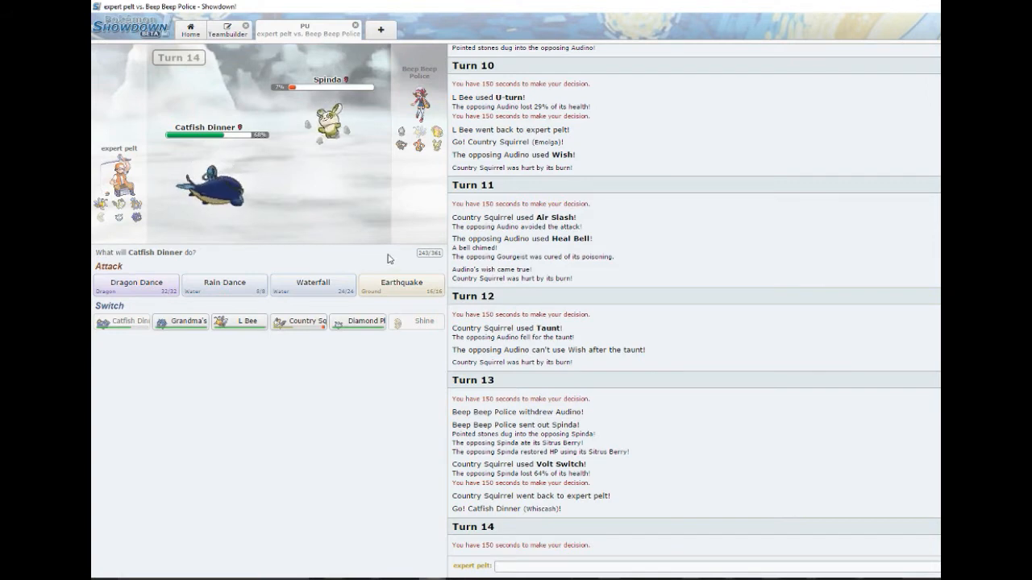
{"action": "mouse_move", "coordinate": [399, 287]}
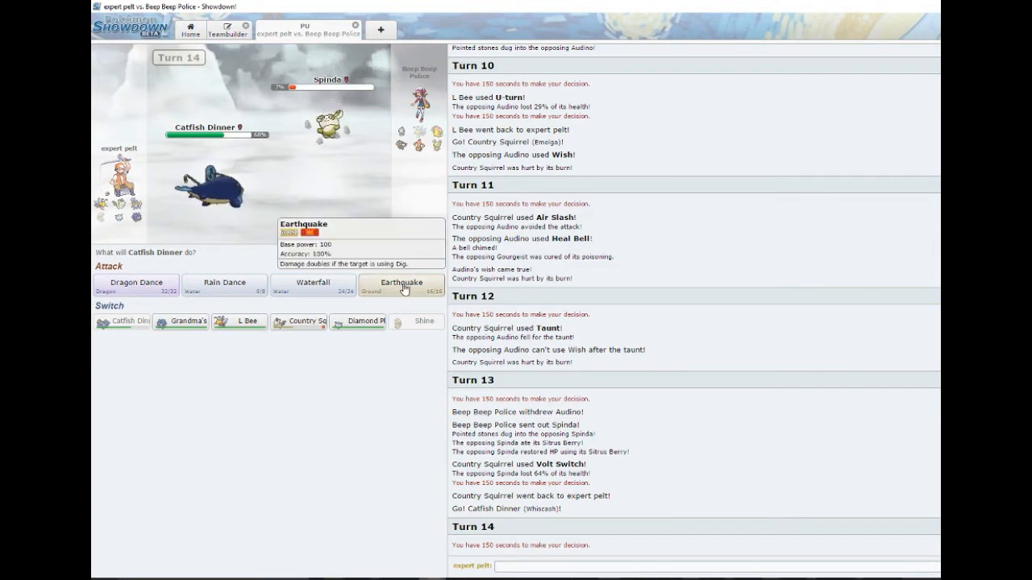
Have Catfish Dinner use Earthquake against Spinda on turn 15
{"action": "left_click", "coordinate": [400, 284]}
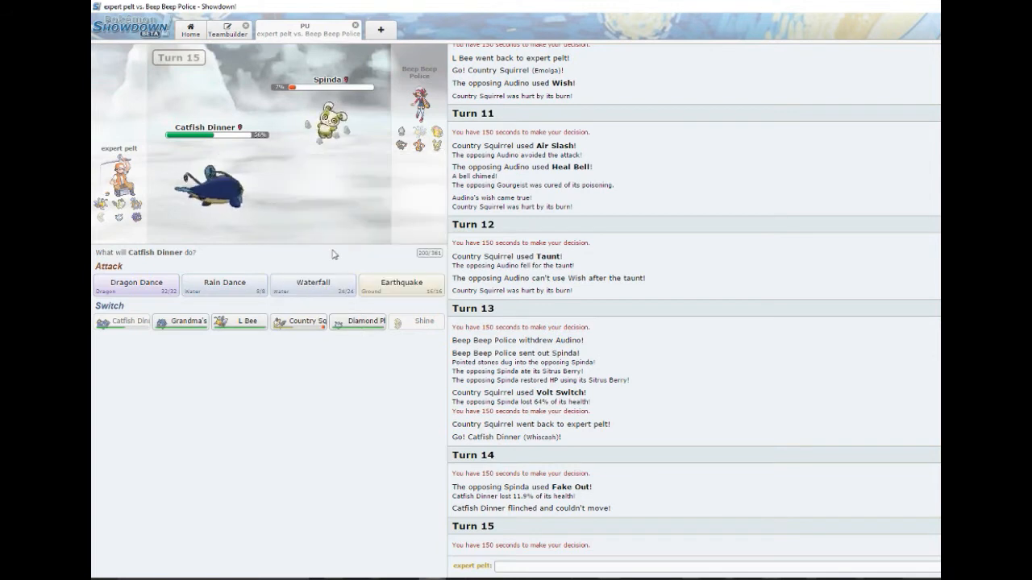
{"action": "mouse_move", "coordinate": [326, 205]}
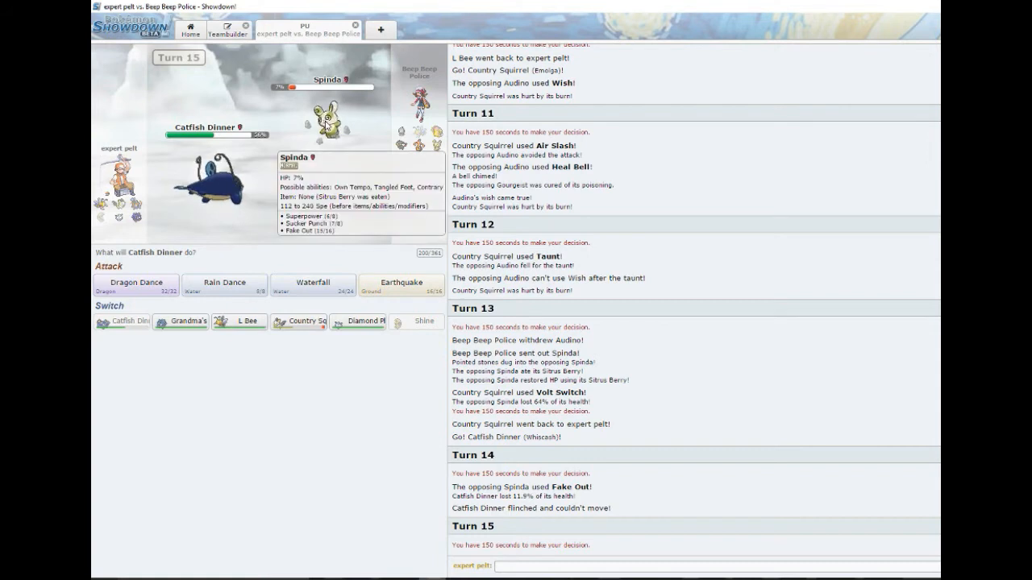
{"action": "mouse_move", "coordinate": [319, 266]}
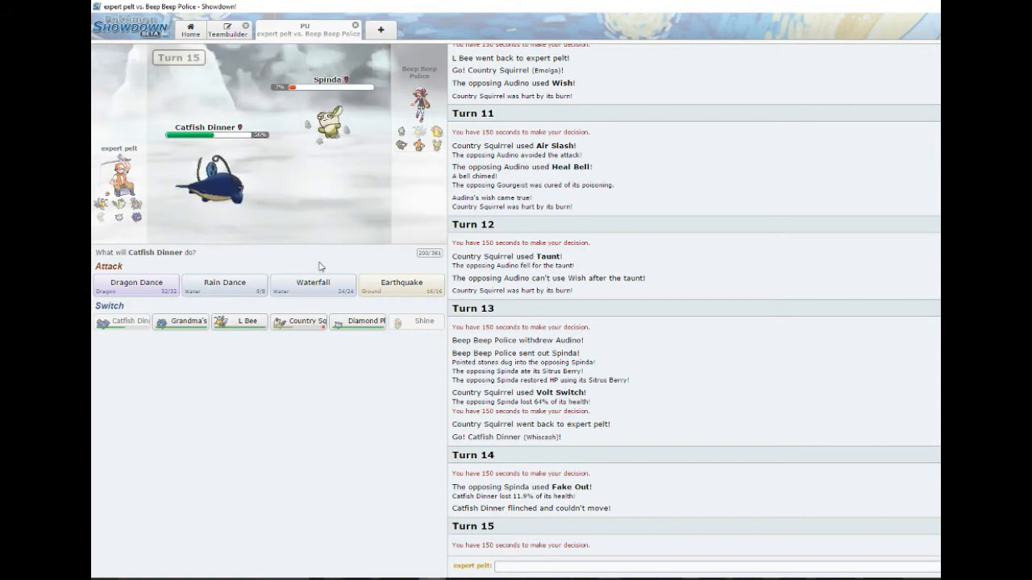
{"action": "mouse_move", "coordinate": [274, 252]}
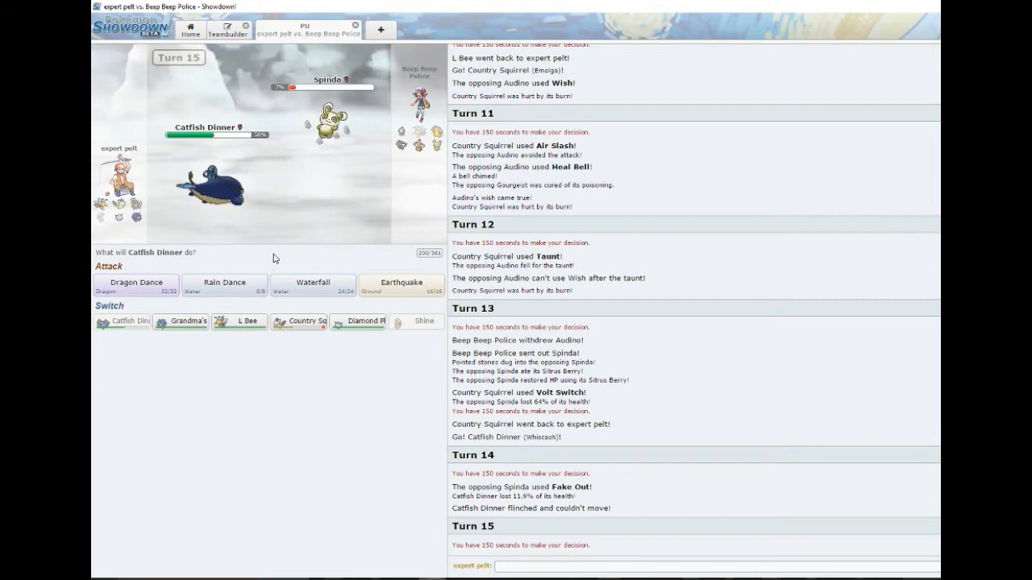
{"action": "mouse_move", "coordinate": [181, 322]}
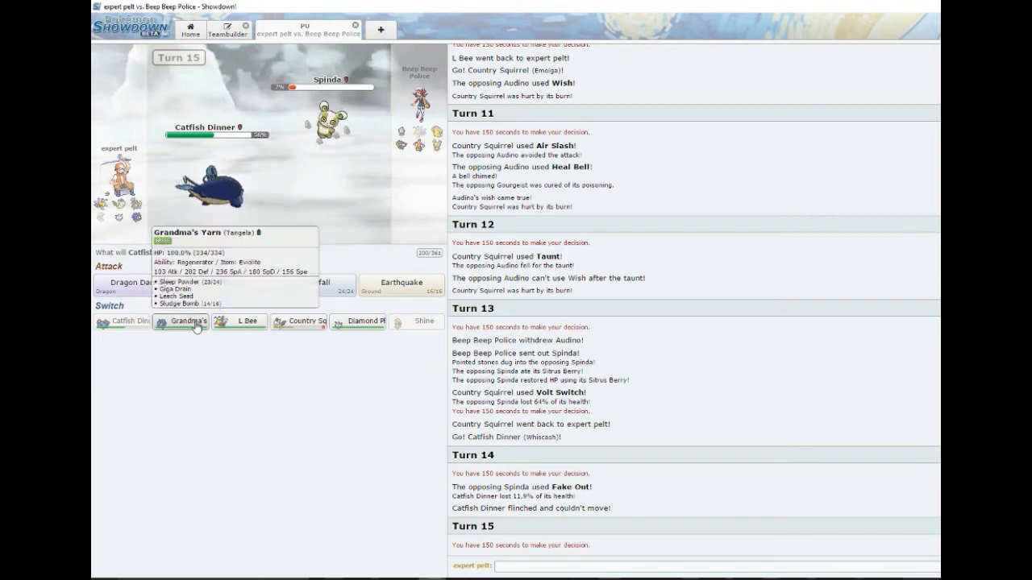
Bring in Grandma's Yarn and fell Gourgeist with Sludge Bomb then Giga Drain
{"action": "left_click", "coordinate": [189, 320]}
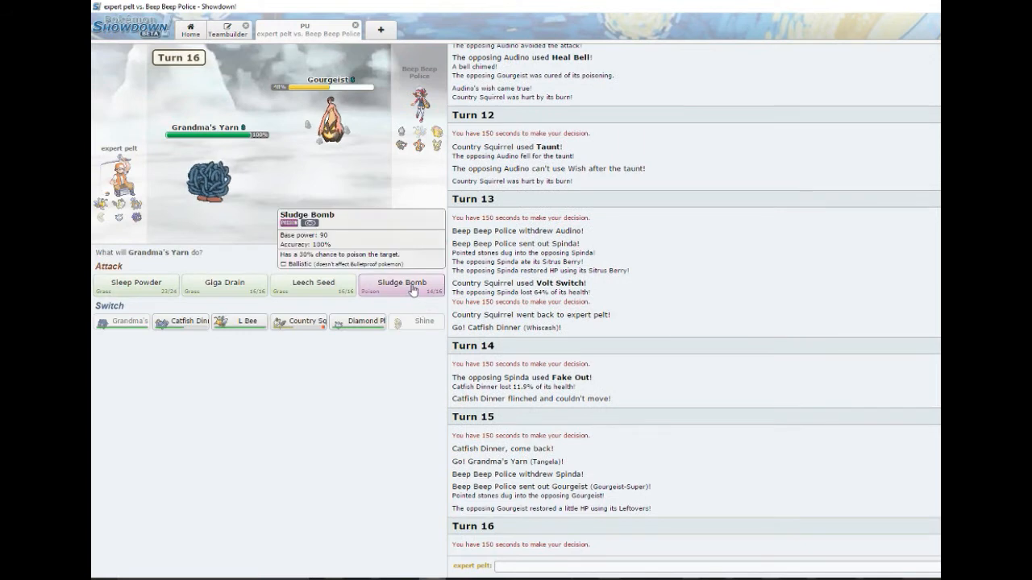
{"action": "left_click", "coordinate": [400, 284]}
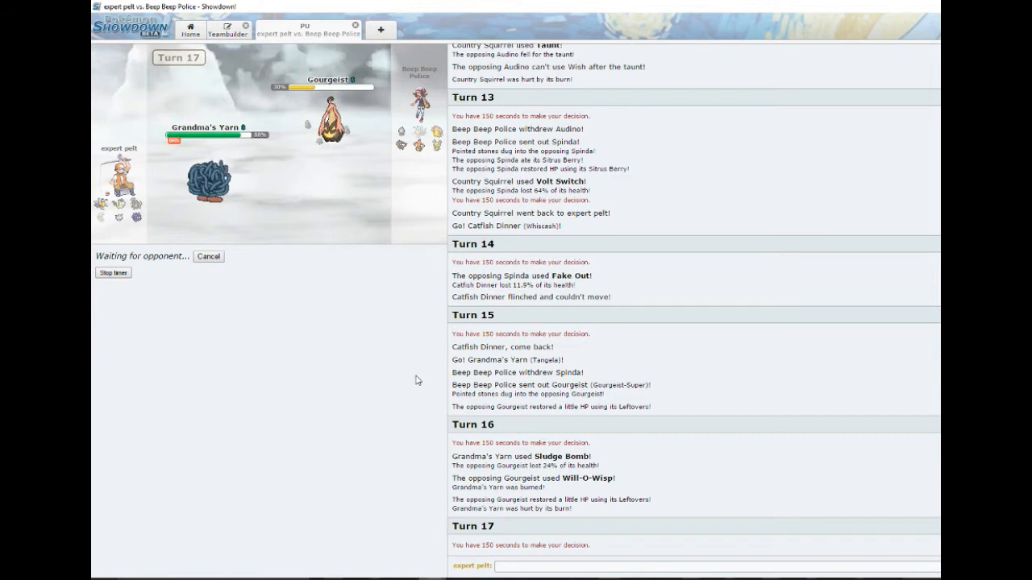
{"action": "mouse_move", "coordinate": [400, 145]}
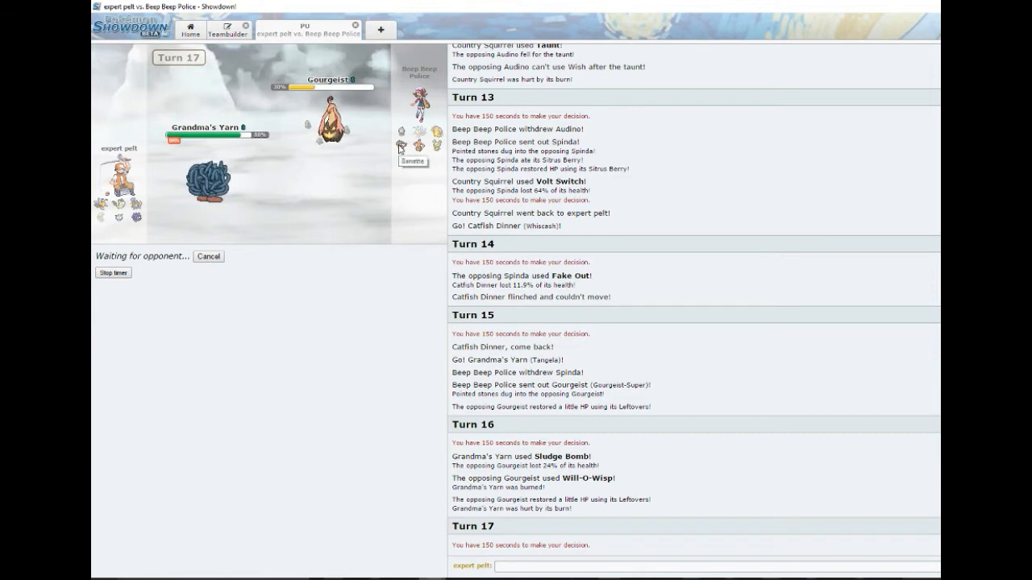
{"action": "mouse_move", "coordinate": [374, 321]}
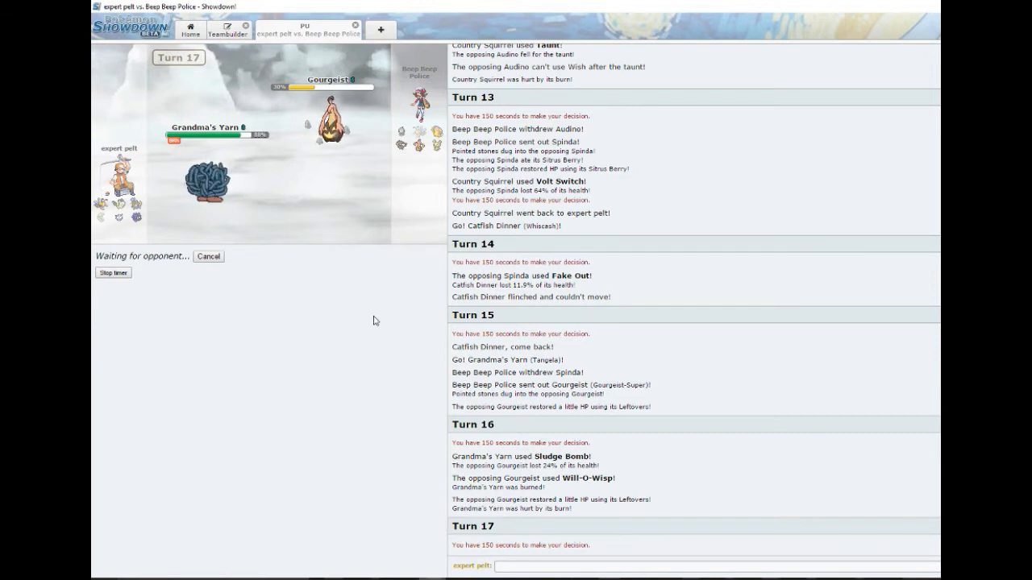
{"action": "mouse_move", "coordinate": [393, 264]}
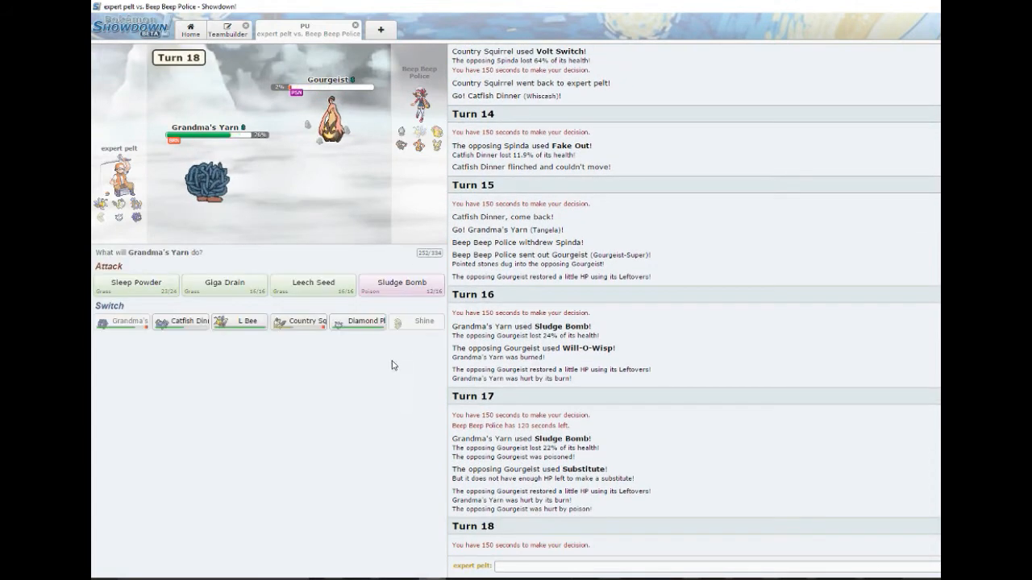
{"action": "mouse_move", "coordinate": [400, 282]}
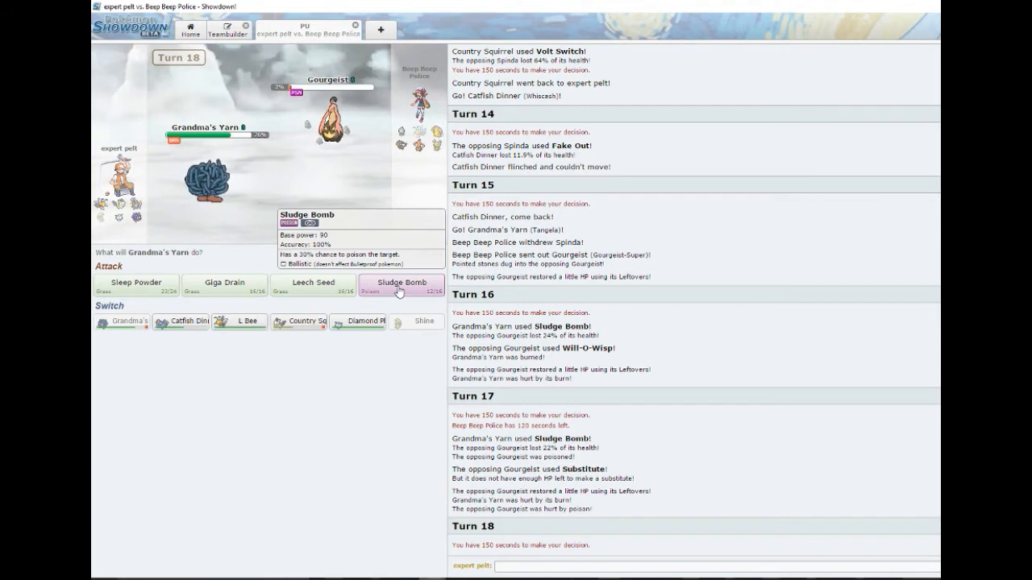
{"action": "mouse_move", "coordinate": [224, 282]}
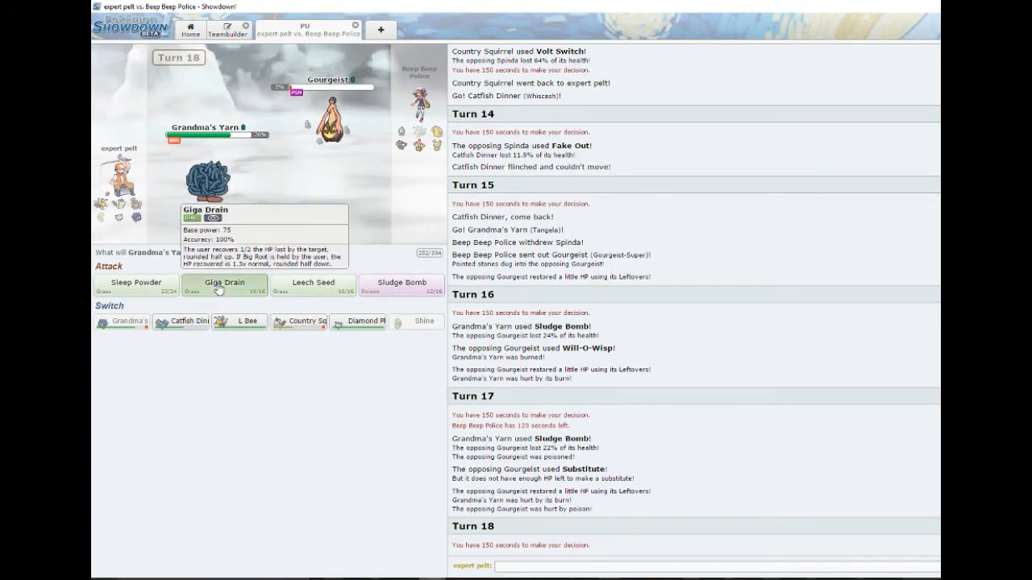
{"action": "left_click", "coordinate": [224, 282]}
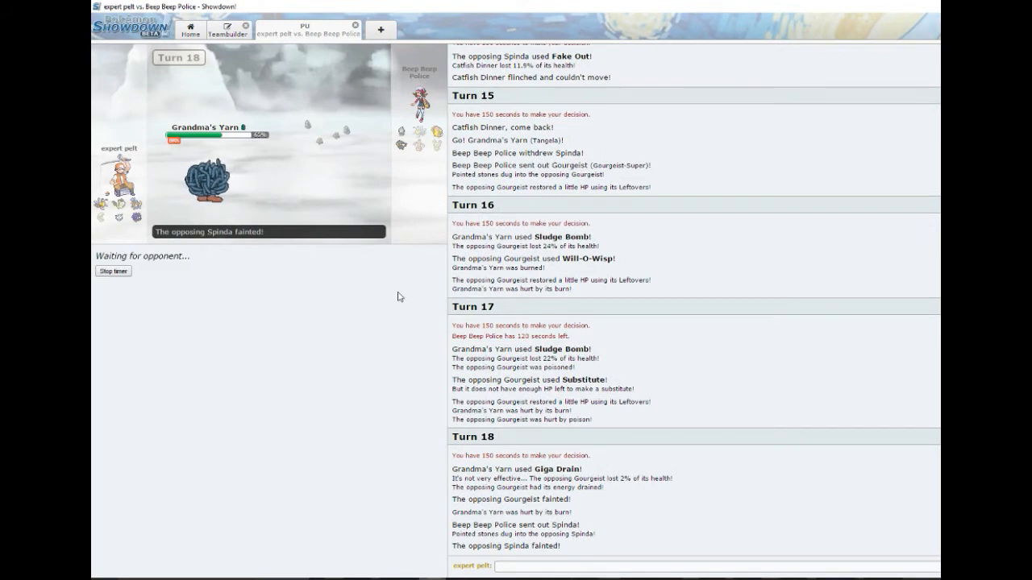
{"action": "mouse_move", "coordinate": [394, 301]}
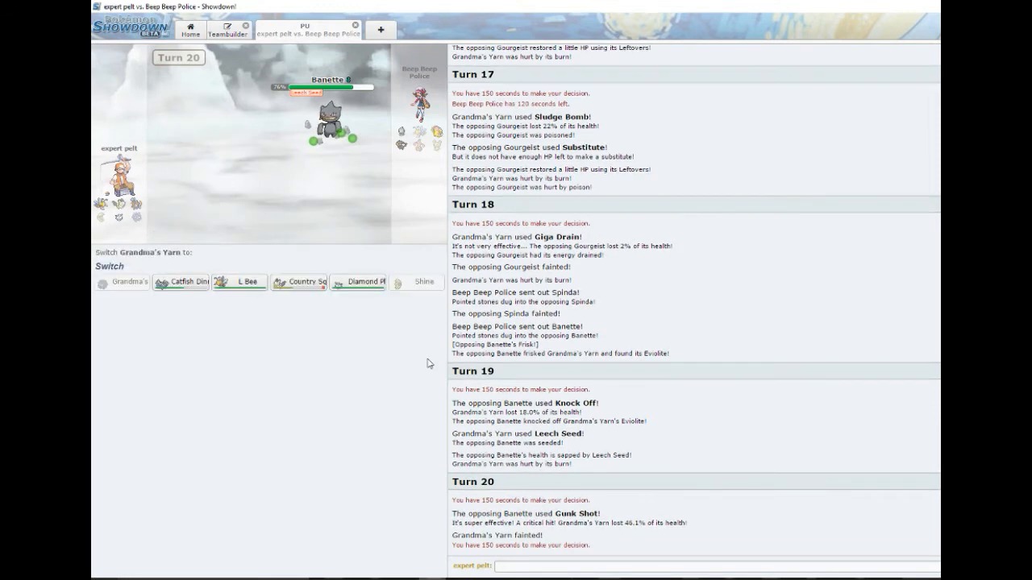
{"action": "mouse_move", "coordinate": [351, 343]}
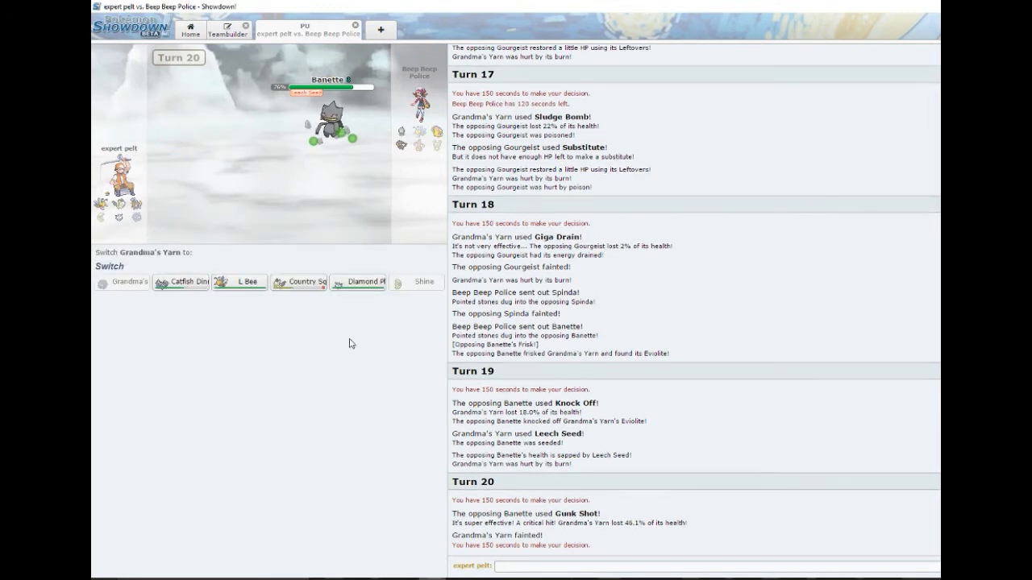
{"action": "mouse_move", "coordinate": [353, 258]}
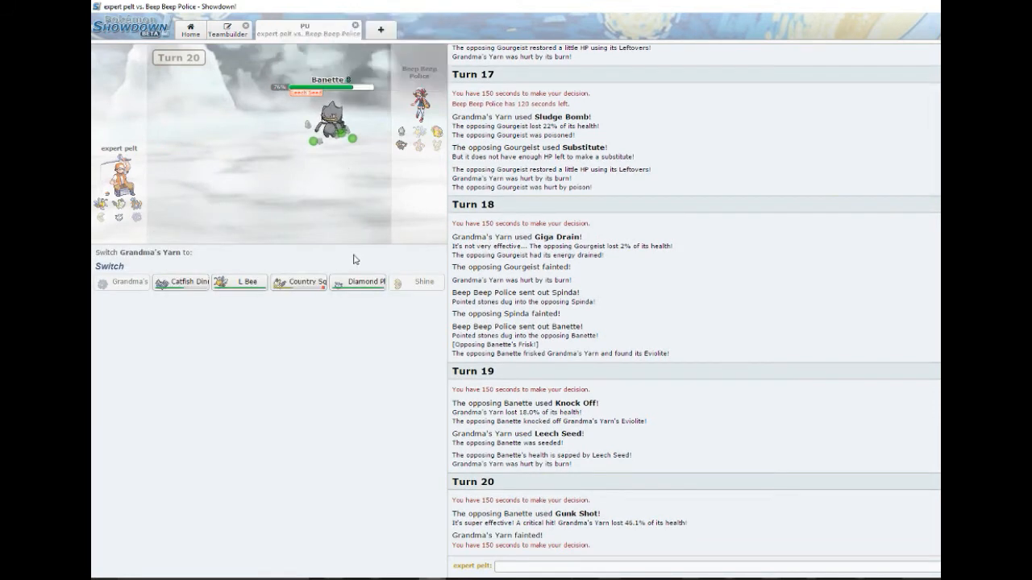
{"action": "mouse_move", "coordinate": [328, 137]}
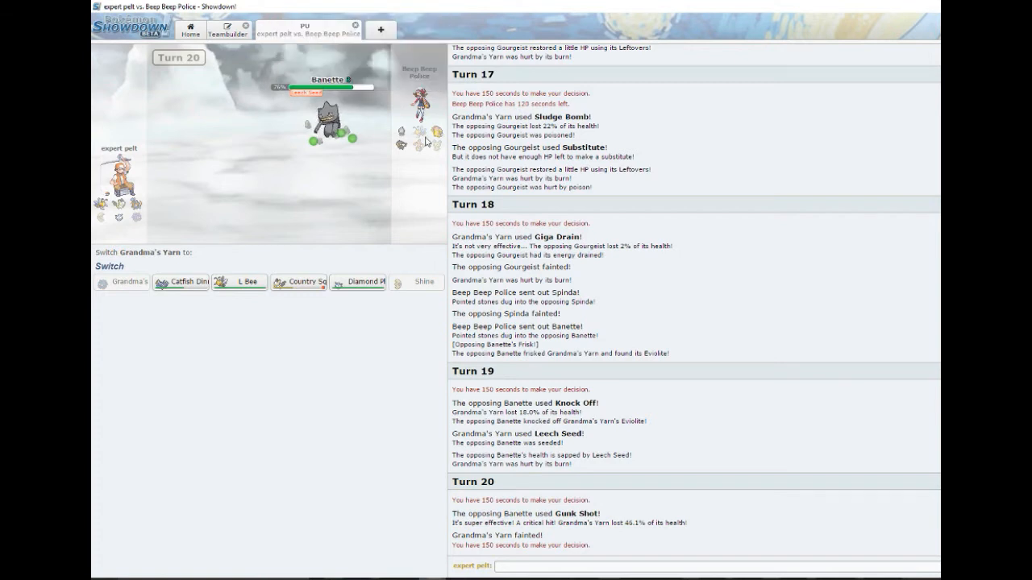
{"action": "mouse_move", "coordinate": [409, 151]}
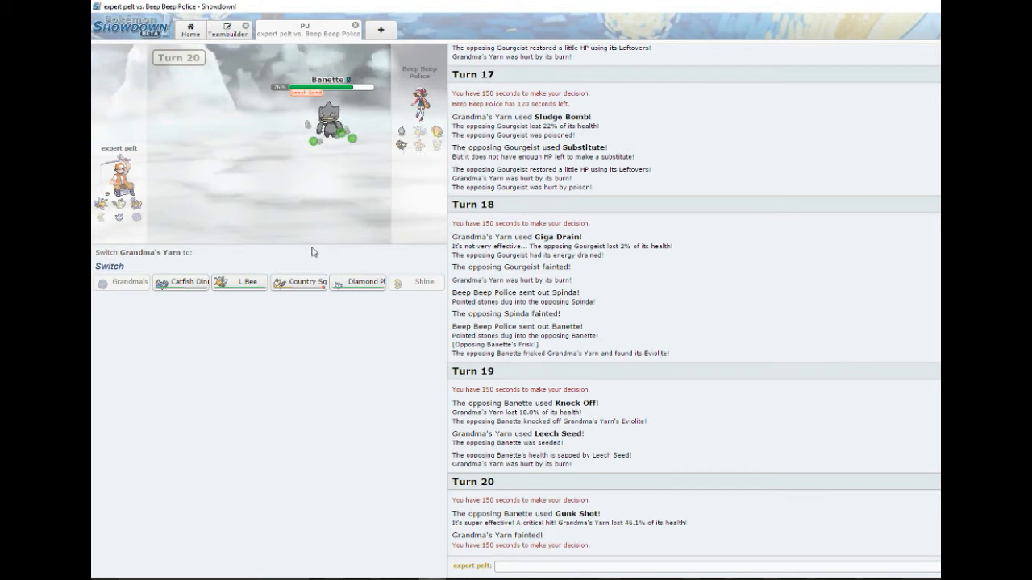
{"action": "mouse_move", "coordinate": [358, 282]}
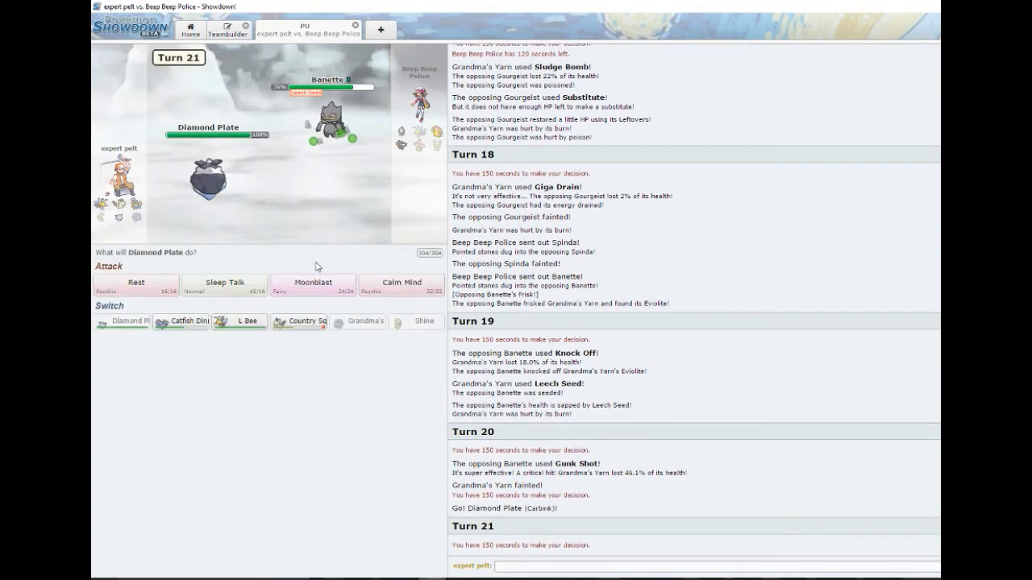
Stack two Calm Minds with Diamond Plate, then Sleep Talk while Resting against Banette
{"action": "left_click", "coordinate": [313, 287]}
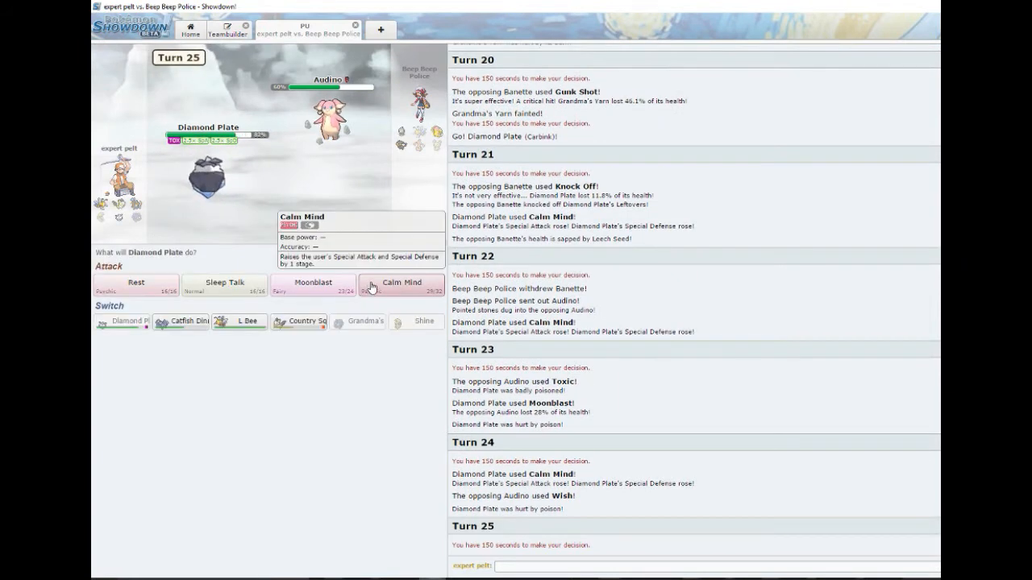
{"action": "left_click", "coordinate": [400, 285]}
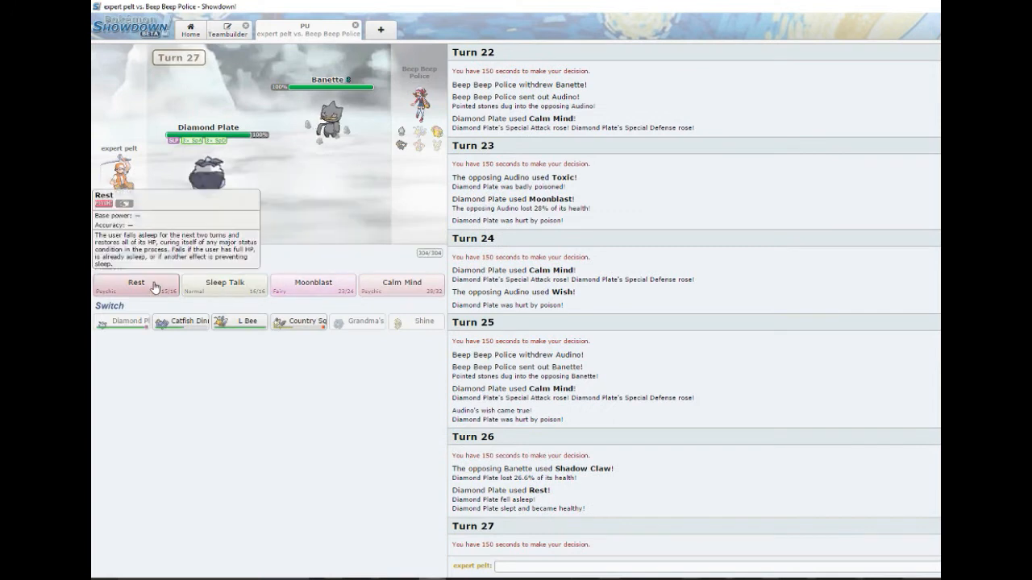
{"action": "left_click", "coordinate": [136, 283]}
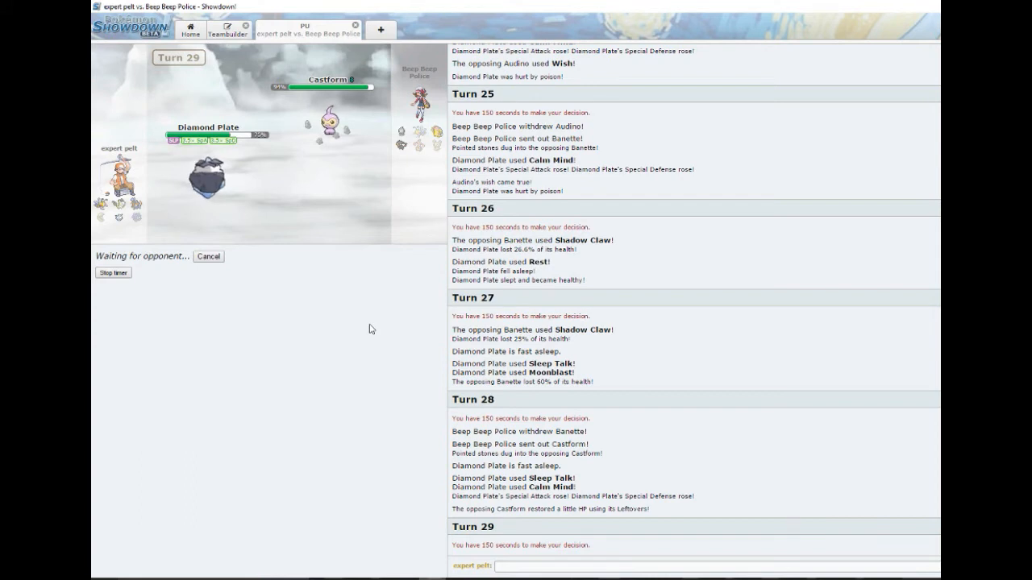
{"action": "mouse_move", "coordinate": [364, 278]}
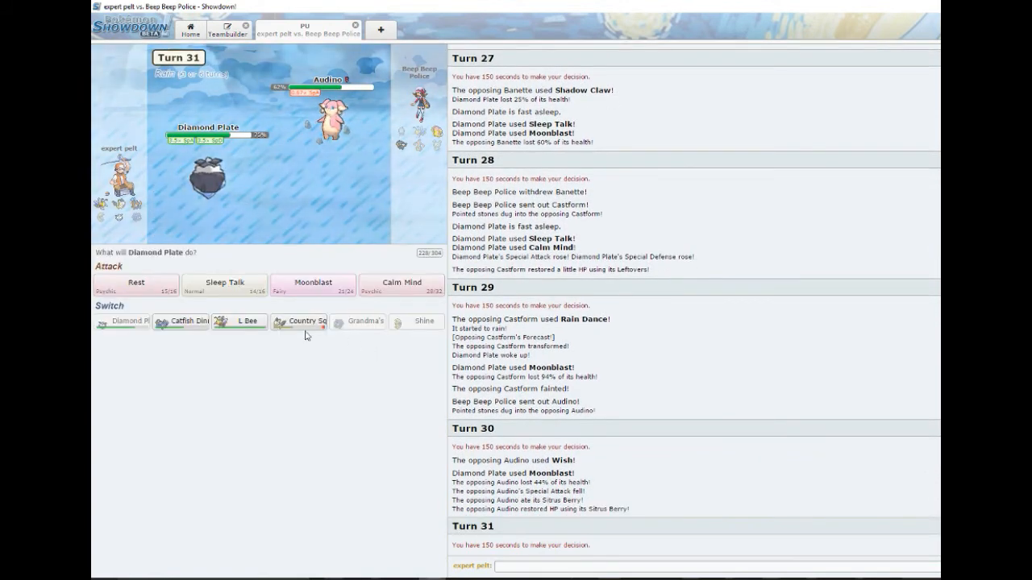
Calm Mind again, Moonblast Audino, then Sleep Talk on turn 34 to win the battle
{"action": "left_click", "coordinate": [400, 286]}
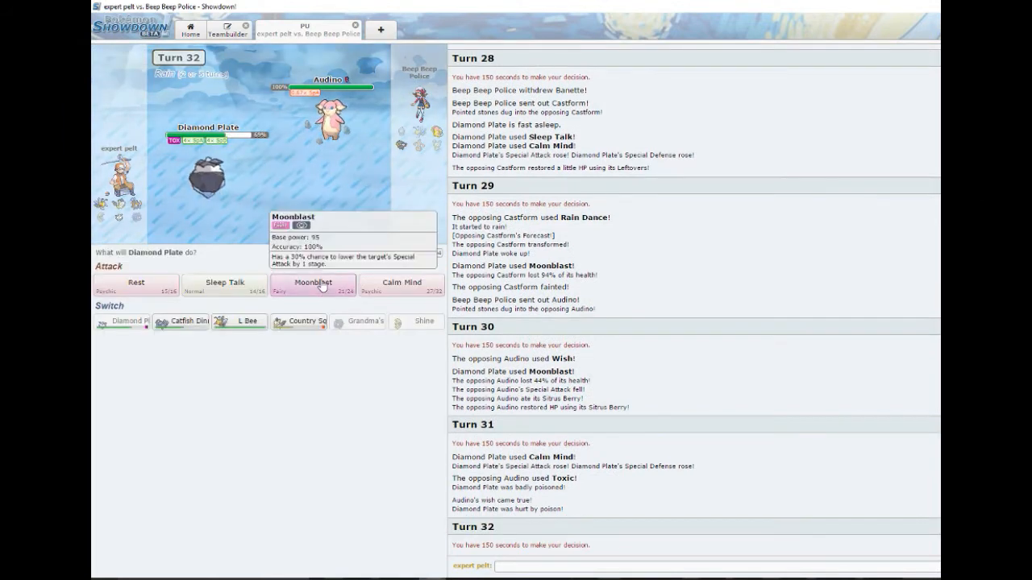
{"action": "left_click", "coordinate": [312, 282]}
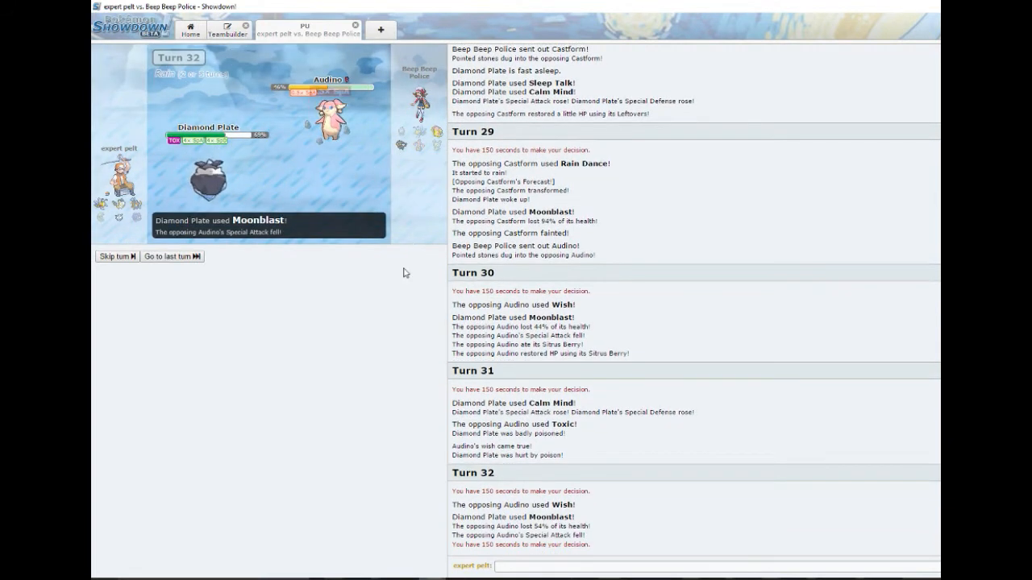
{"action": "scroll", "scroll_direction": "down", "scroll_amount": 3}
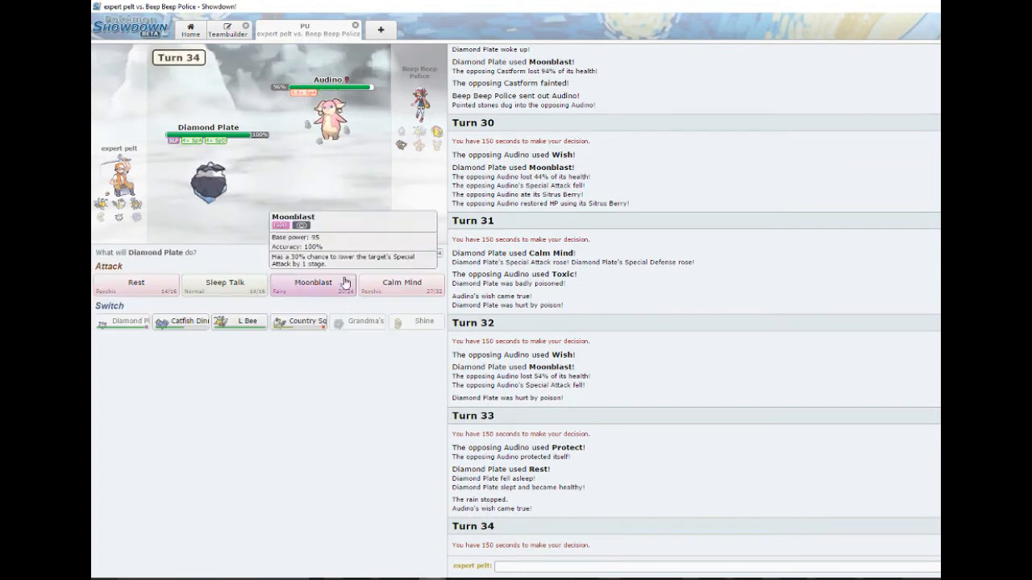
{"action": "left_click", "coordinate": [313, 282]}
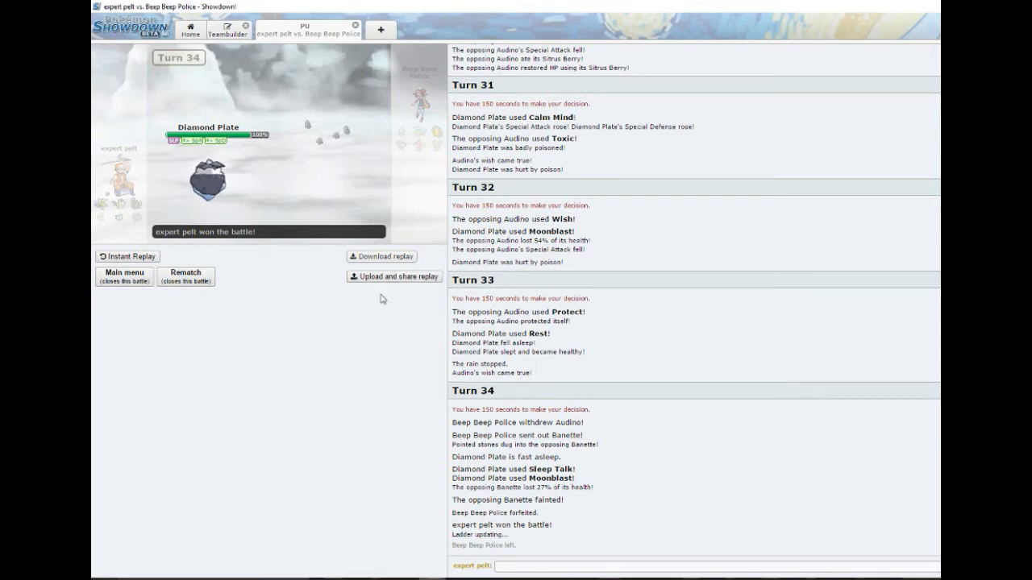
{"action": "mouse_move", "coordinate": [345, 384]}
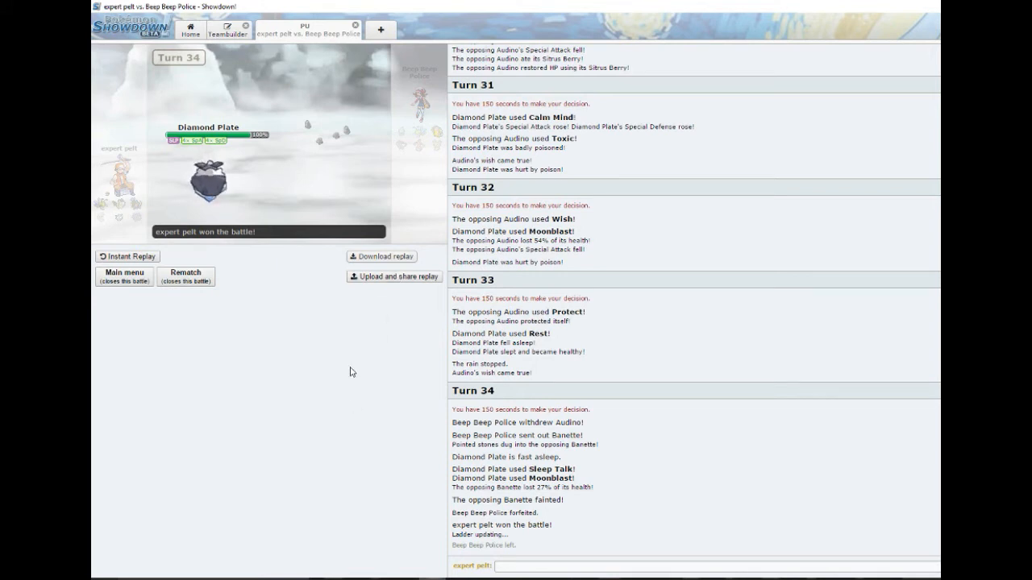
{"action": "scroll", "scroll_direction": "down", "scroll_amount": 3}
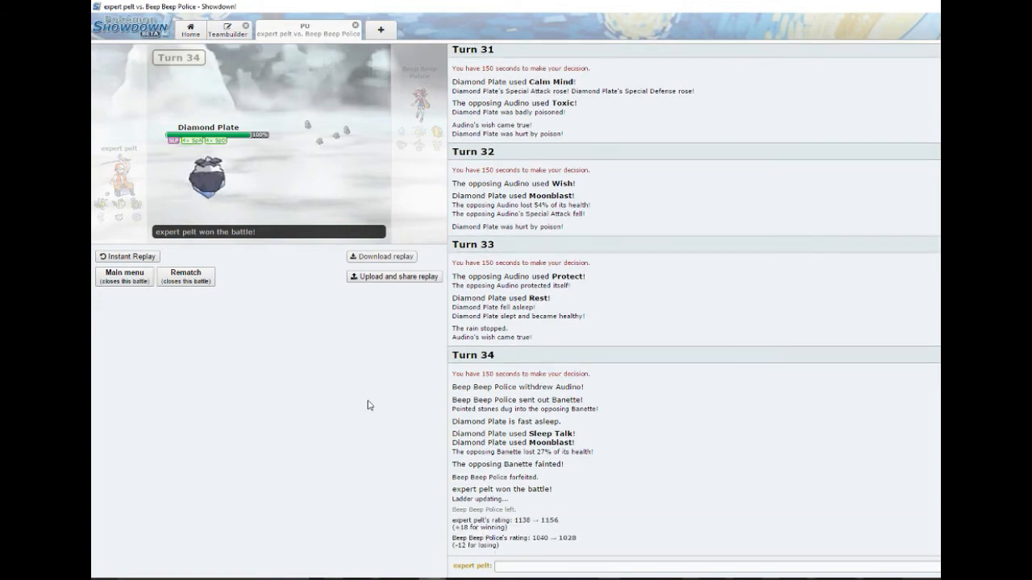
{"action": "scroll", "scroll_direction": "up", "scroll_amount": 3}
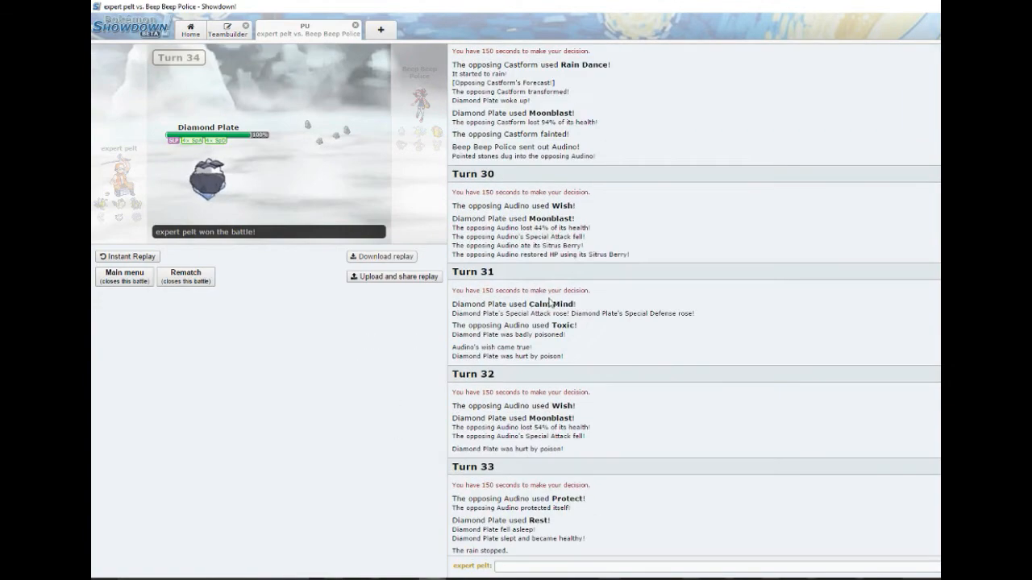
{"action": "scroll", "scroll_direction": "up", "scroll_amount": 3}
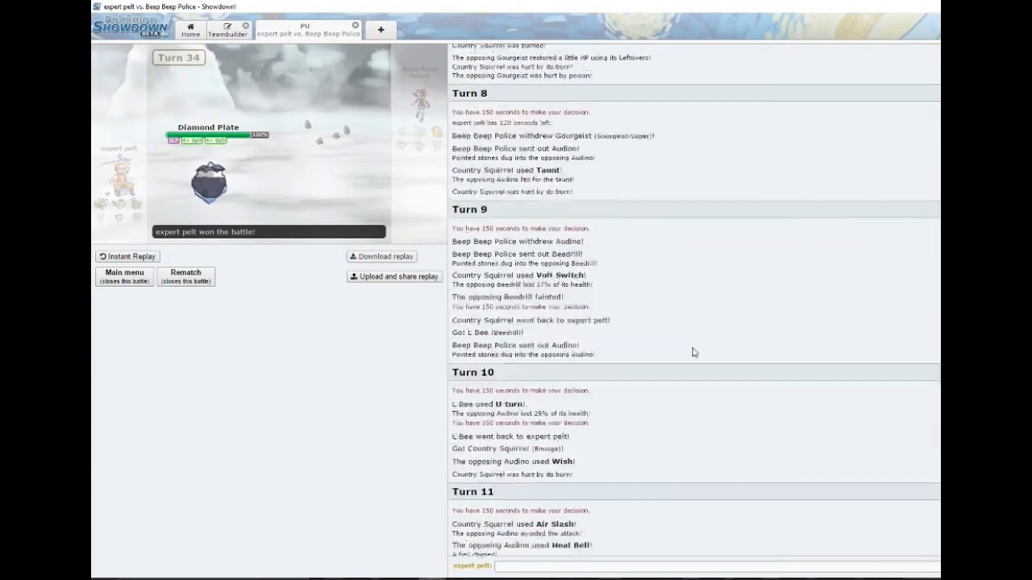
{"action": "scroll", "scroll_direction": "up", "scroll_amount": 3}
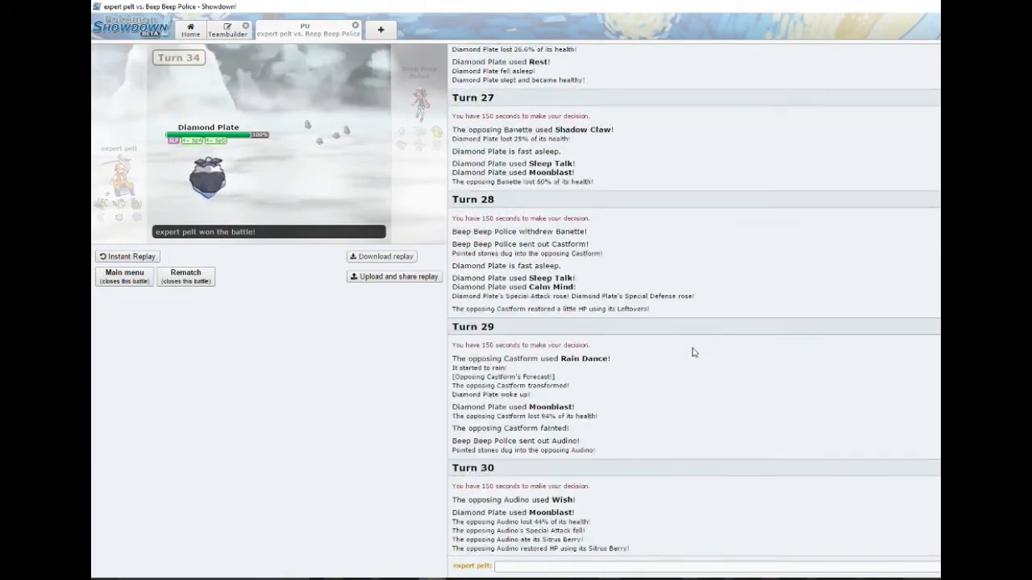
{"action": "scroll", "scroll_direction": "down", "scroll_amount": 3}
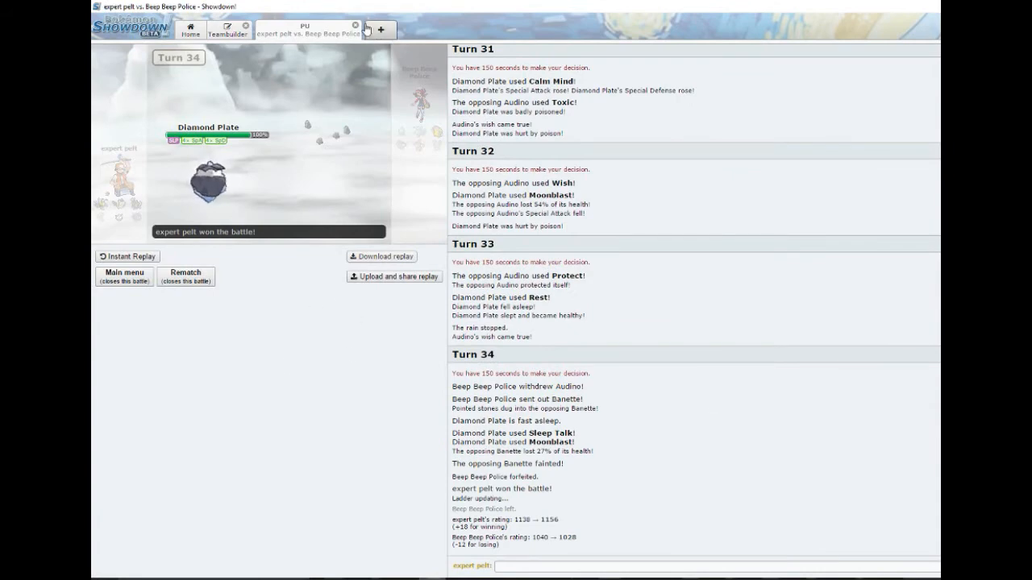
Return to the main menu and queue a new rated PU battle with the same team
{"action": "left_click", "coordinate": [355, 26]}
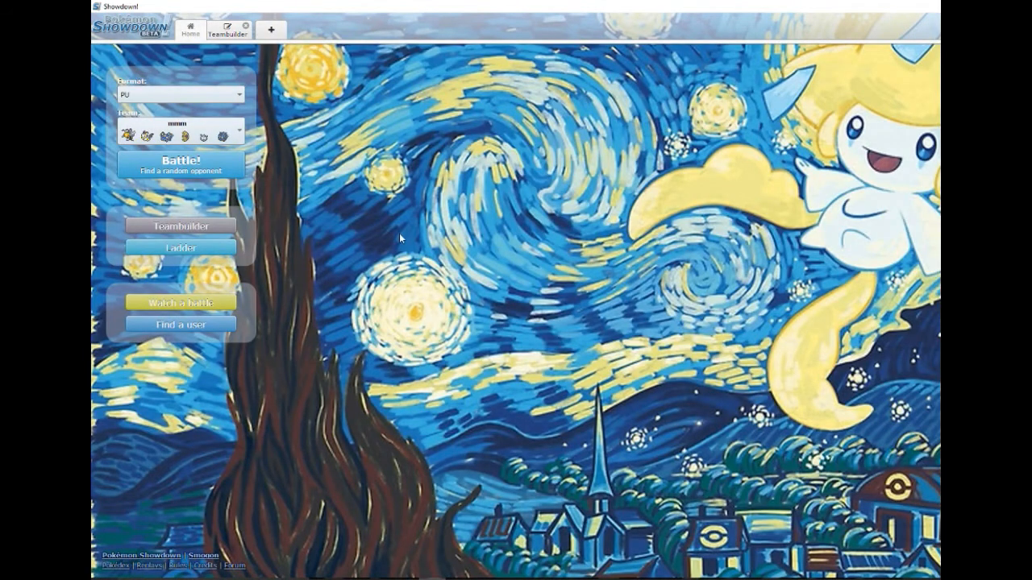
{"action": "mouse_move", "coordinate": [361, 219]}
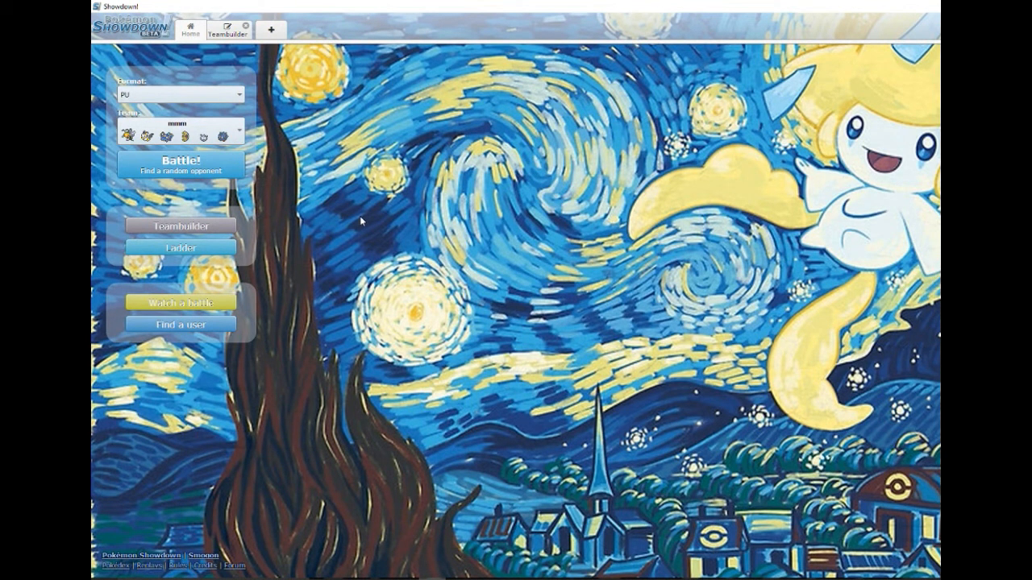
{"action": "mouse_move", "coordinate": [435, 296]}
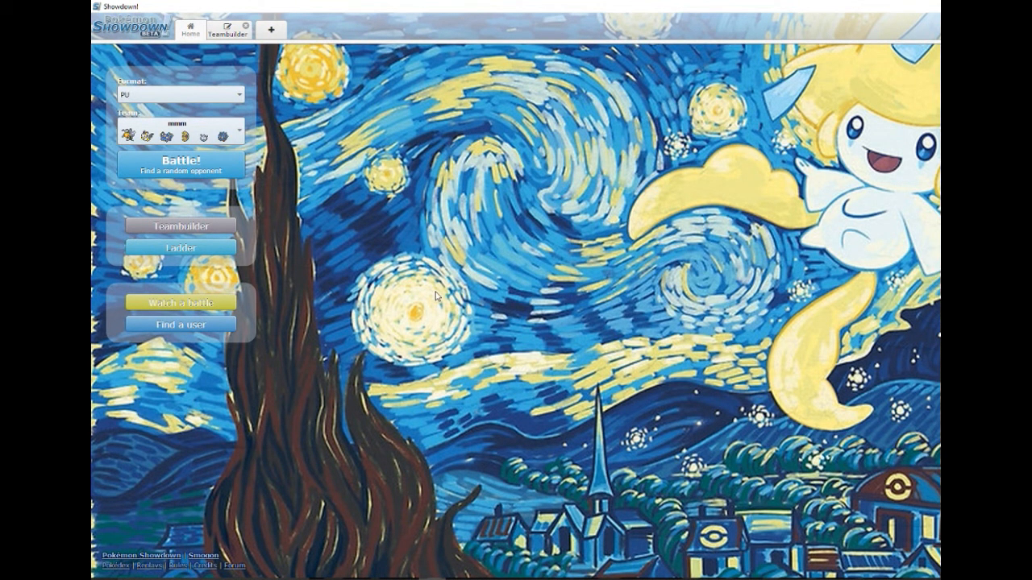
{"action": "mouse_move", "coordinate": [218, 166]}
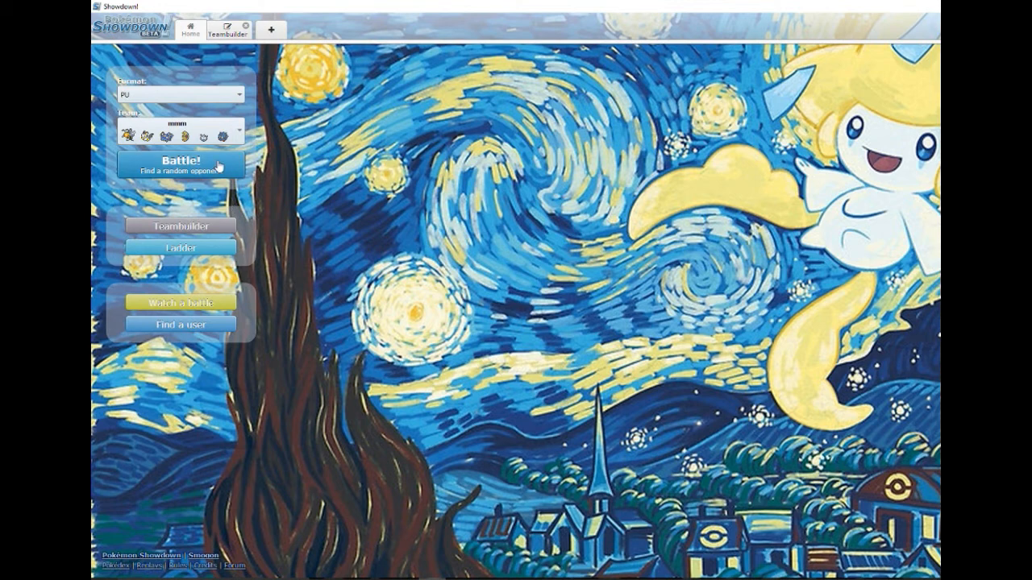
{"action": "left_click", "coordinate": [181, 165]}
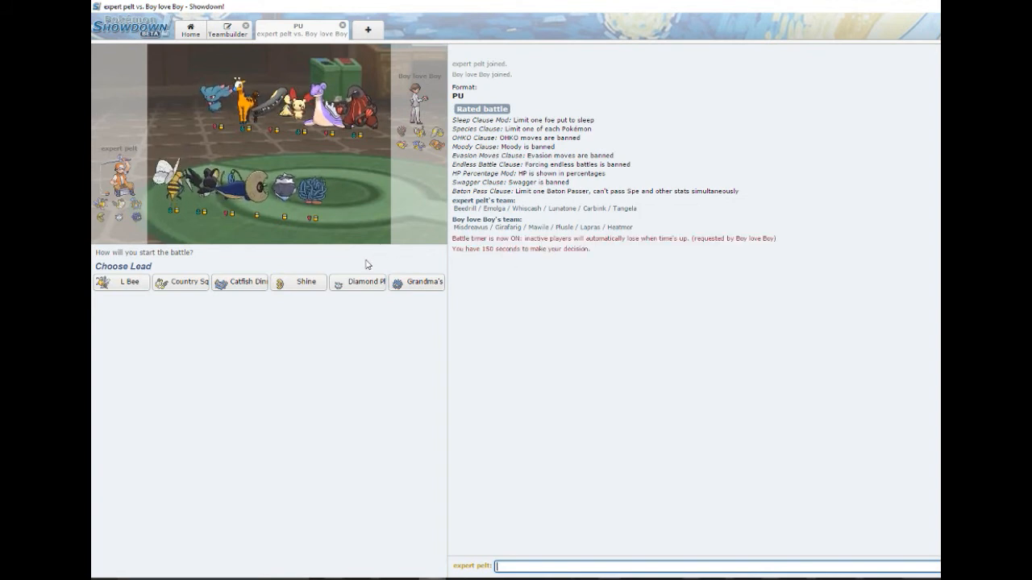
{"action": "mouse_move", "coordinate": [271, 264]}
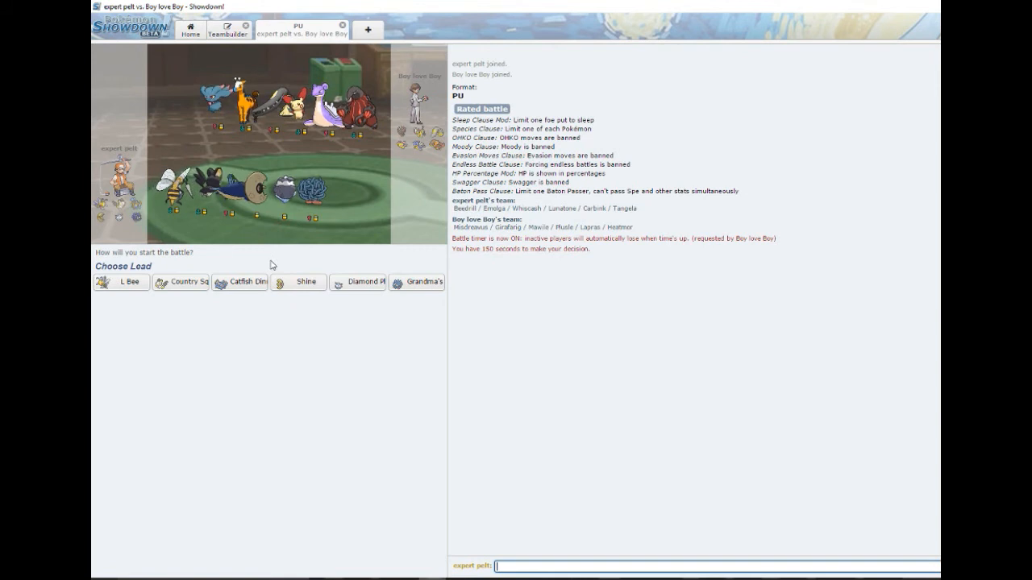
{"action": "mouse_move", "coordinate": [264, 254]}
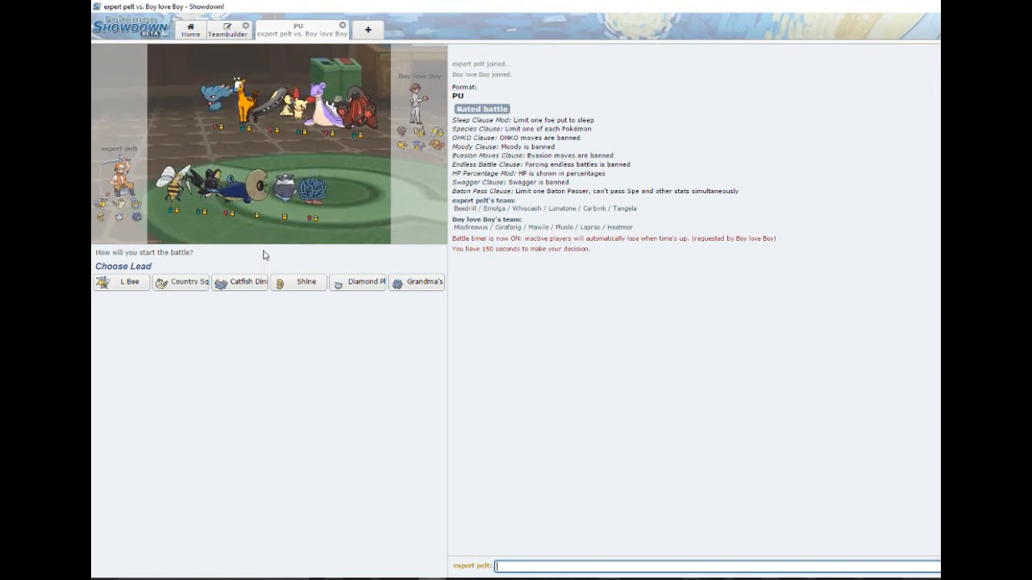
{"action": "mouse_move", "coordinate": [304, 262]}
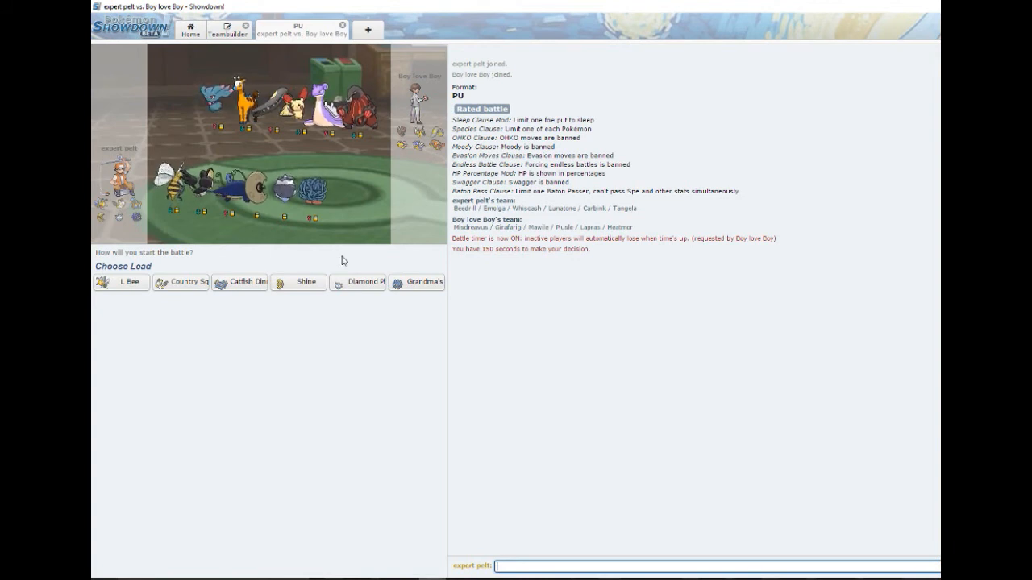
{"action": "mouse_move", "coordinate": [296, 282]}
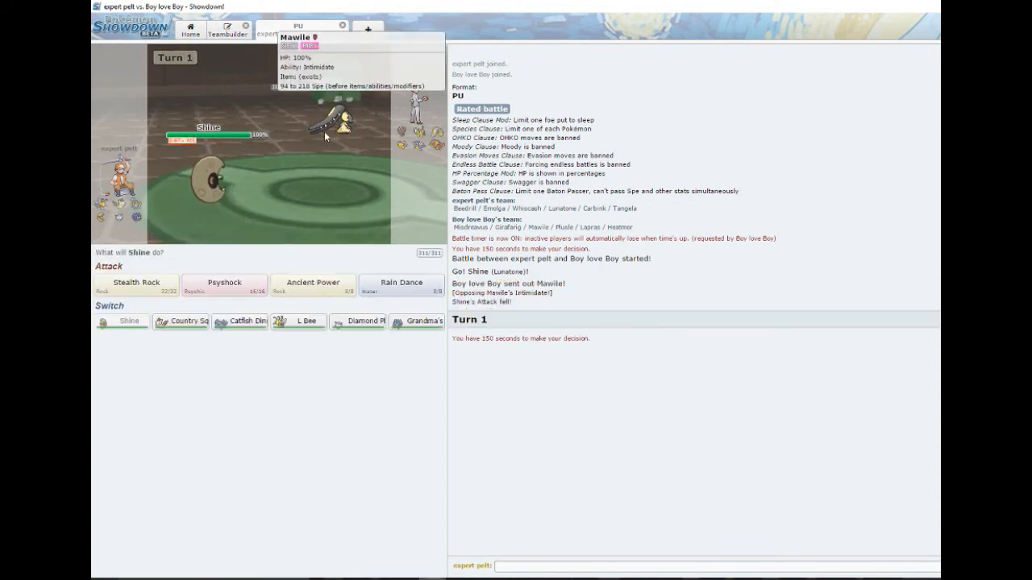
{"action": "mouse_move", "coordinate": [216, 196]}
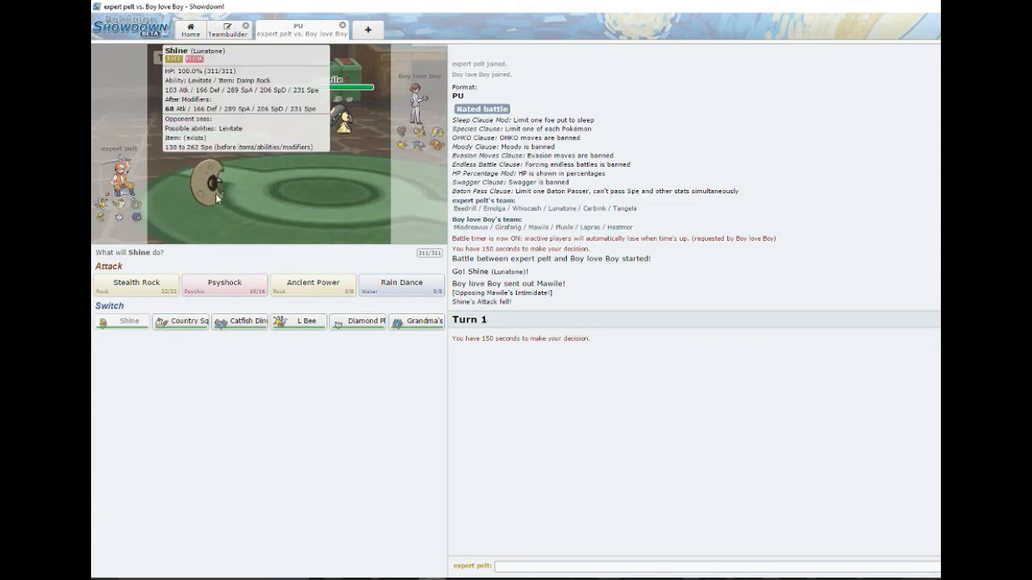
{"action": "mouse_move", "coordinate": [326, 226]}
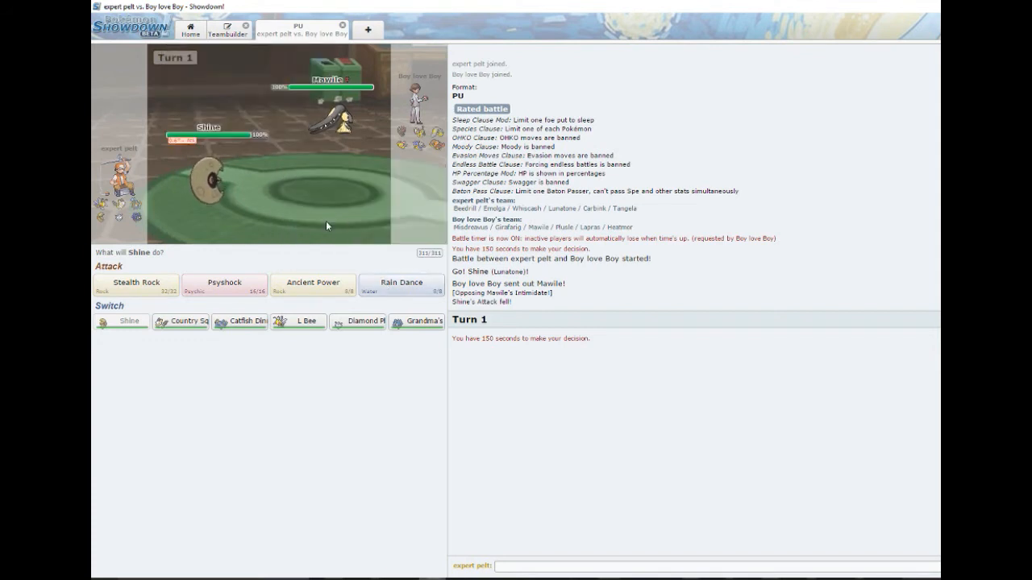
{"action": "mouse_move", "coordinate": [213, 258]}
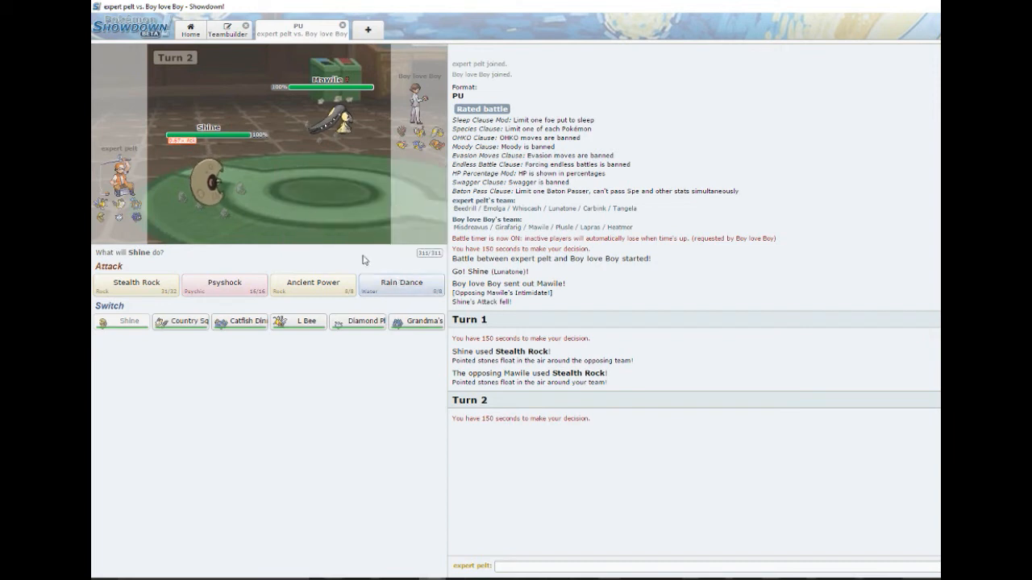
{"action": "mouse_move", "coordinate": [287, 245]}
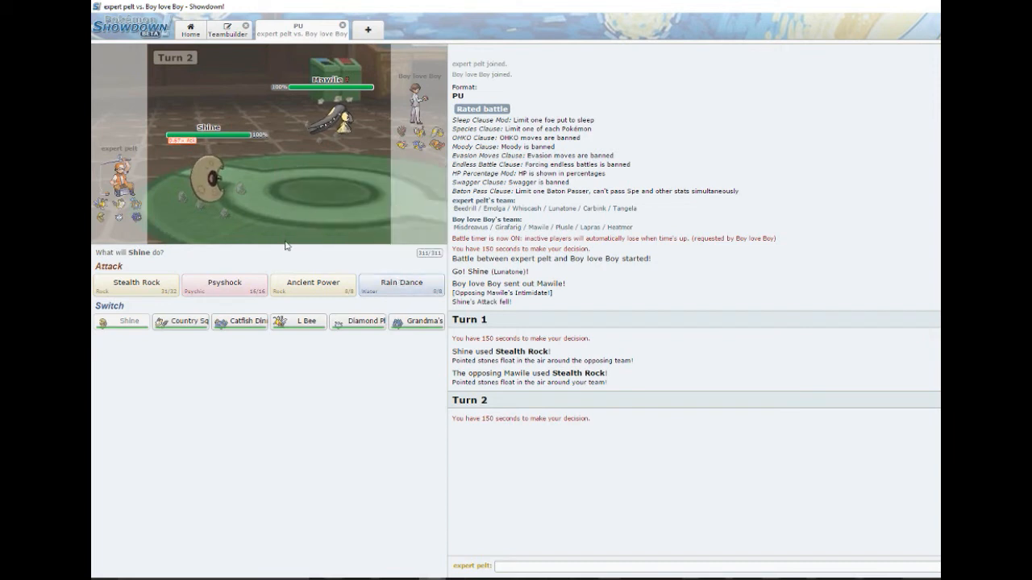
{"action": "mouse_move", "coordinate": [354, 255]}
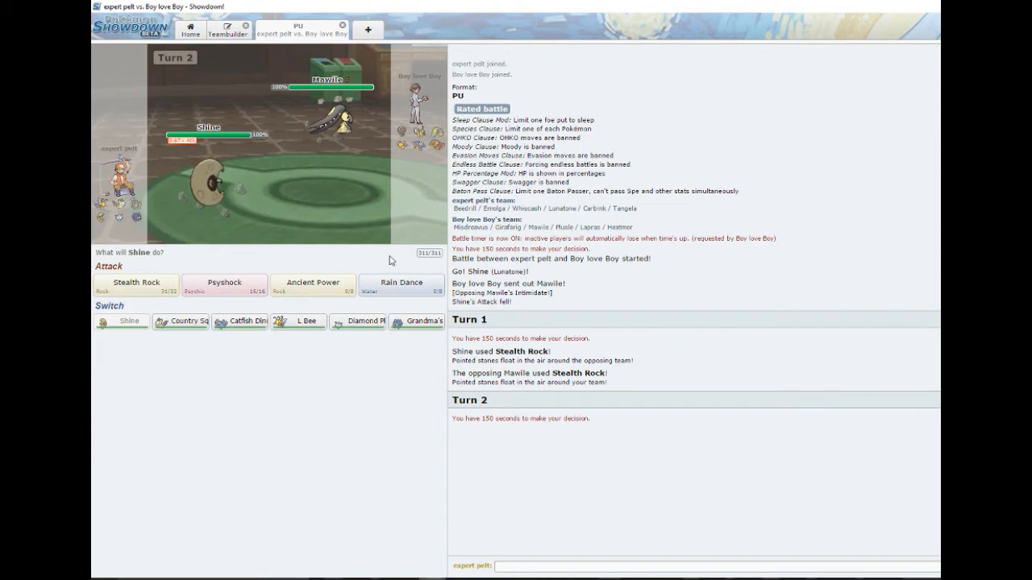
Have Shine use Rain Dance, then boost Catfish Dinner with Dragon Dance
{"action": "left_click", "coordinate": [400, 284]}
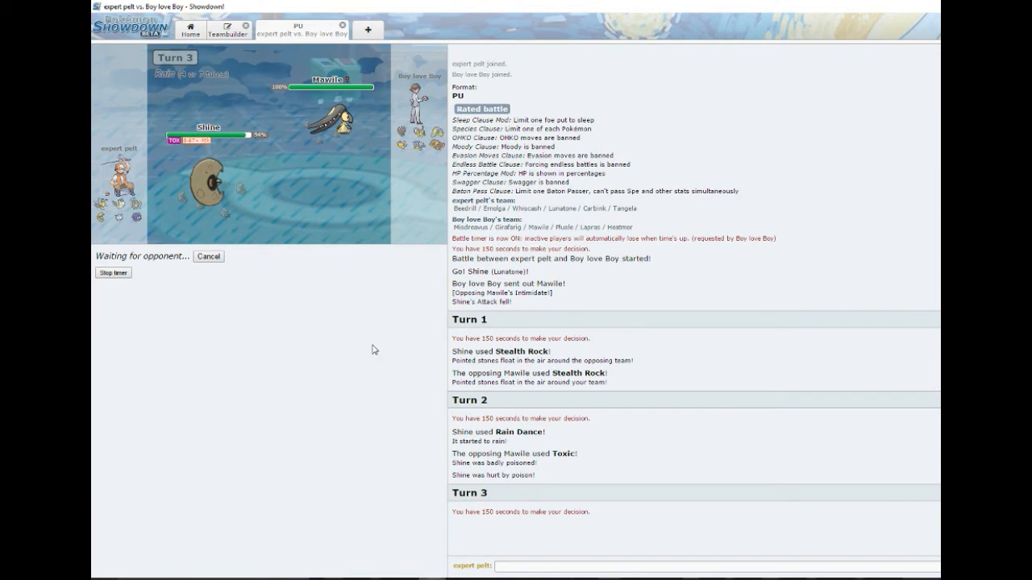
{"action": "mouse_move", "coordinate": [369, 348]}
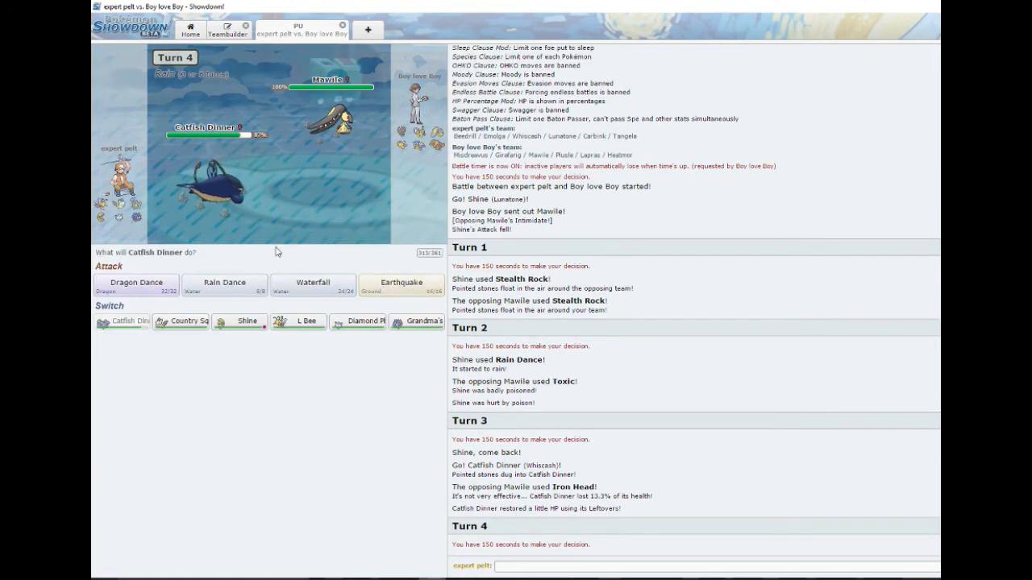
{"action": "left_click", "coordinate": [135, 282]}
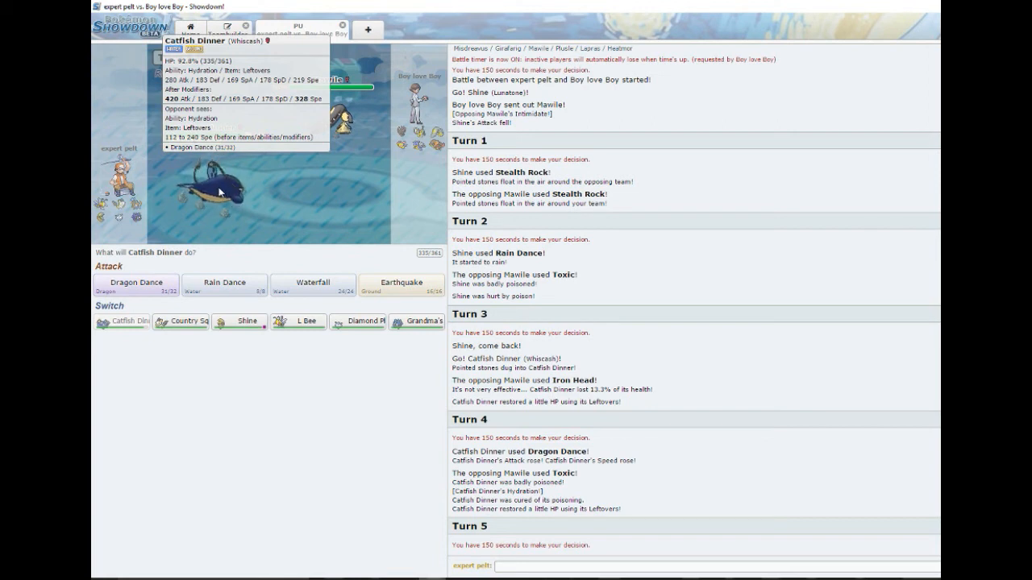
{"action": "mouse_move", "coordinate": [313, 284]}
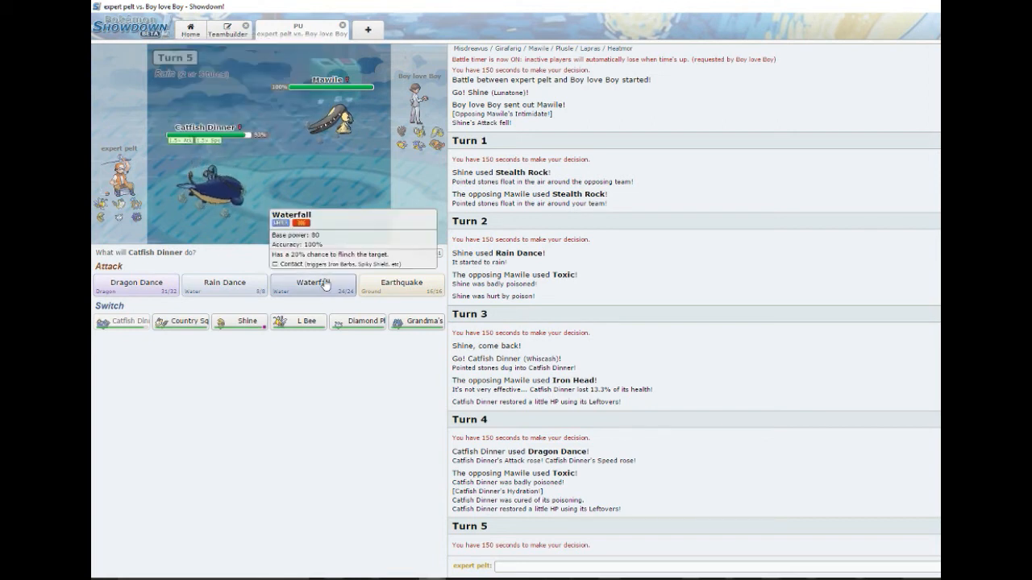
{"action": "mouse_move", "coordinate": [374, 253]}
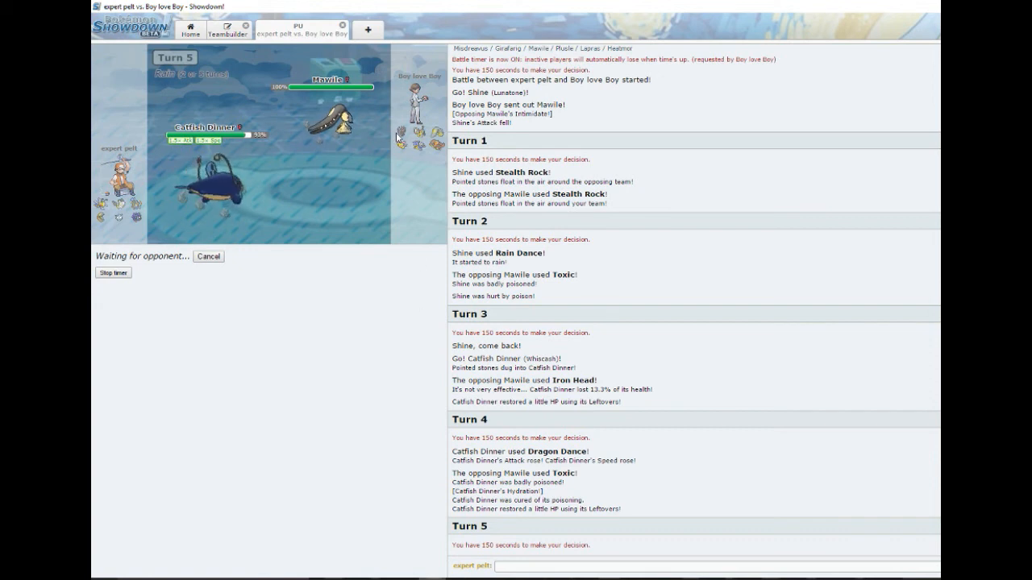
{"action": "mouse_move", "coordinate": [410, 136]}
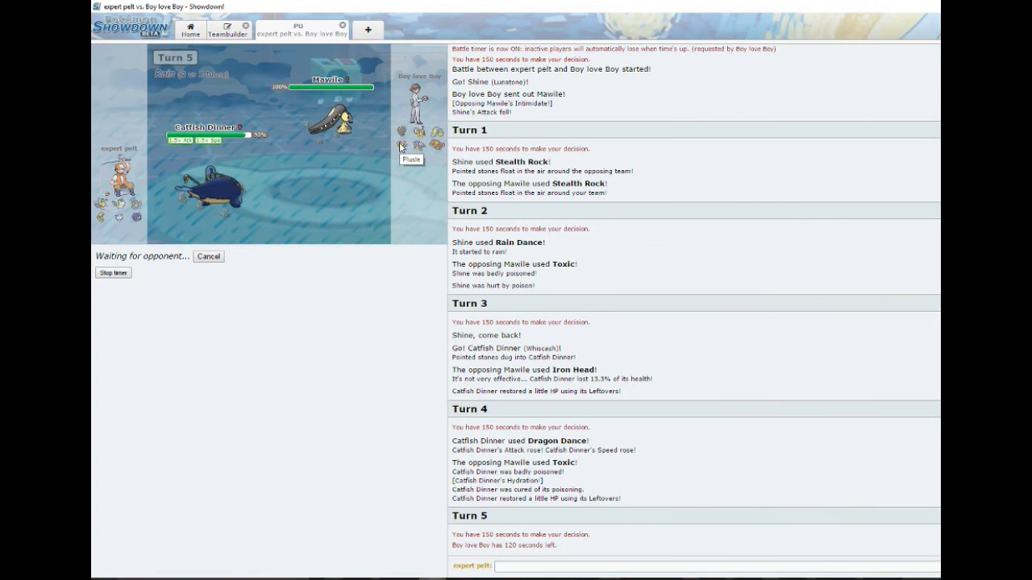
{"action": "mouse_move", "coordinate": [422, 255]}
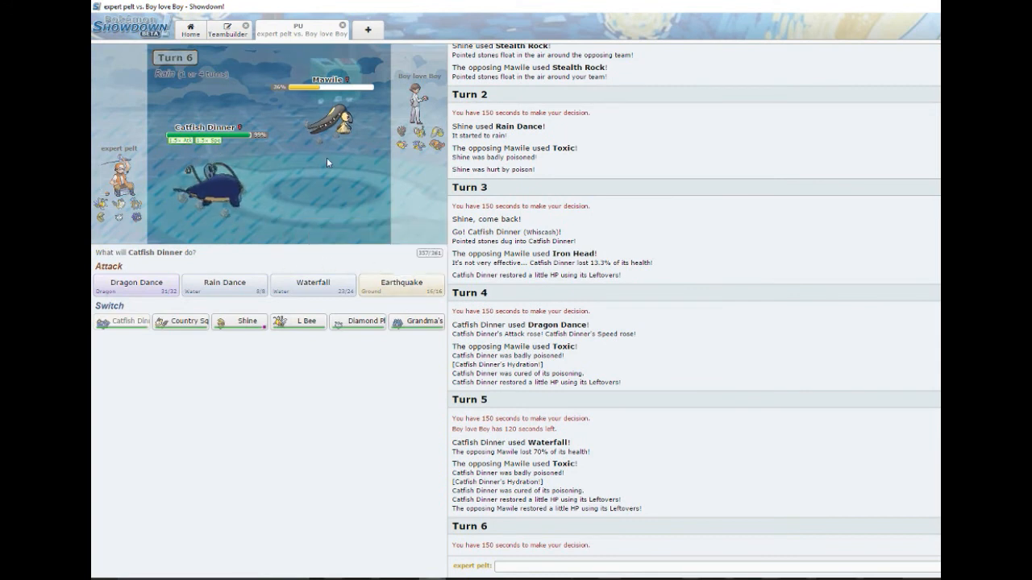
{"action": "mouse_move", "coordinate": [371, 236]}
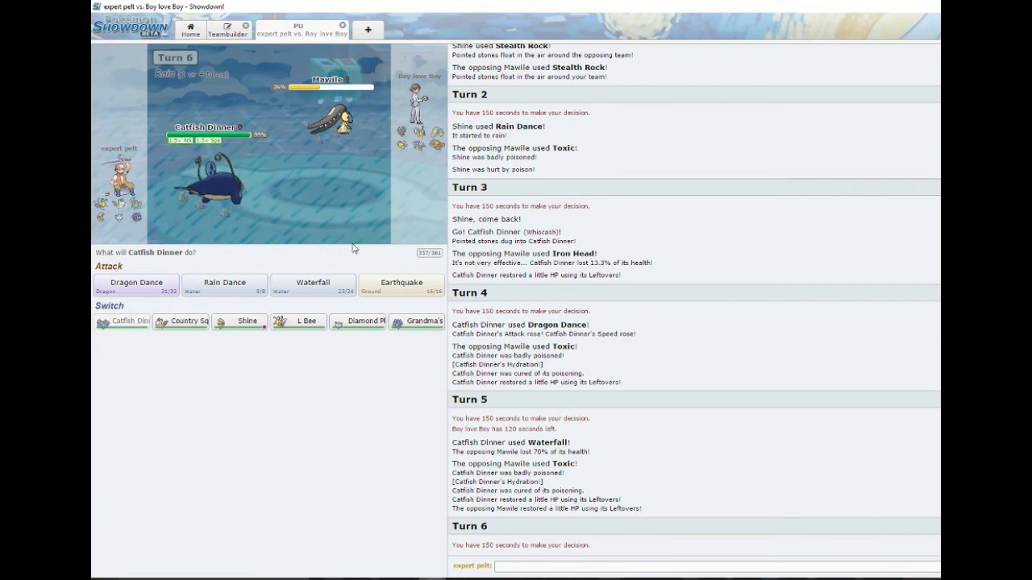
Hit Mawile then Misdreavus with Waterfall until Boy love Boy forfeits
{"action": "left_click", "coordinate": [400, 284]}
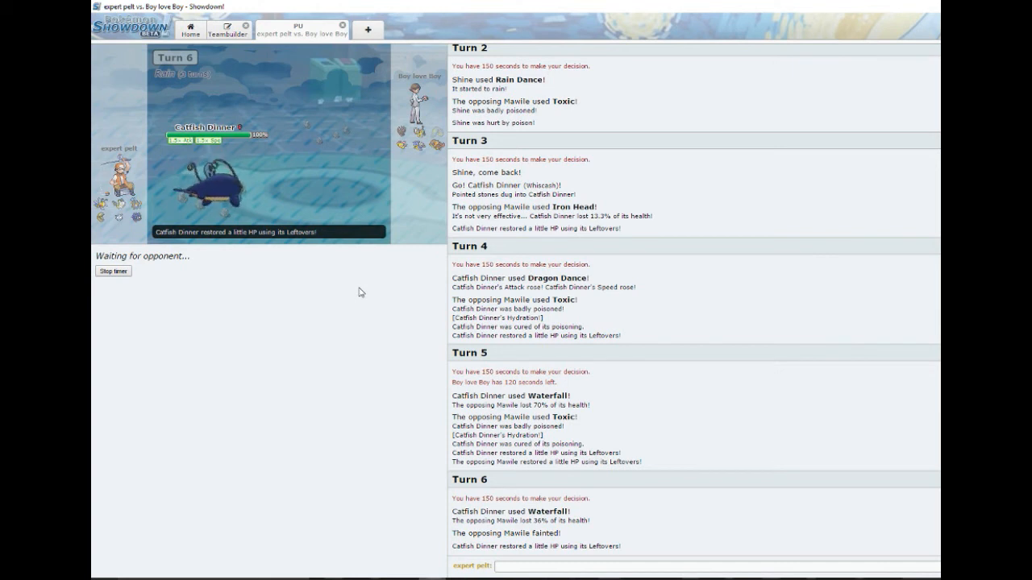
{"action": "mouse_move", "coordinate": [395, 310]}
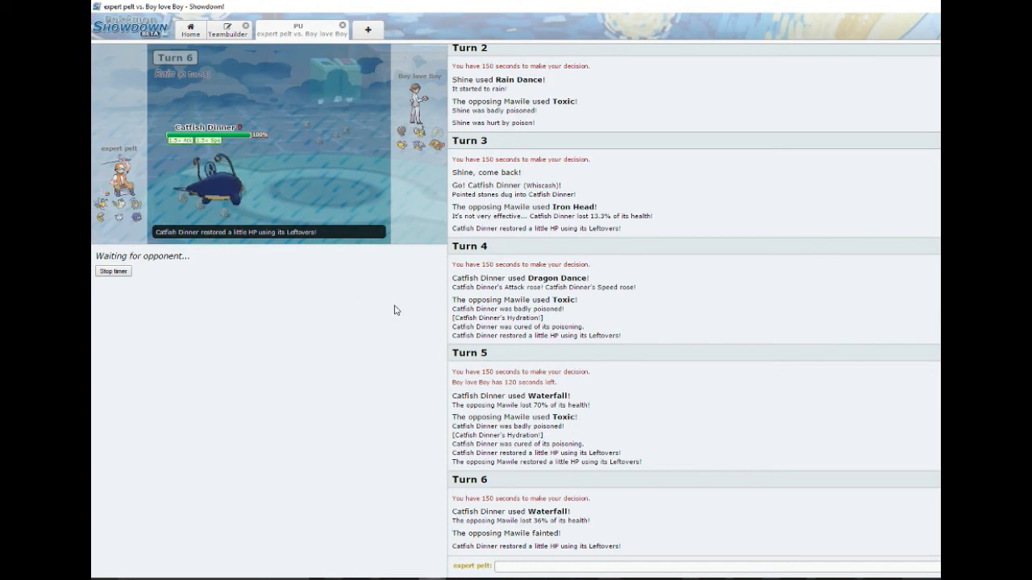
{"action": "mouse_move", "coordinate": [419, 145]}
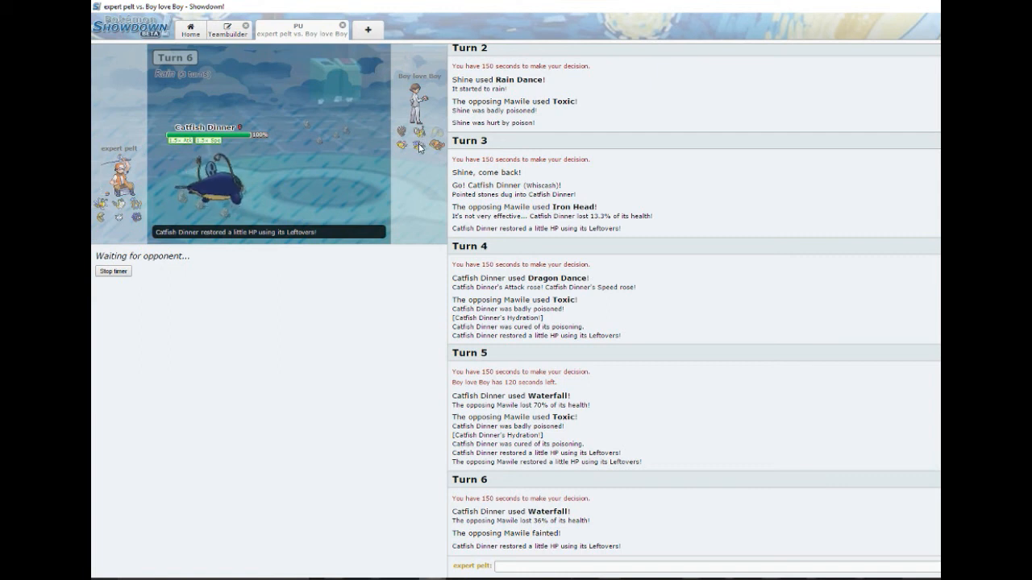
{"action": "mouse_move", "coordinate": [361, 341]}
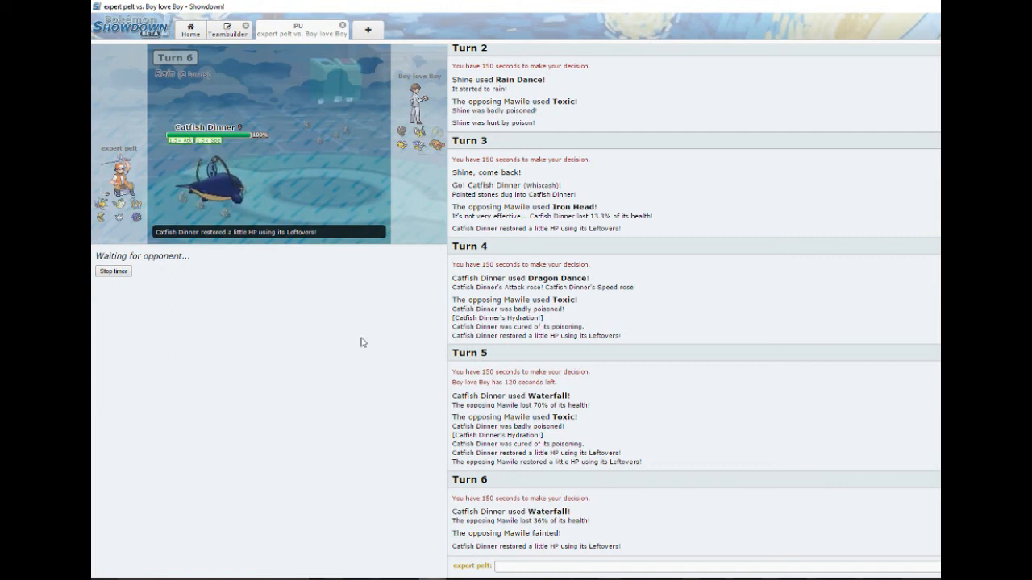
{"action": "mouse_move", "coordinate": [379, 311]}
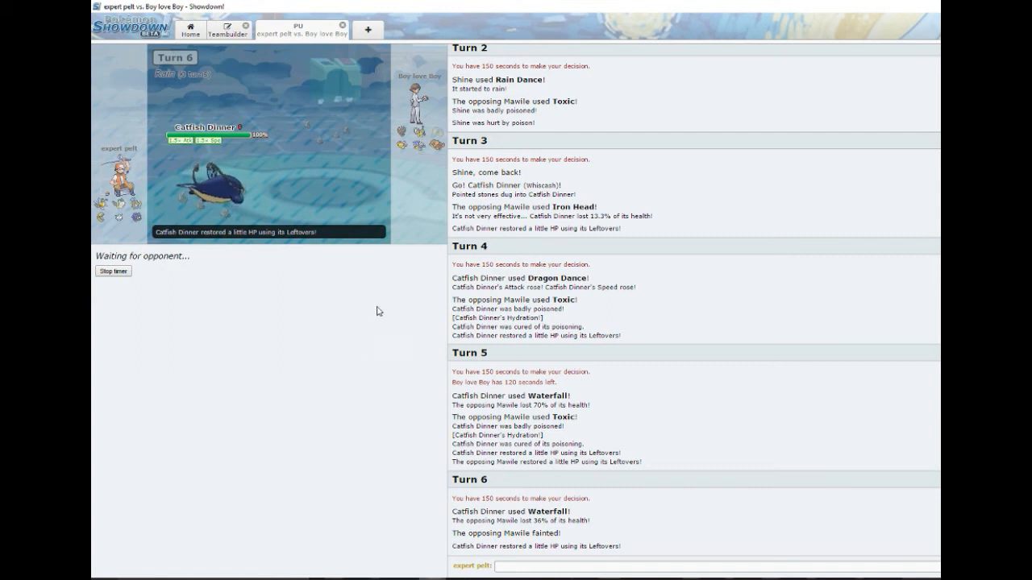
{"action": "mouse_move", "coordinate": [419, 143]}
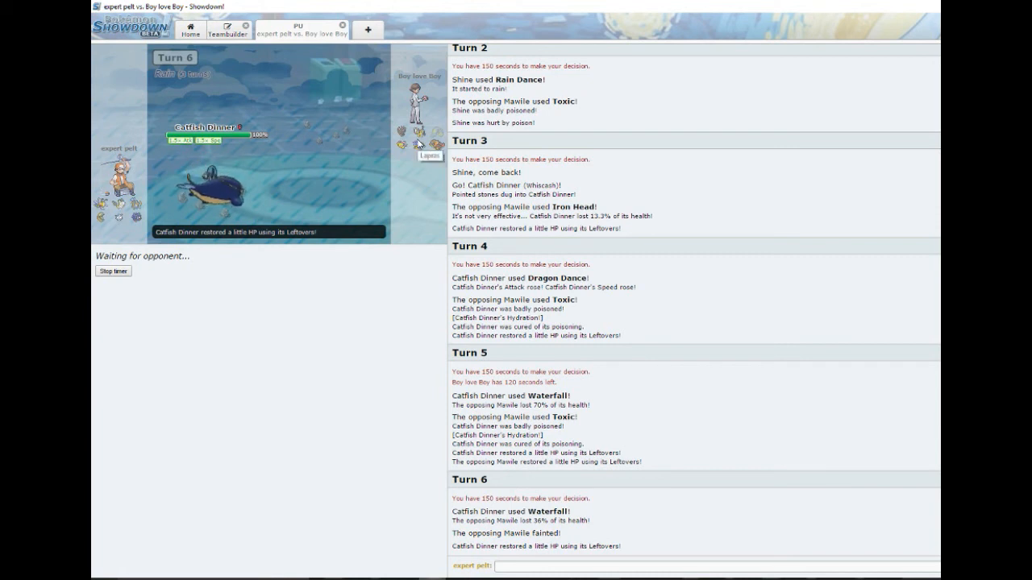
{"action": "mouse_move", "coordinate": [417, 264]}
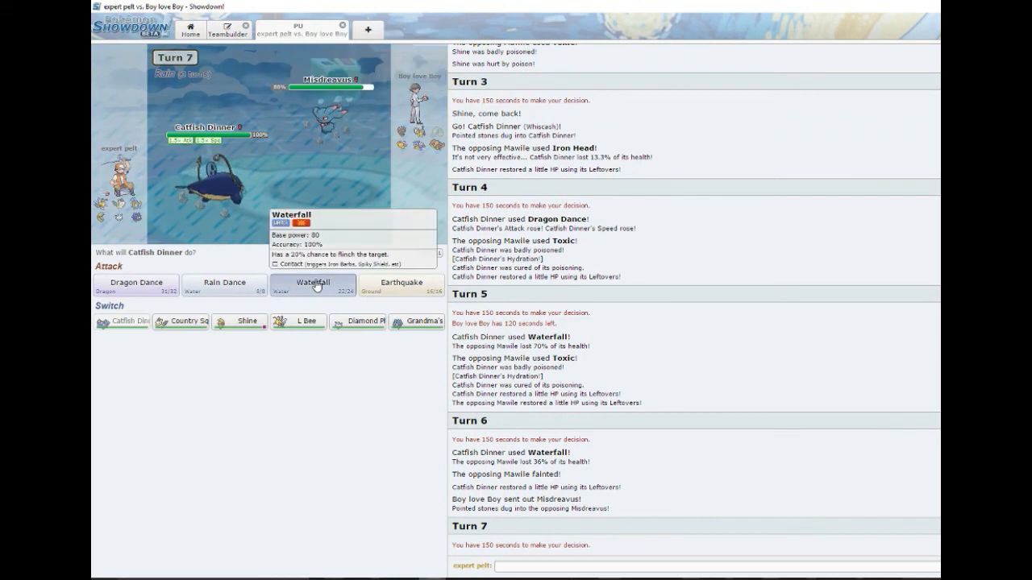
{"action": "left_click", "coordinate": [313, 282]}
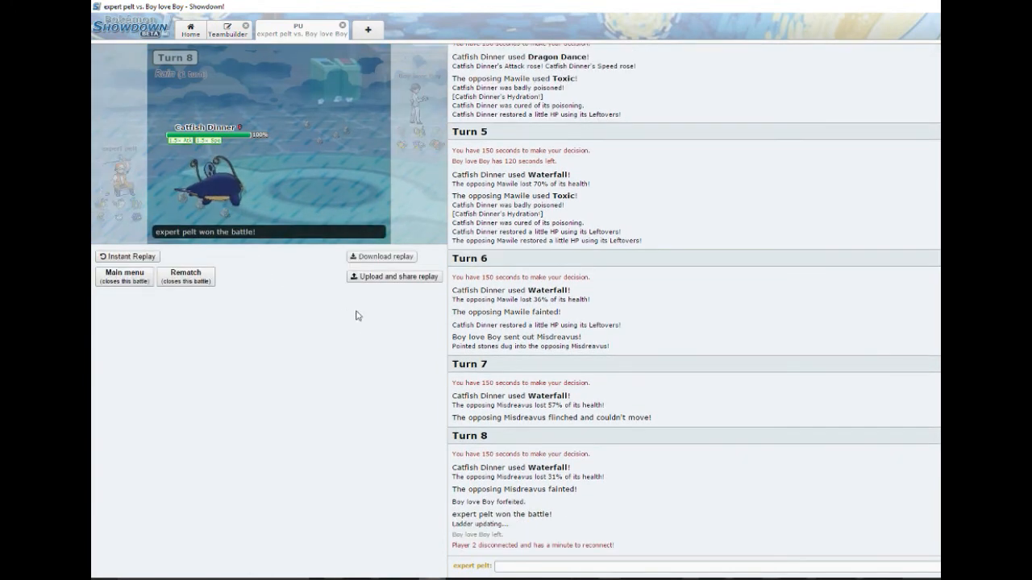
{"action": "mouse_move", "coordinate": [374, 367]}
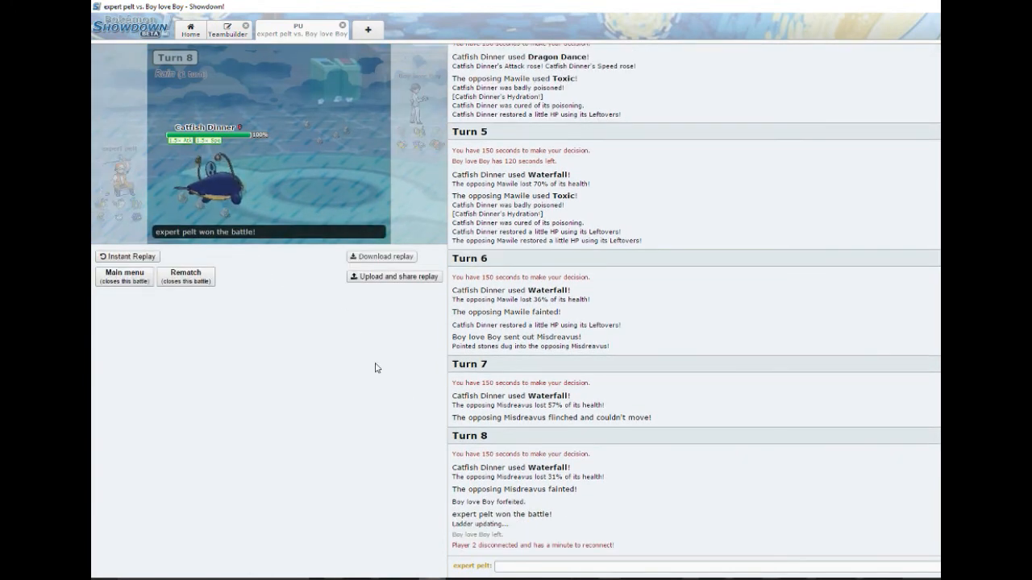
{"action": "mouse_move", "coordinate": [357, 351]}
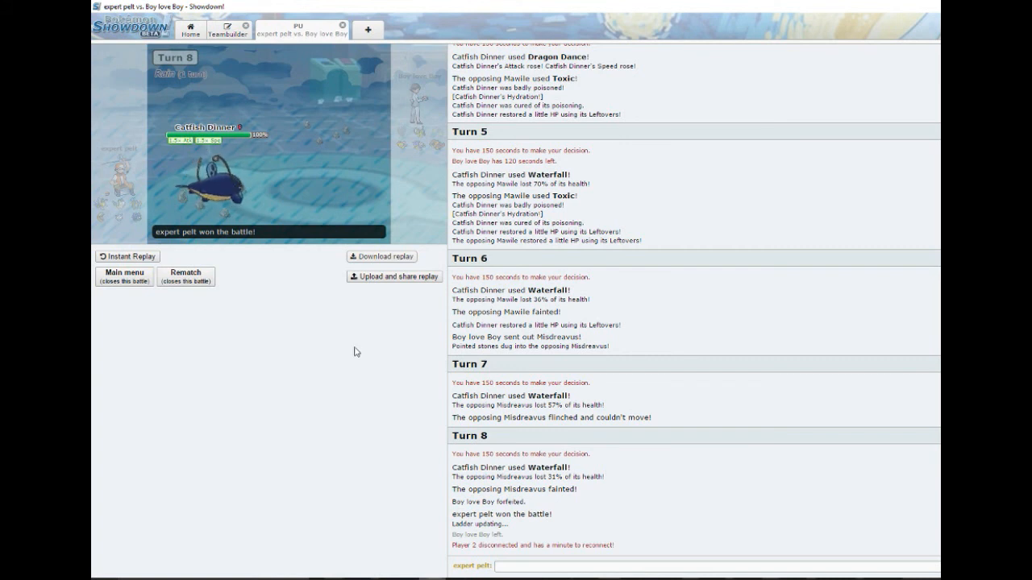
{"action": "mouse_move", "coordinate": [381, 328]}
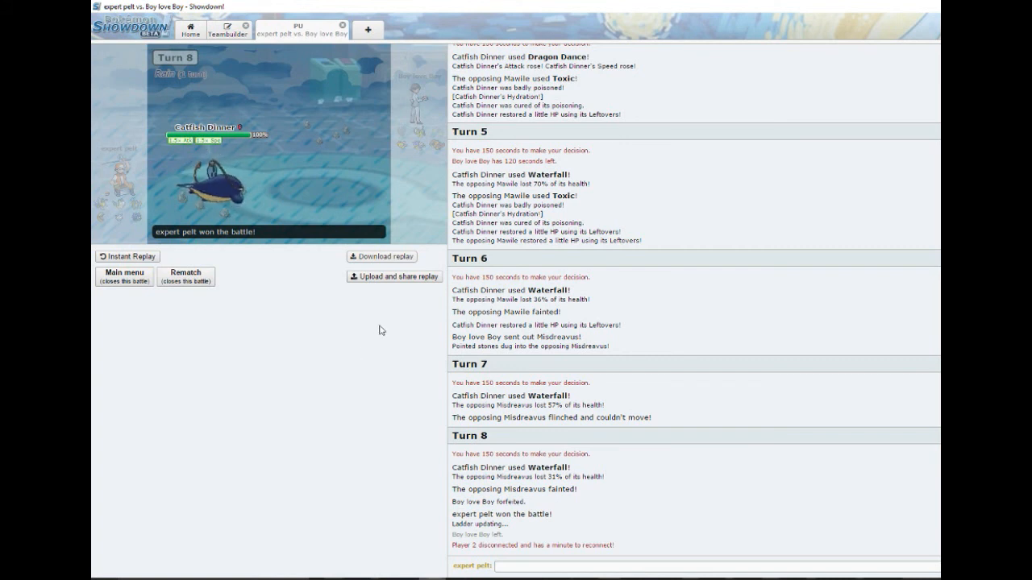
{"action": "mouse_move", "coordinate": [529, 285]}
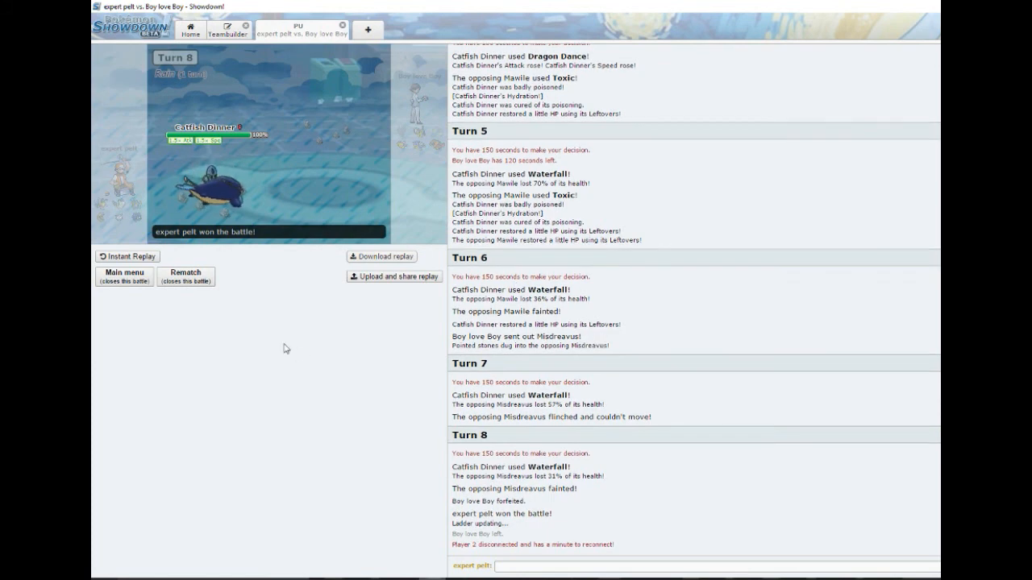
Review the ladder rating update, then leave the finished battle for the home screen
{"action": "scroll", "scroll_direction": "down", "scroll_amount": 3}
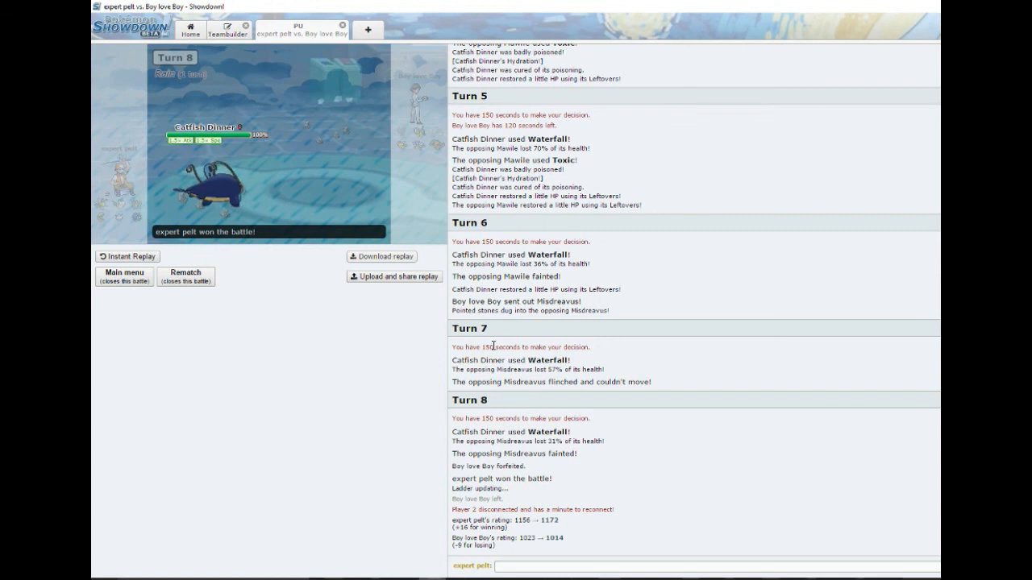
{"action": "mouse_move", "coordinate": [284, 268]}
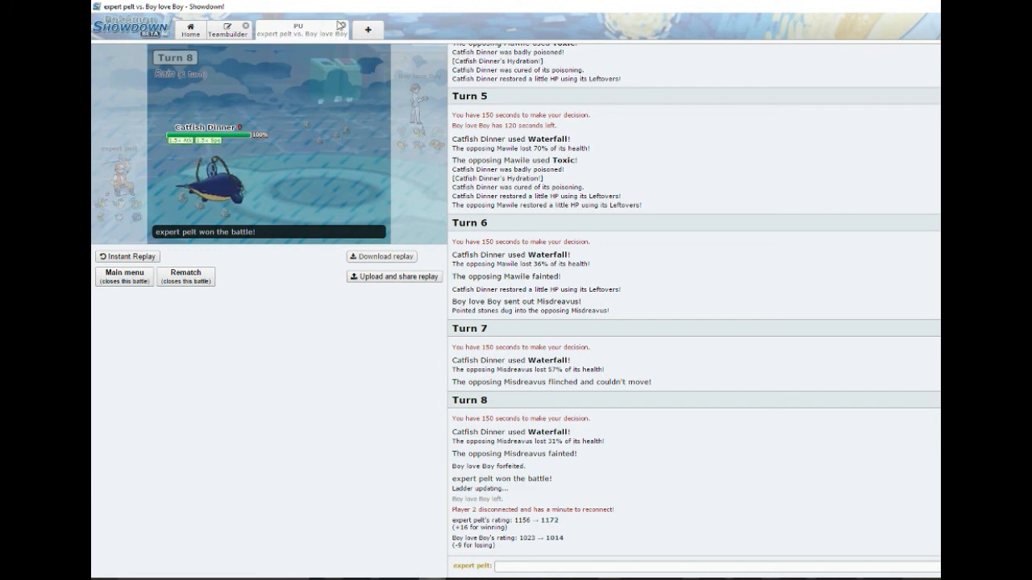
{"action": "left_click", "coordinate": [123, 276]}
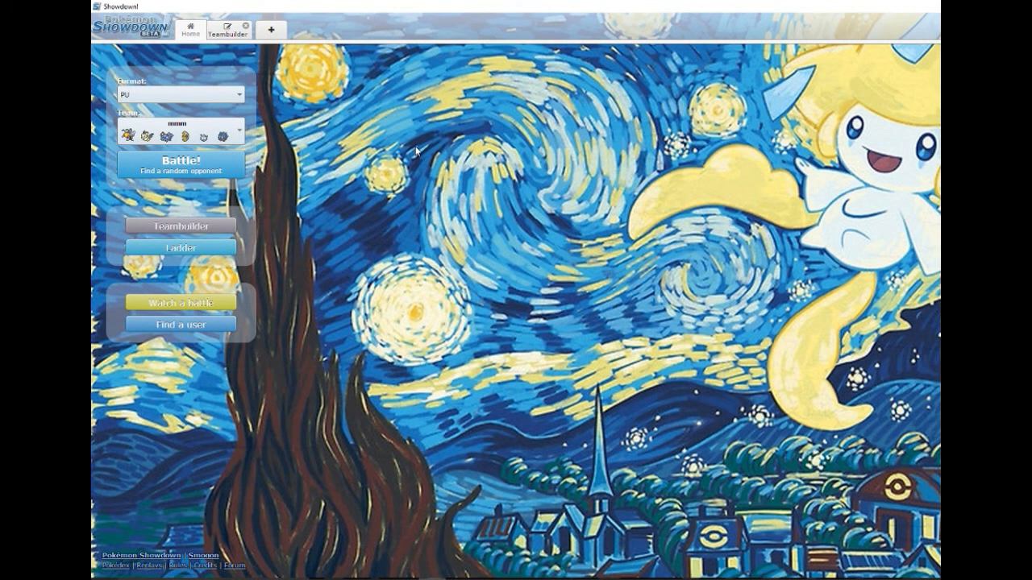
{"action": "mouse_move", "coordinate": [413, 166]}
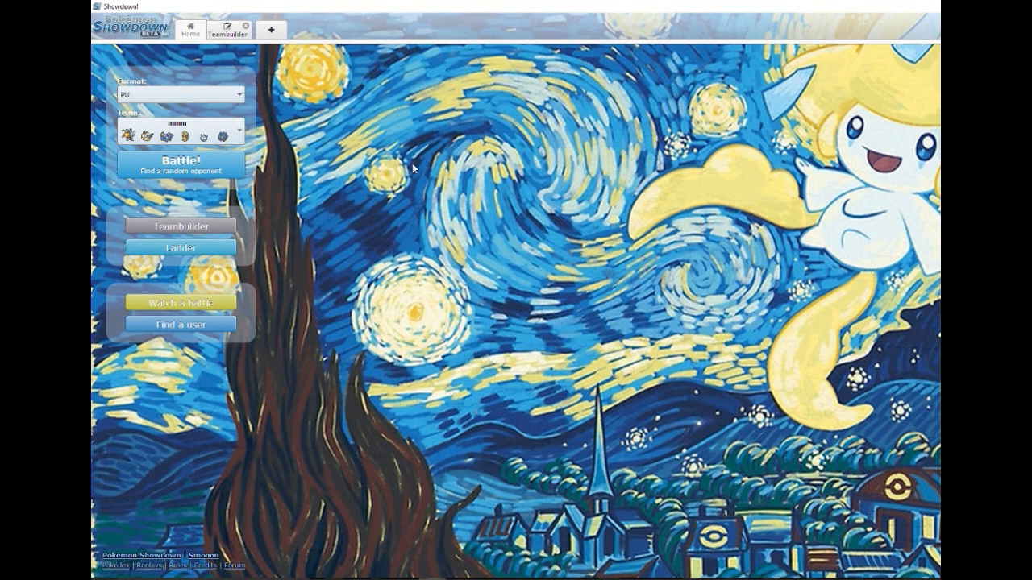
{"action": "mouse_move", "coordinate": [341, 164]}
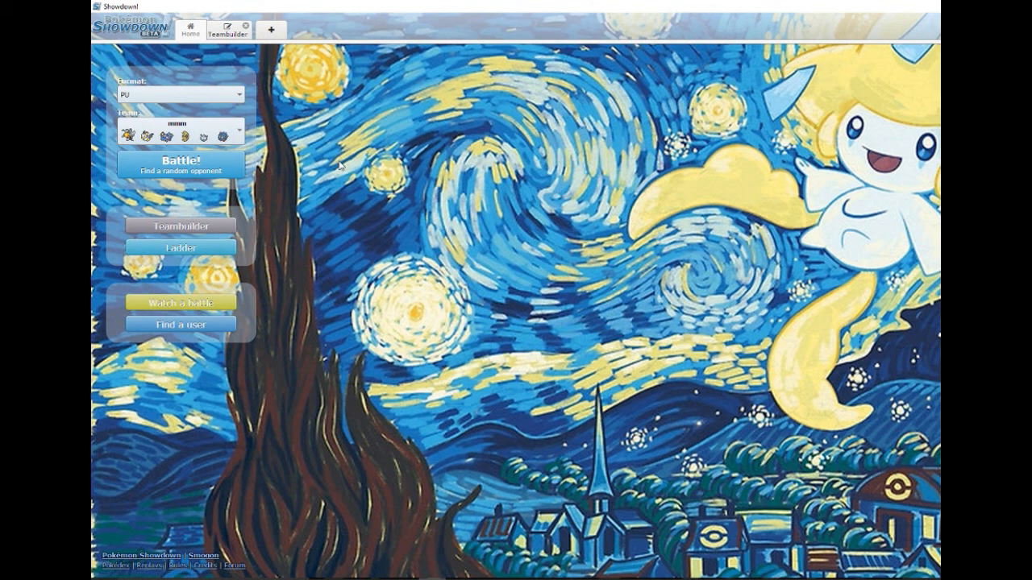
{"action": "mouse_move", "coordinate": [257, 164]}
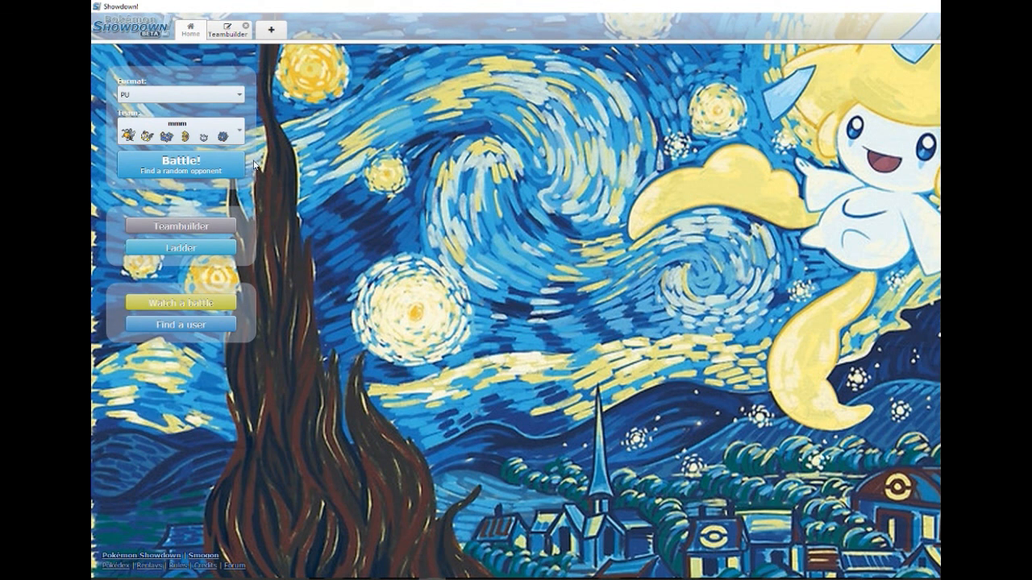
{"action": "mouse_move", "coordinate": [252, 165]}
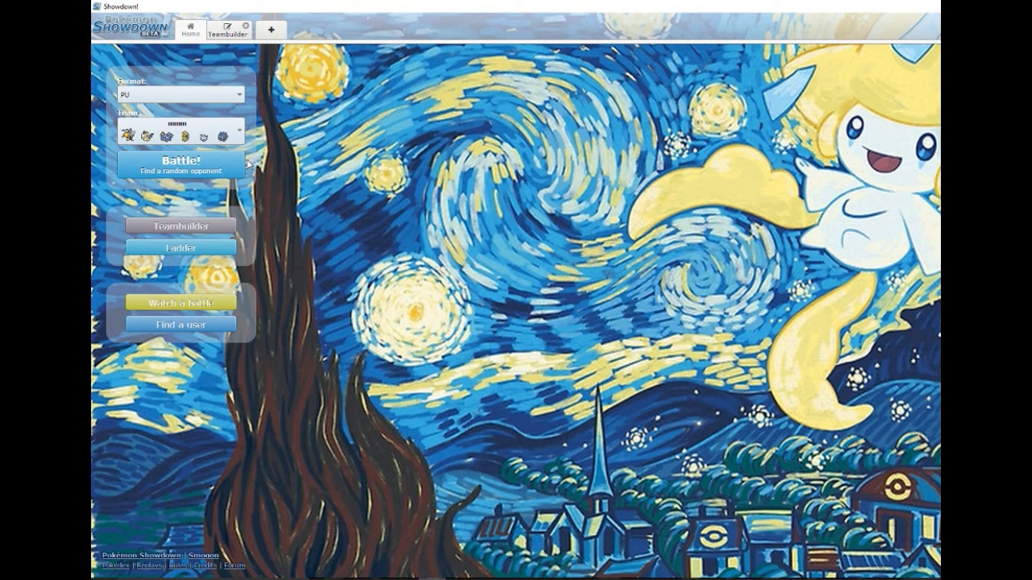
{"action": "mouse_move", "coordinate": [374, 175]}
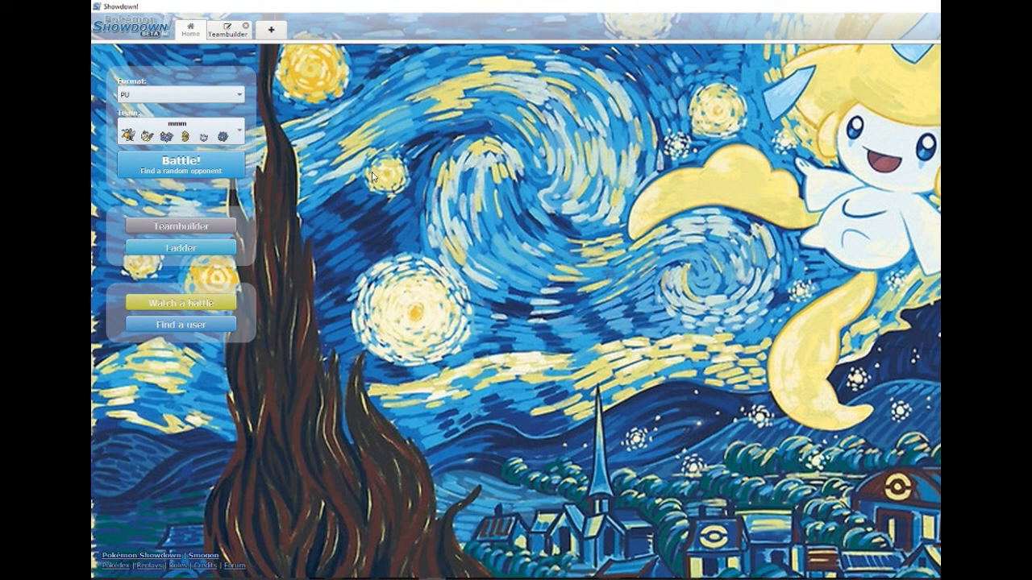
{"action": "mouse_move", "coordinate": [395, 153]}
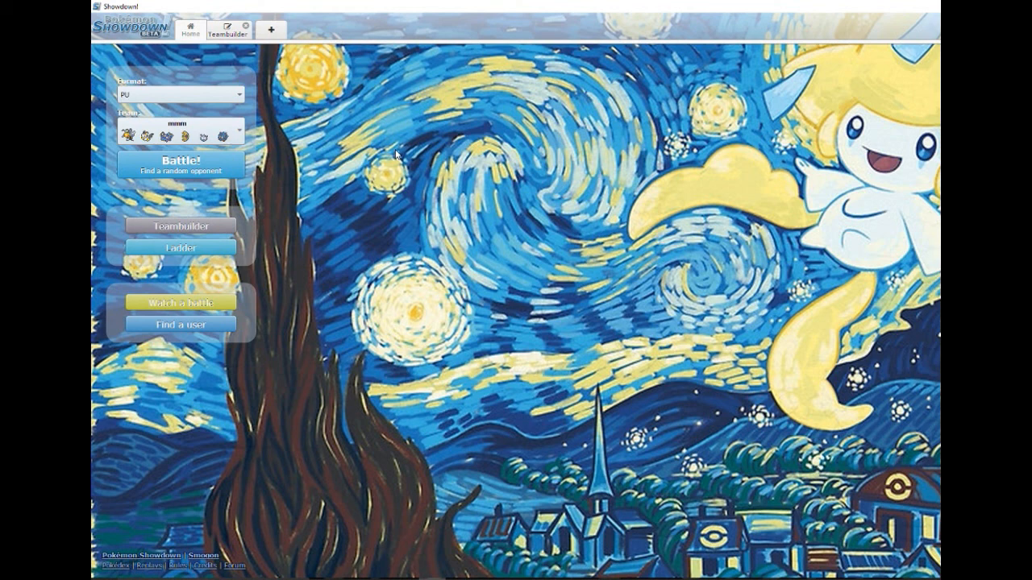
{"action": "mouse_move", "coordinate": [374, 187]}
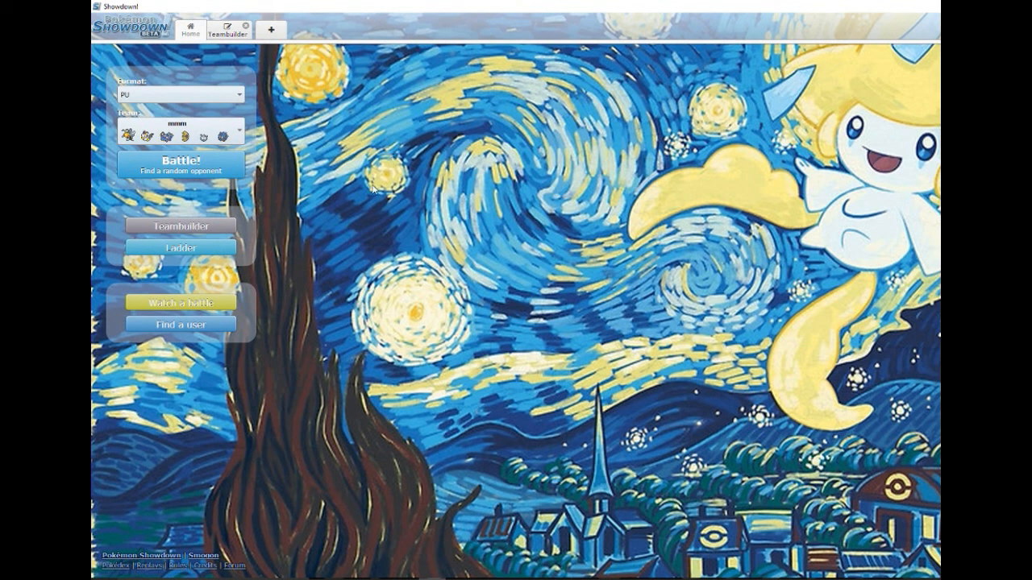
{"action": "mouse_move", "coordinate": [432, 103]}
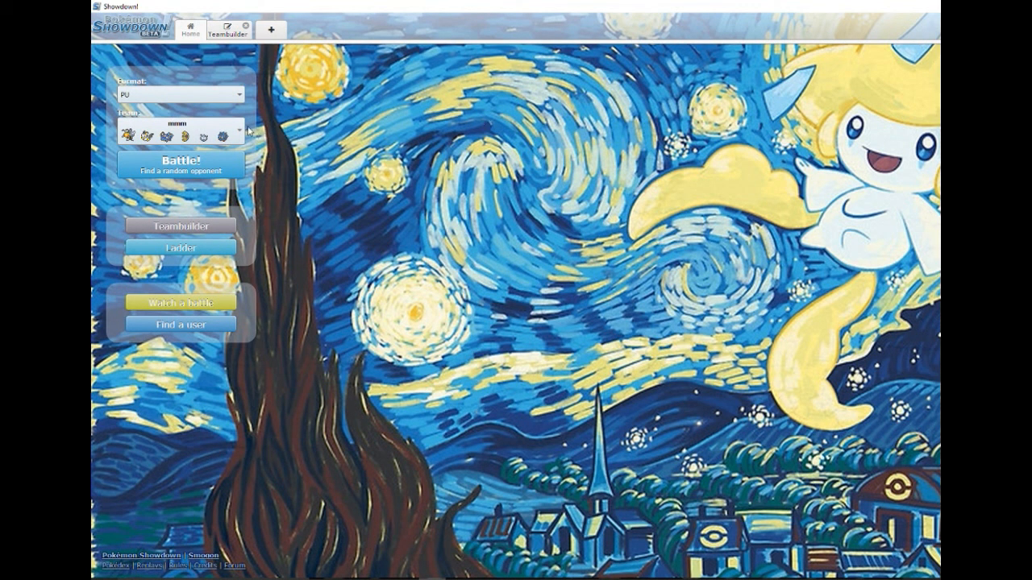
{"action": "mouse_move", "coordinate": [373, 129]}
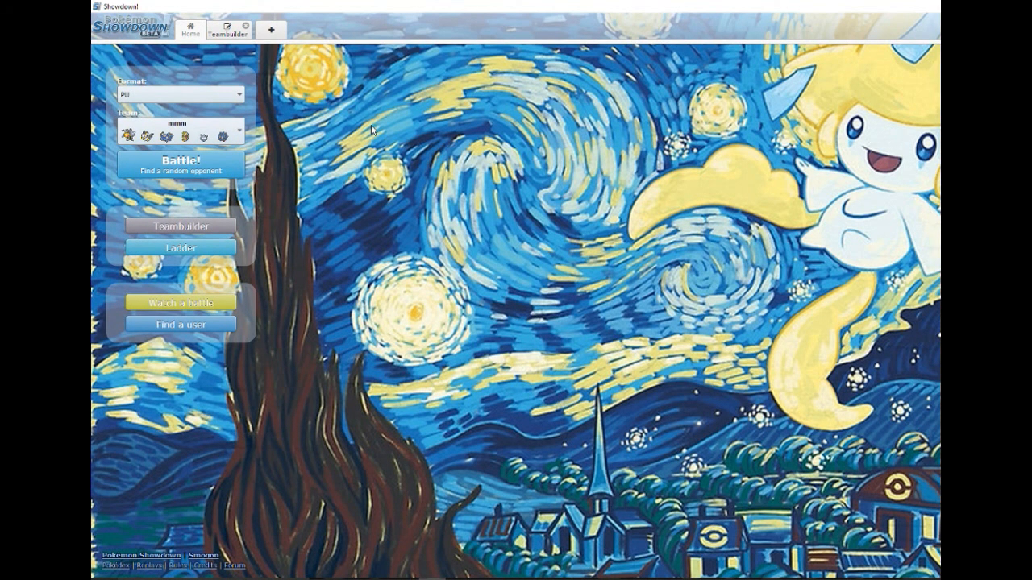
{"action": "mouse_move", "coordinate": [336, 137]}
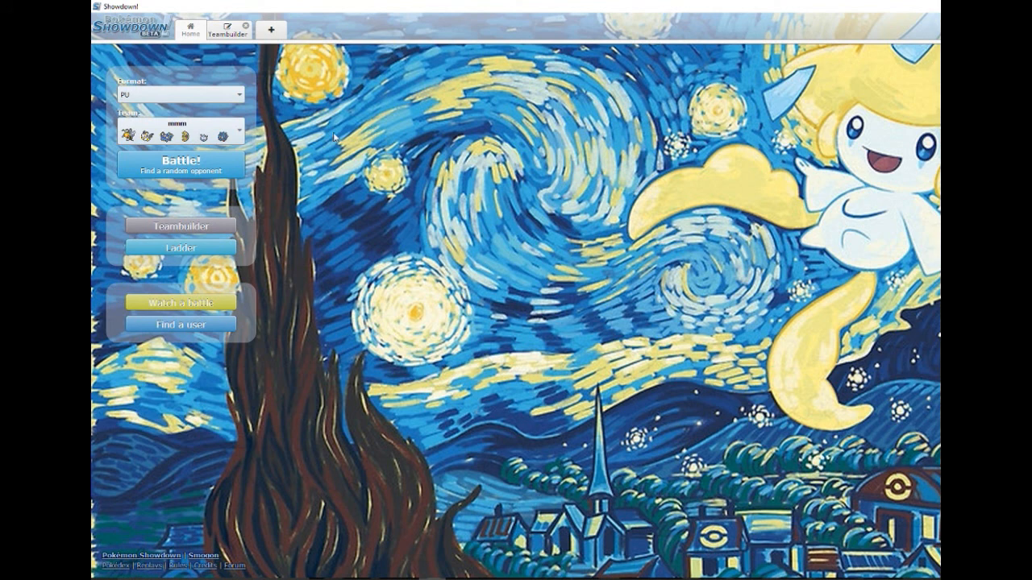
{"action": "mouse_move", "coordinate": [337, 126]}
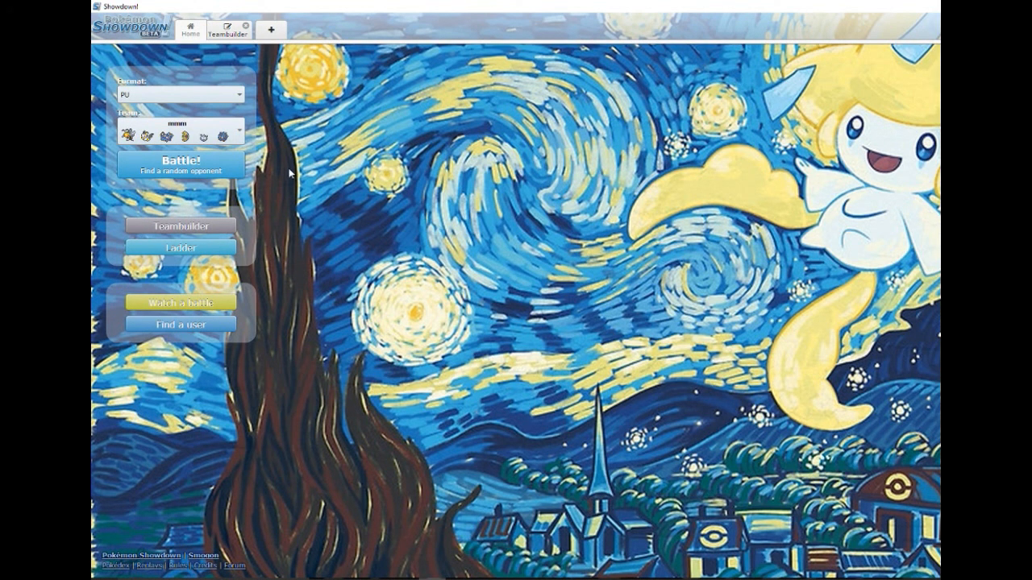
{"action": "mouse_move", "coordinate": [309, 158]}
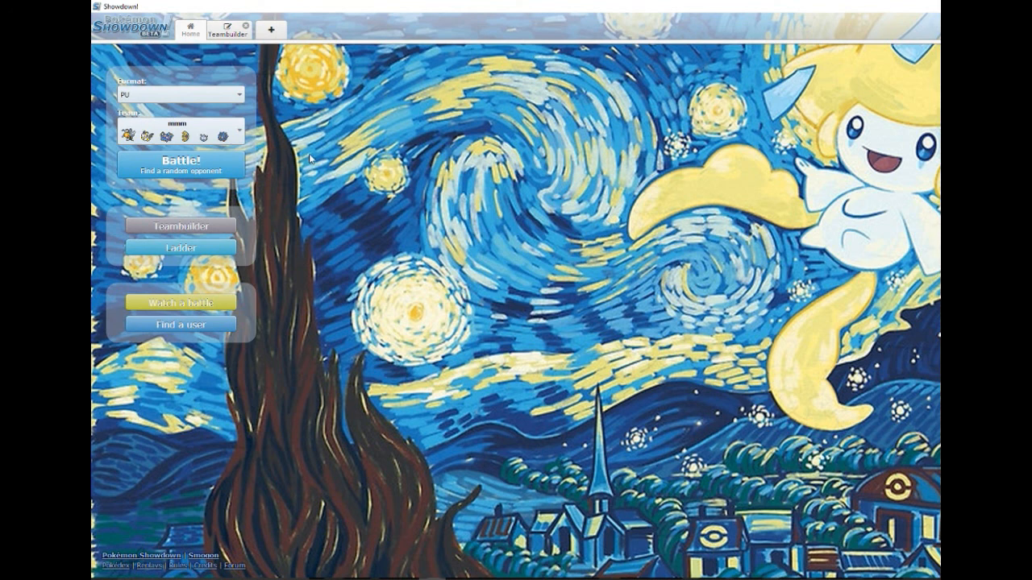
{"action": "mouse_move", "coordinate": [326, 148]}
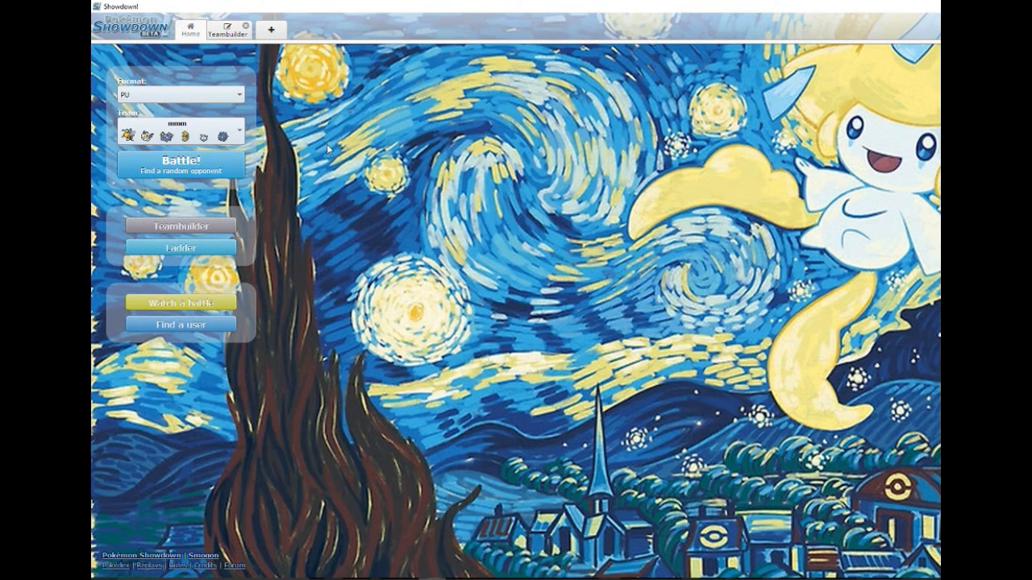
{"action": "mouse_move", "coordinate": [326, 148]}
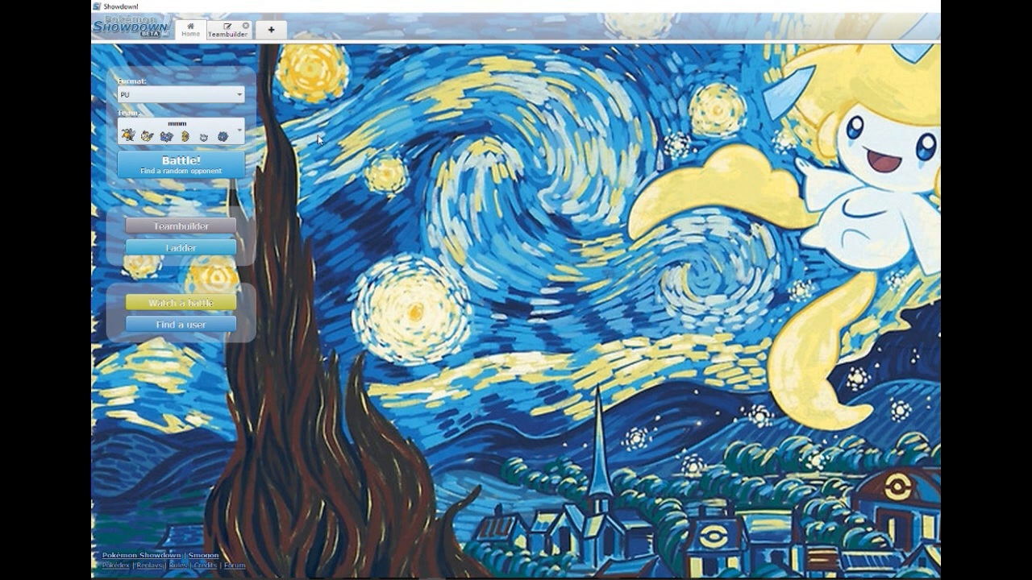
{"action": "mouse_move", "coordinate": [257, 119]}
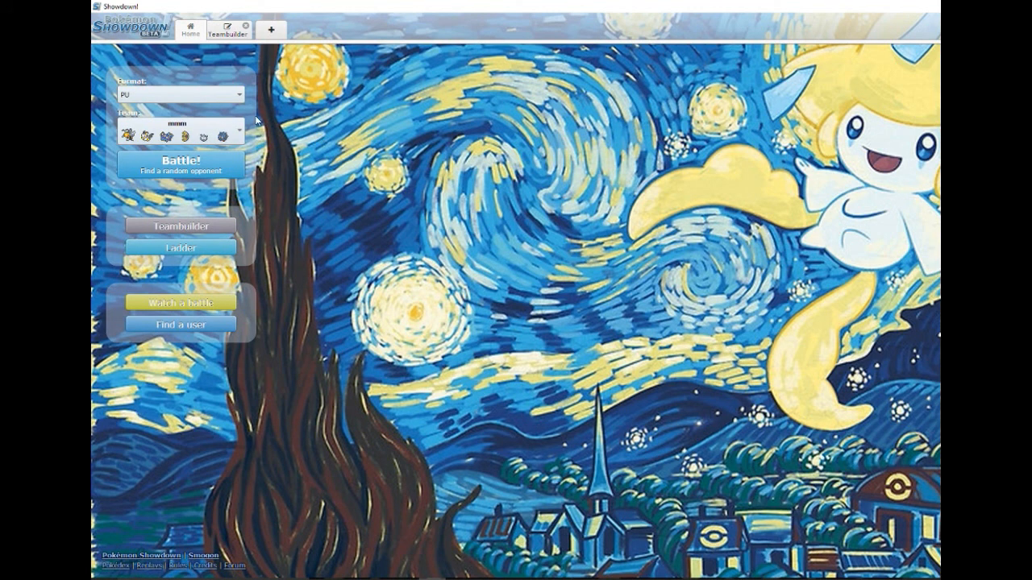